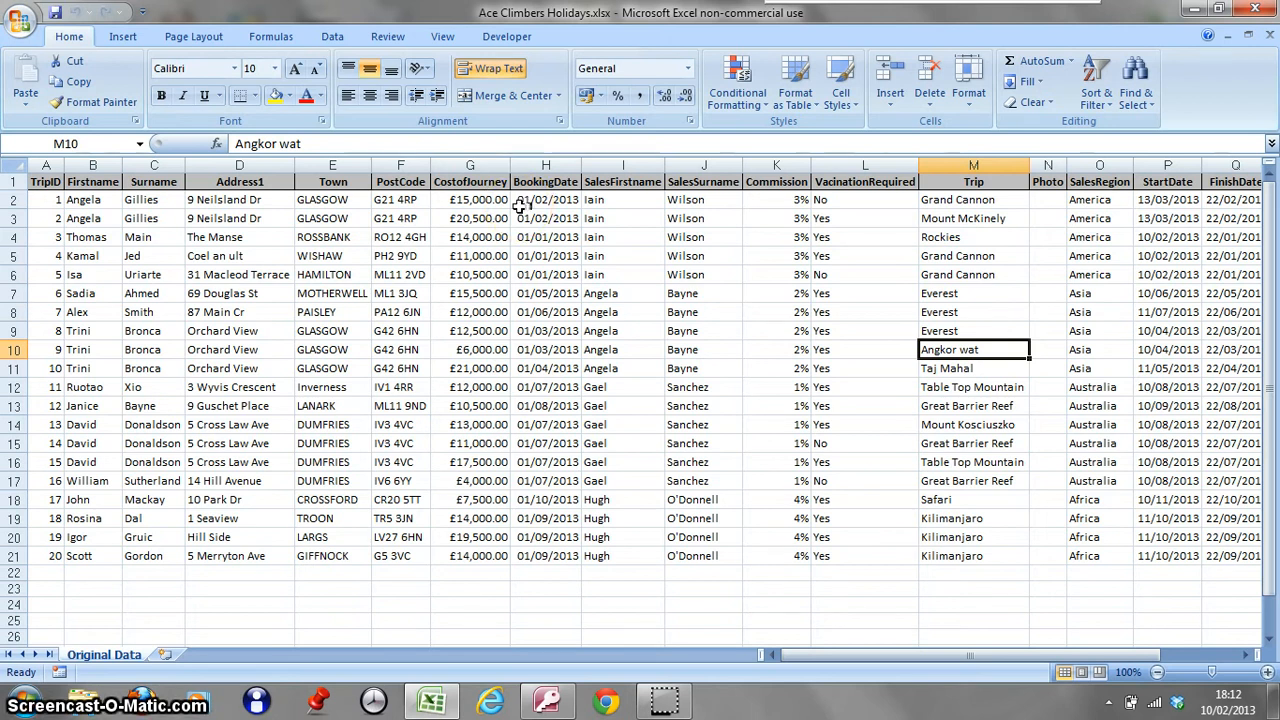
mouse_move(522, 205)
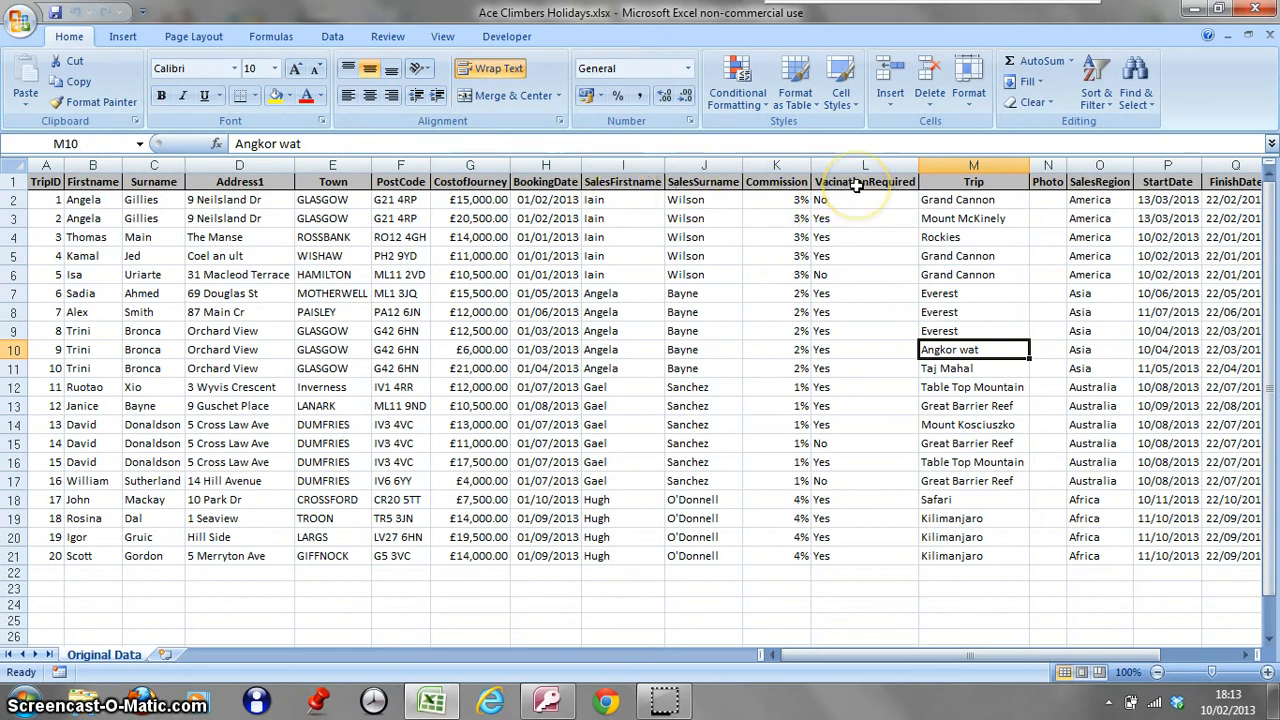
mouse_move(934, 188)
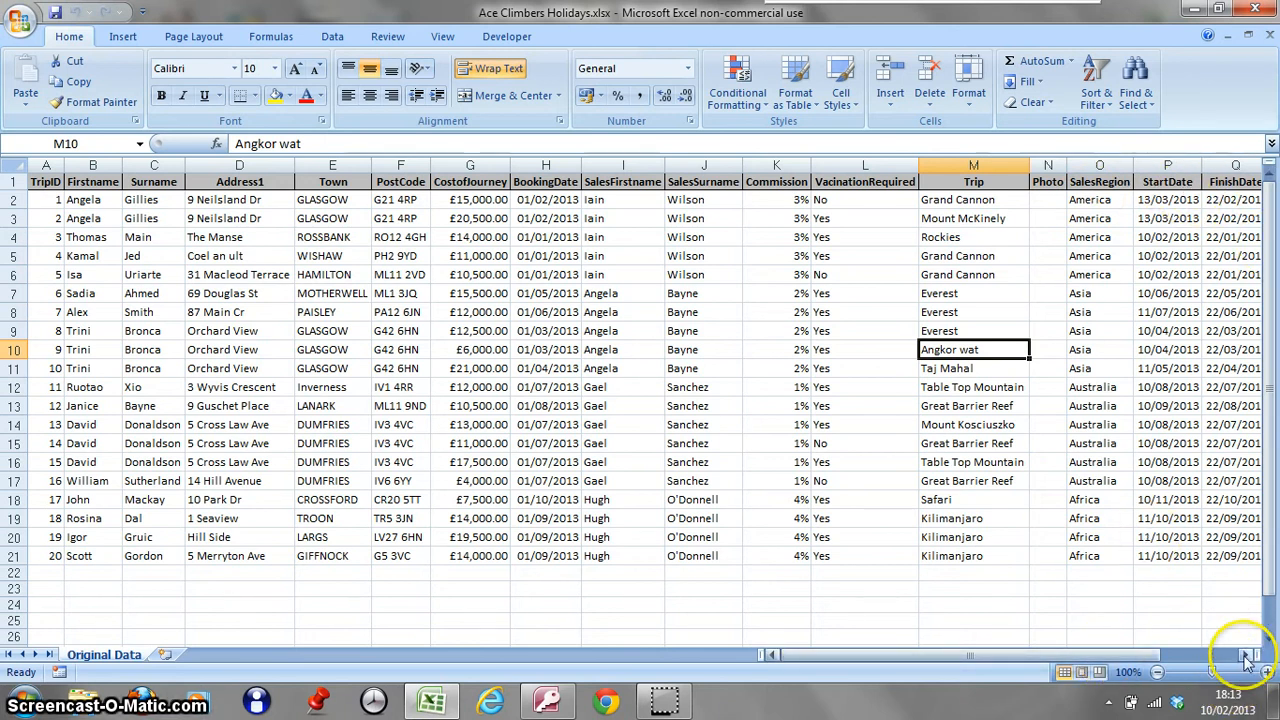
Step: Close the Ace Climbers Holidays workbook in Excel and switch to the empty Access database
scroll(right, 3)
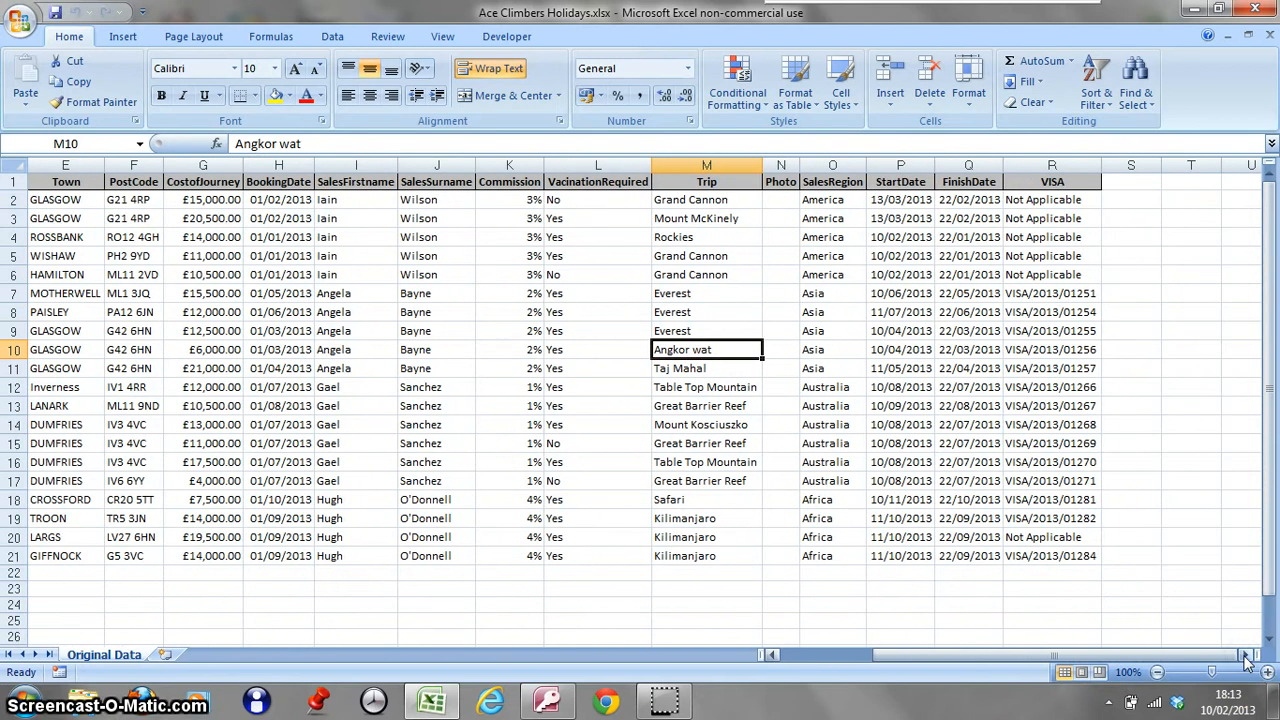
mouse_move(33, 52)
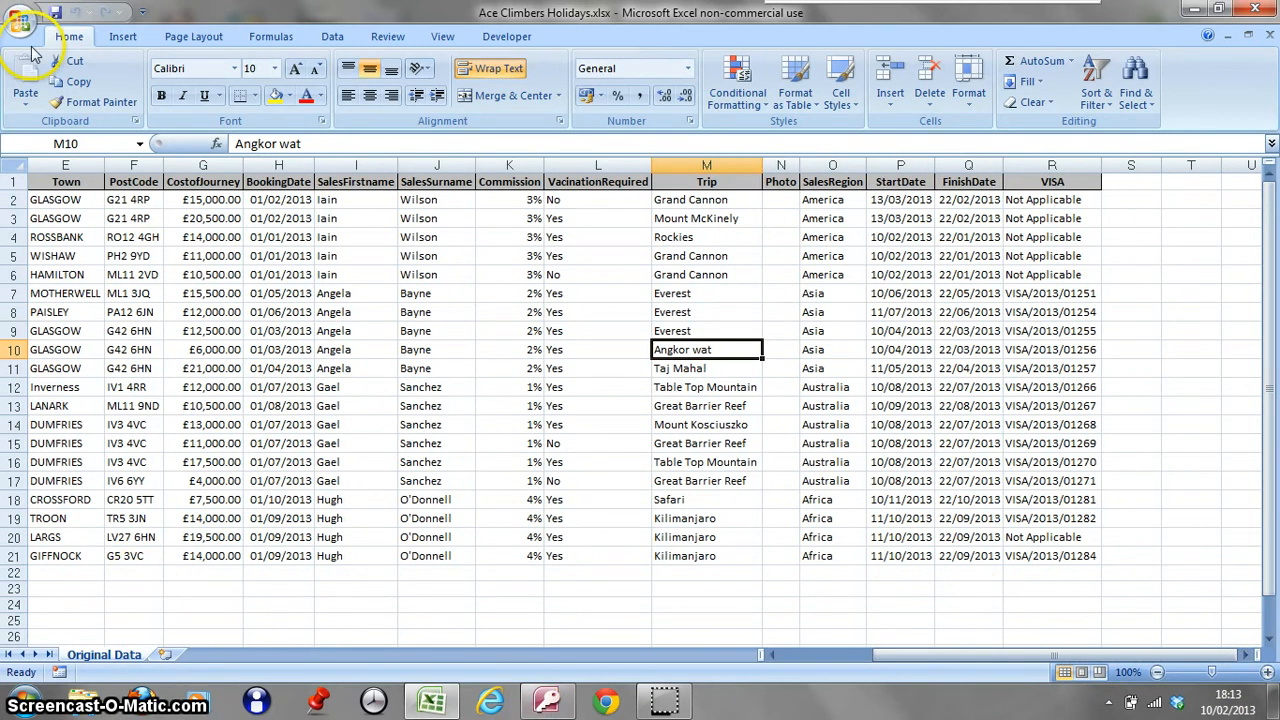
click(20, 20)
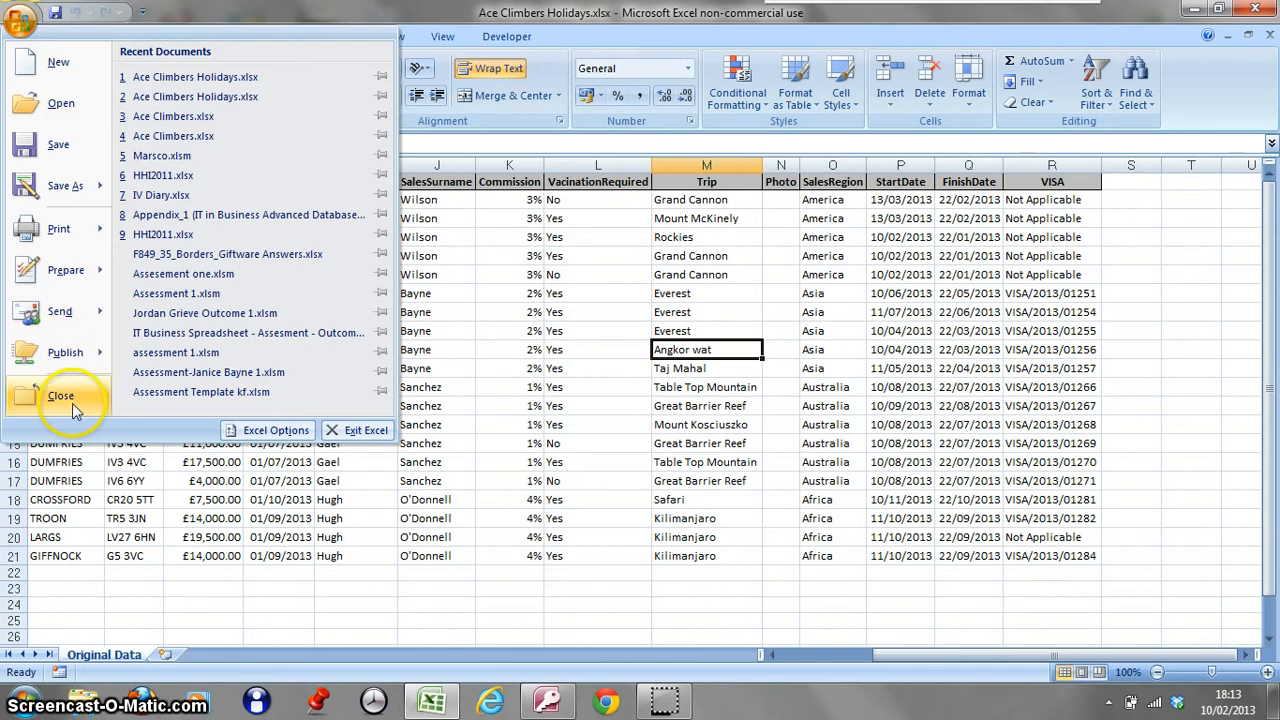
click(60, 395)
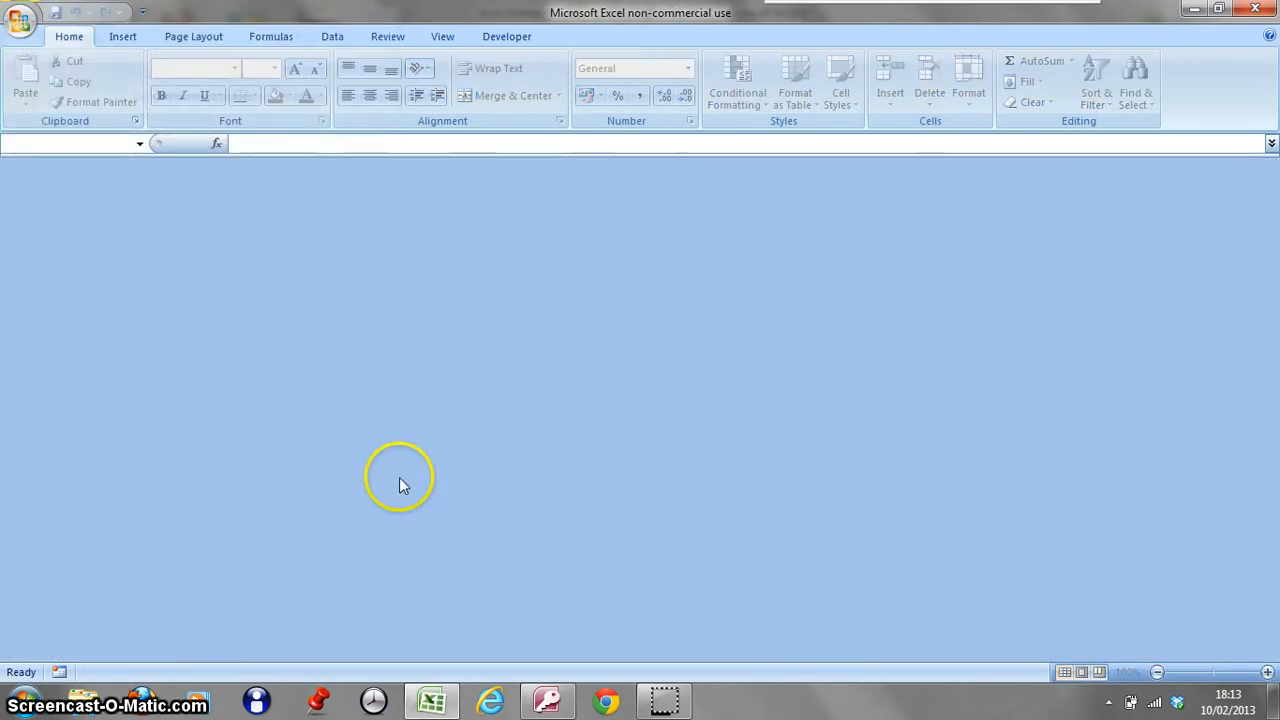
click(547, 700)
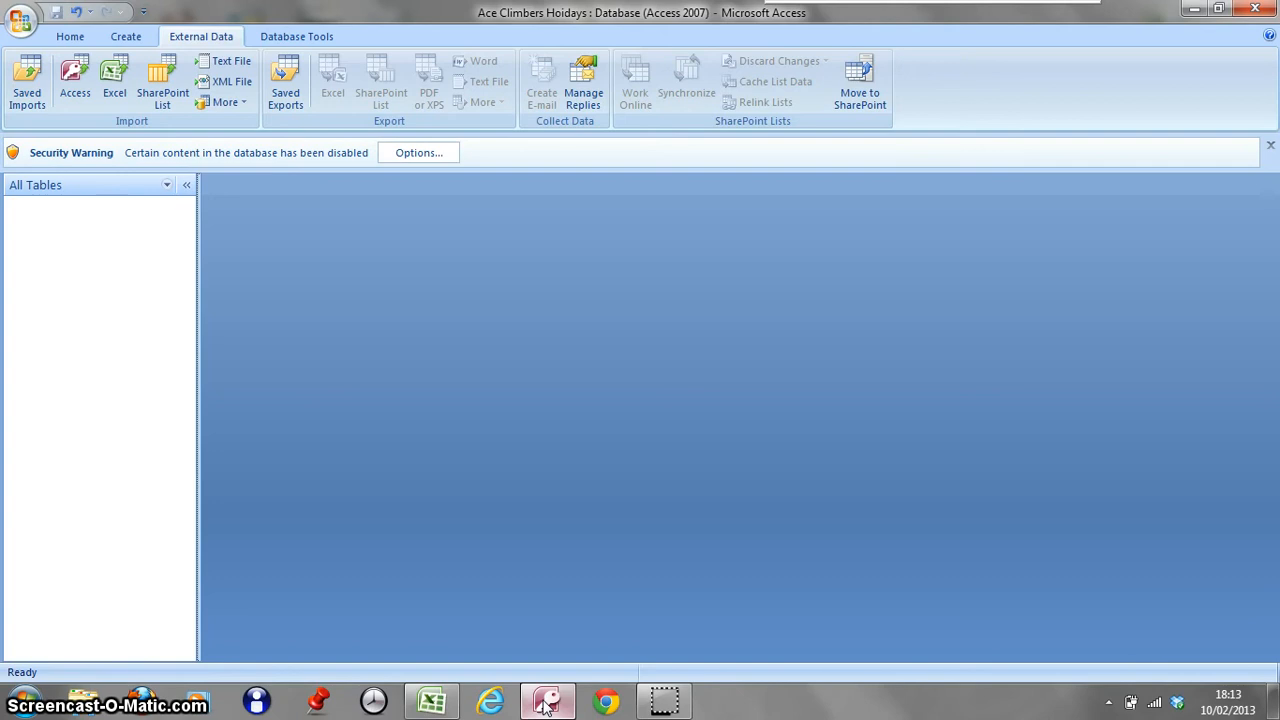
mouse_move(423, 466)
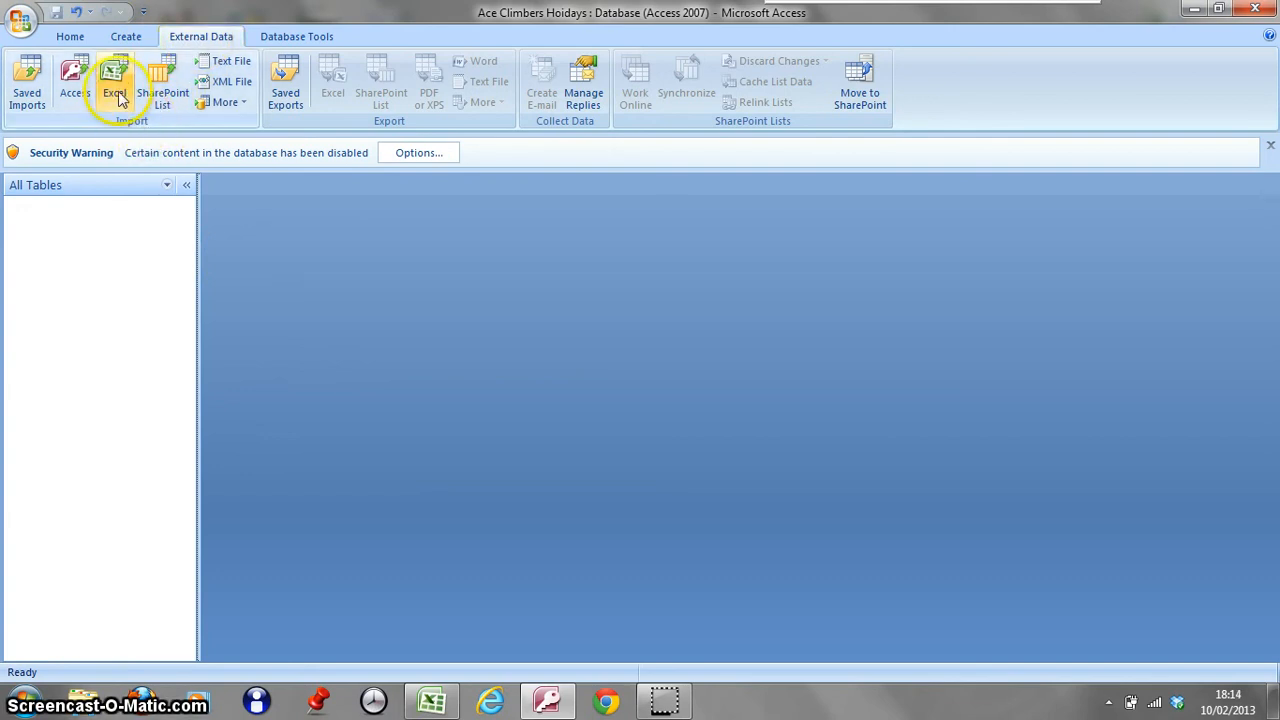
Step: Import Desktop\Ace Climbers Holidays.xlsx via External Data > Excel into a new table
click(113, 80)
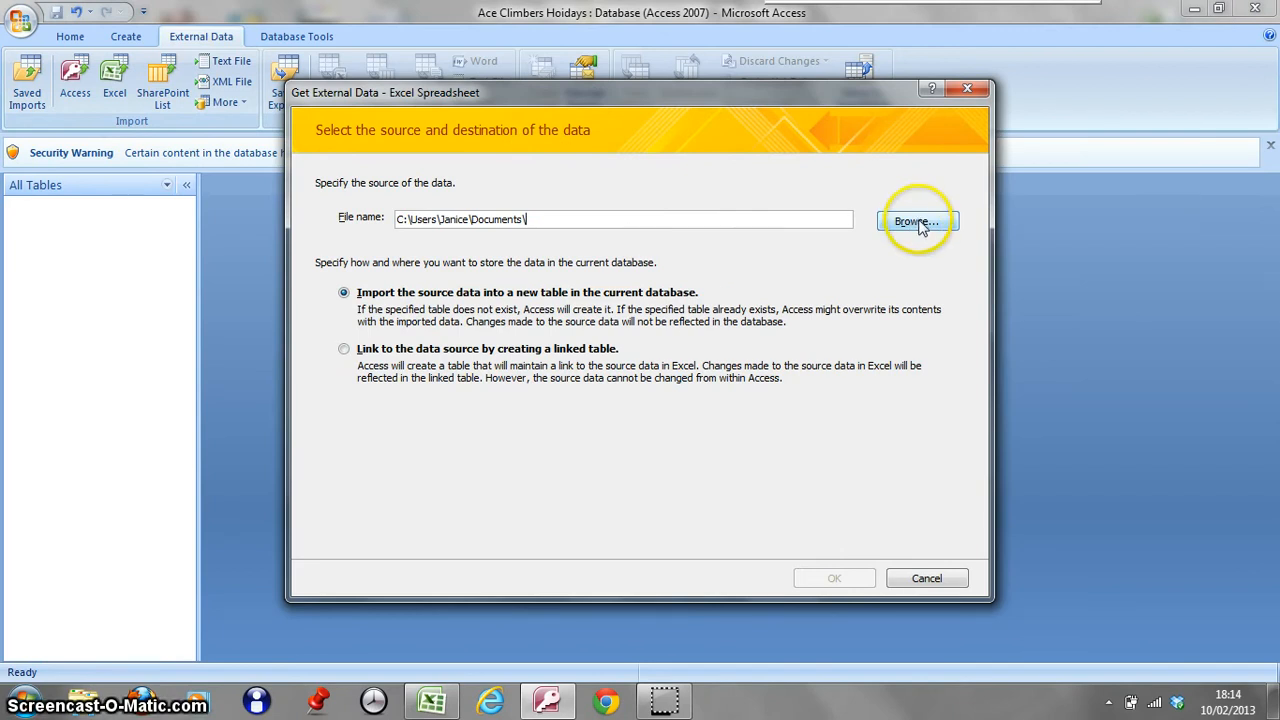
click(916, 221)
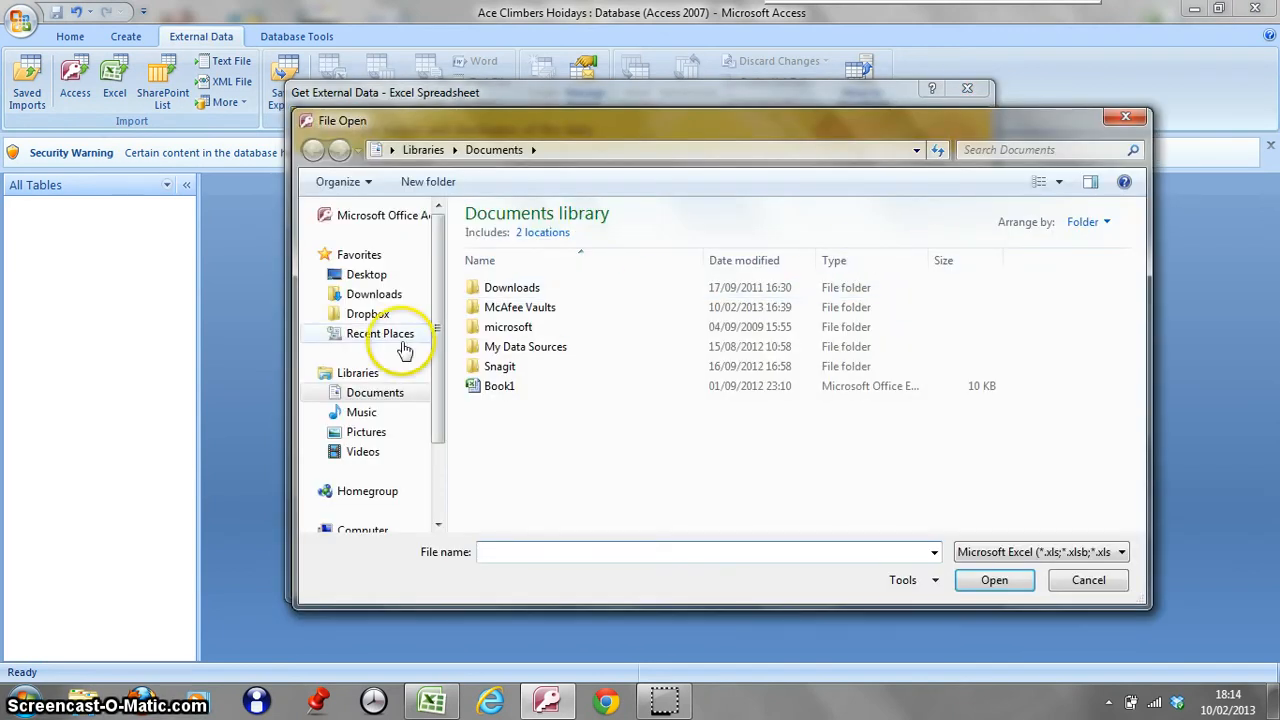
click(367, 274)
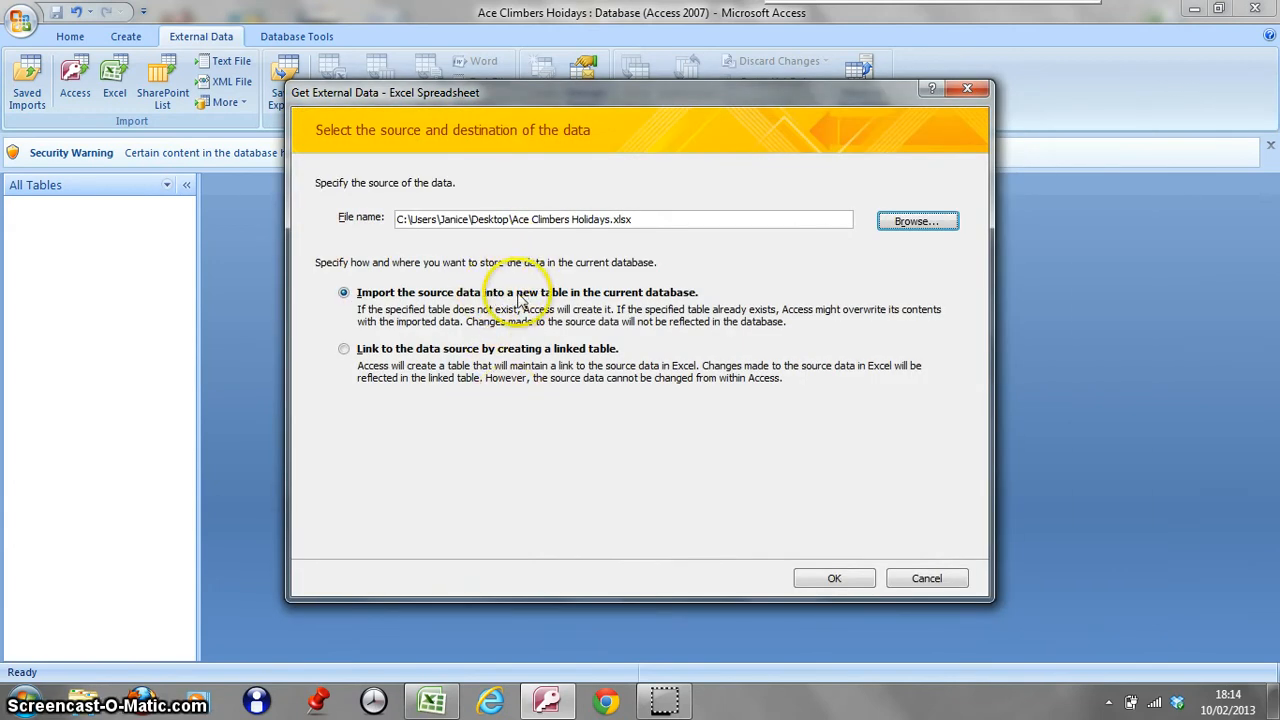
mouse_move(381, 314)
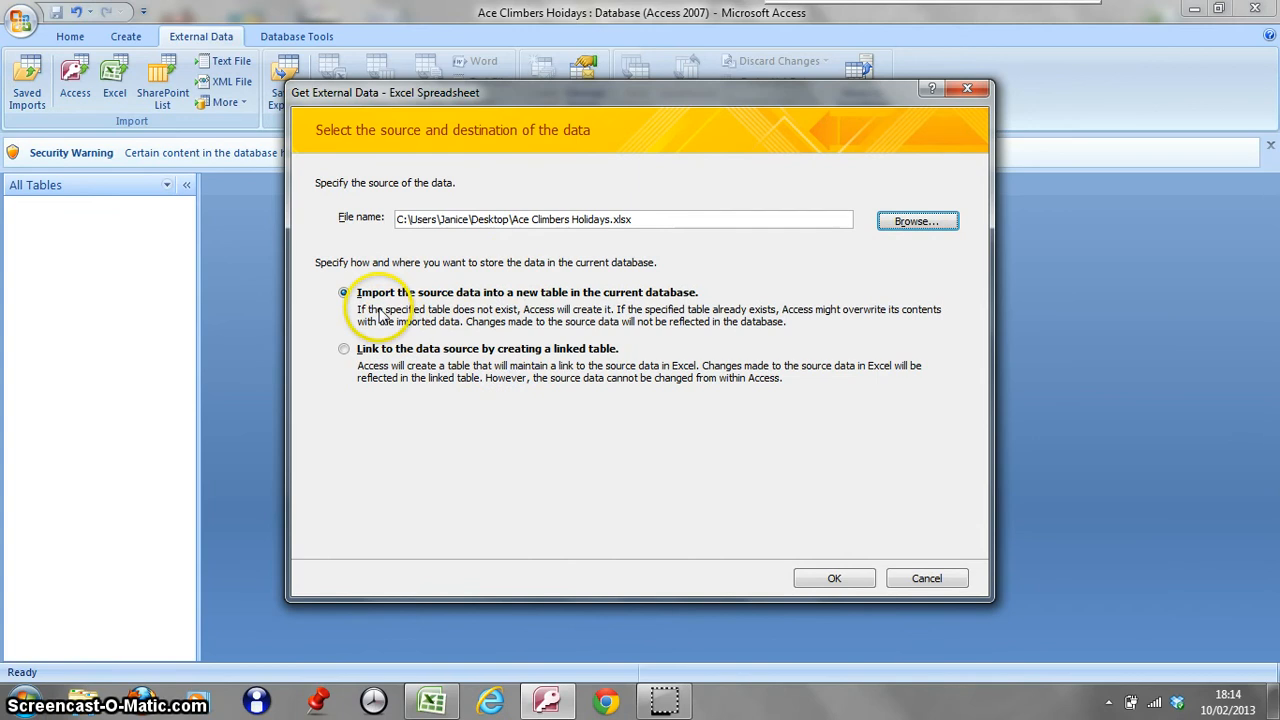
mouse_move(755, 275)
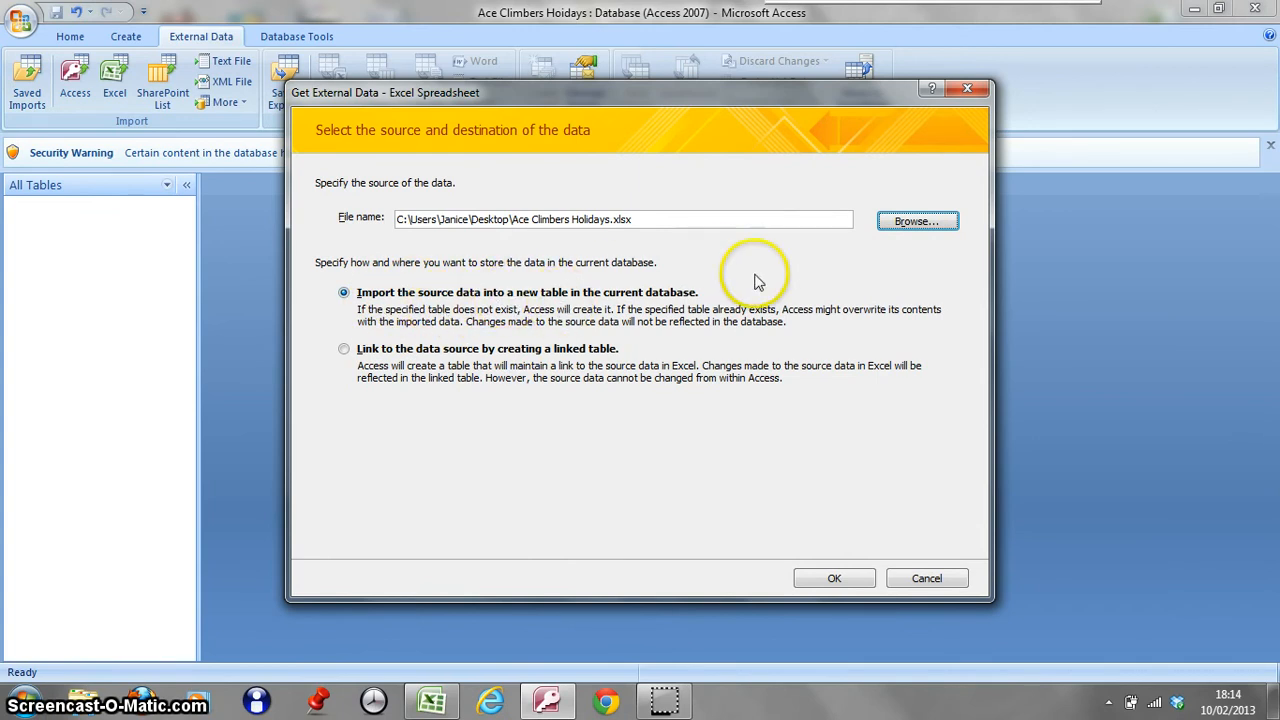
click(831, 573)
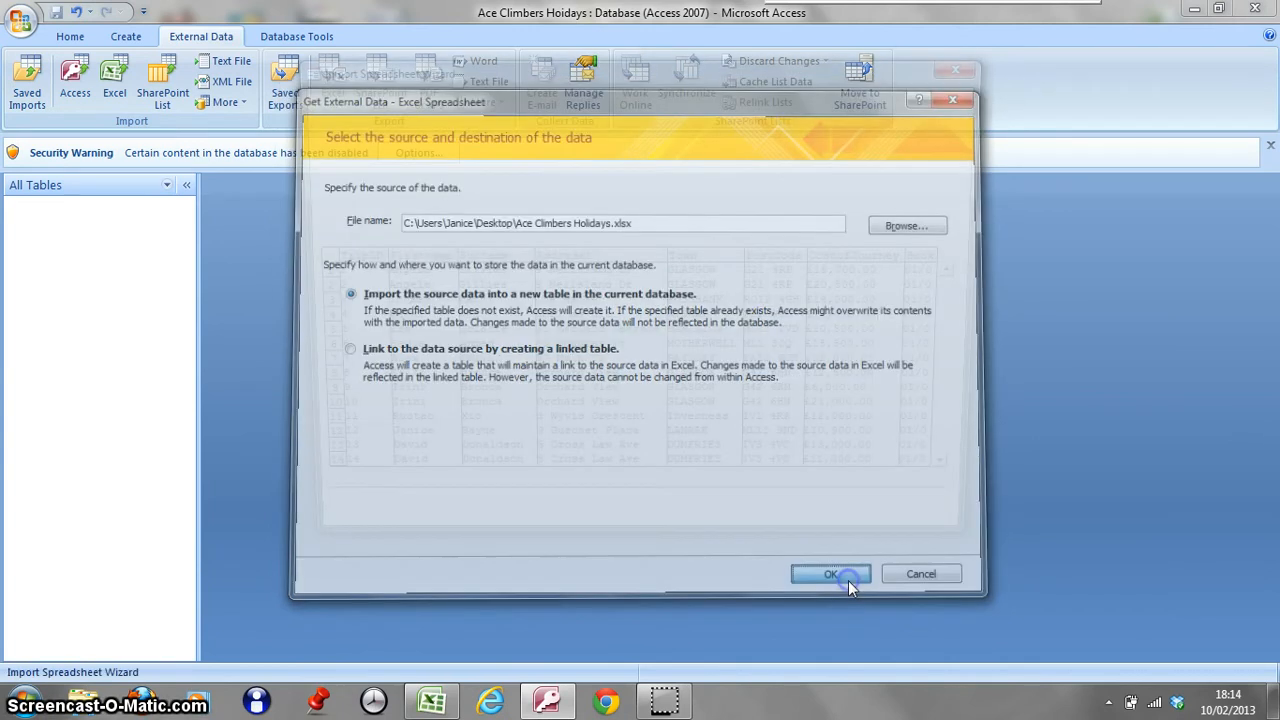
Step: Use the first row as column headings and make TripID an Integer field
click(830, 573)
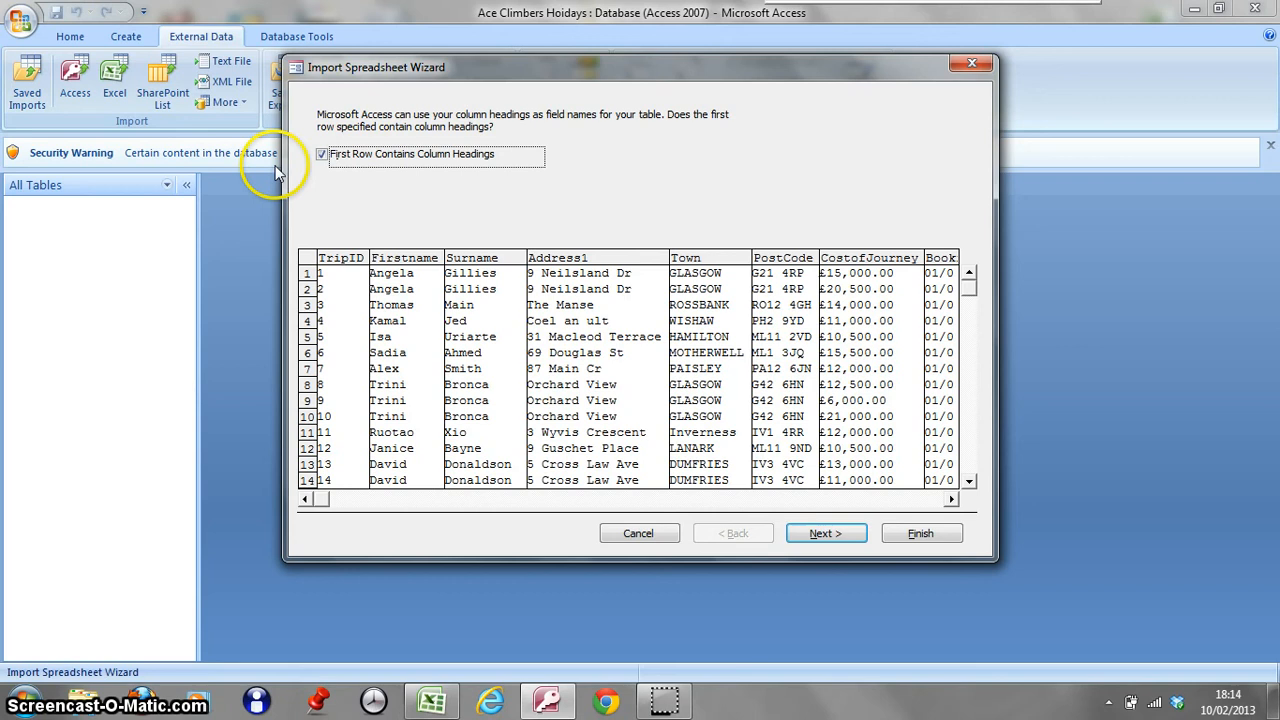
mouse_move(795, 480)
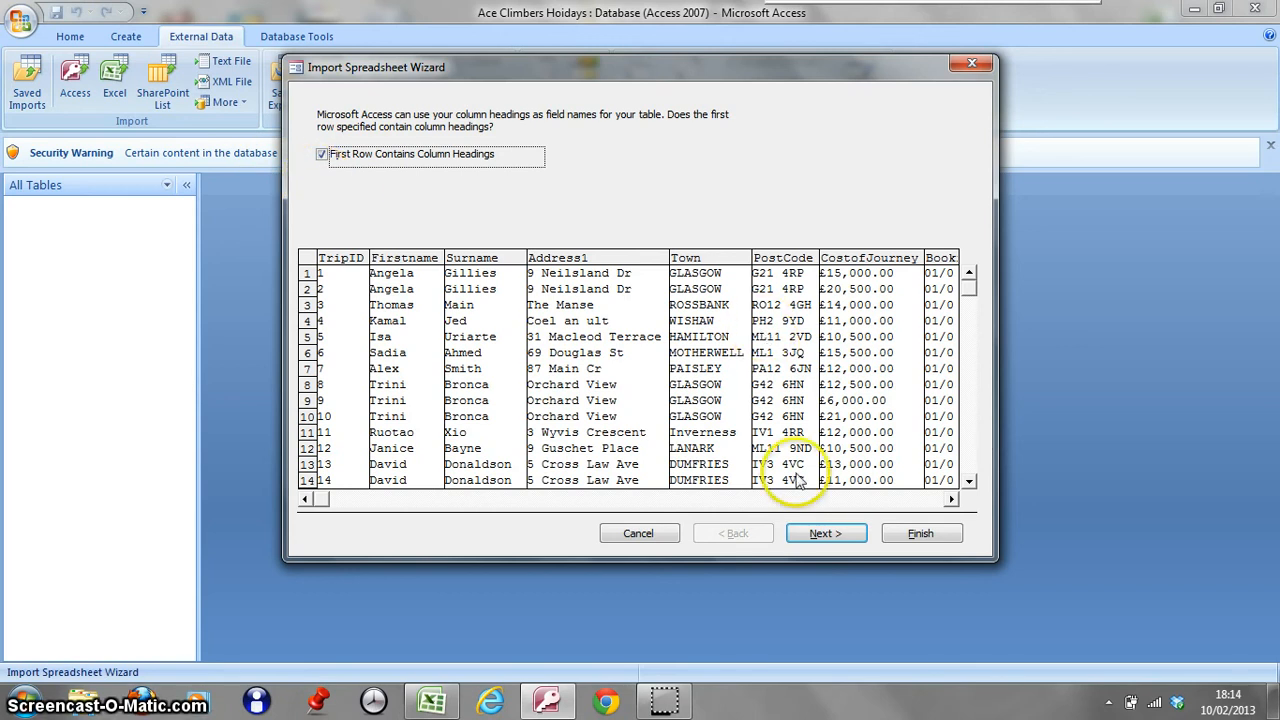
click(825, 533)
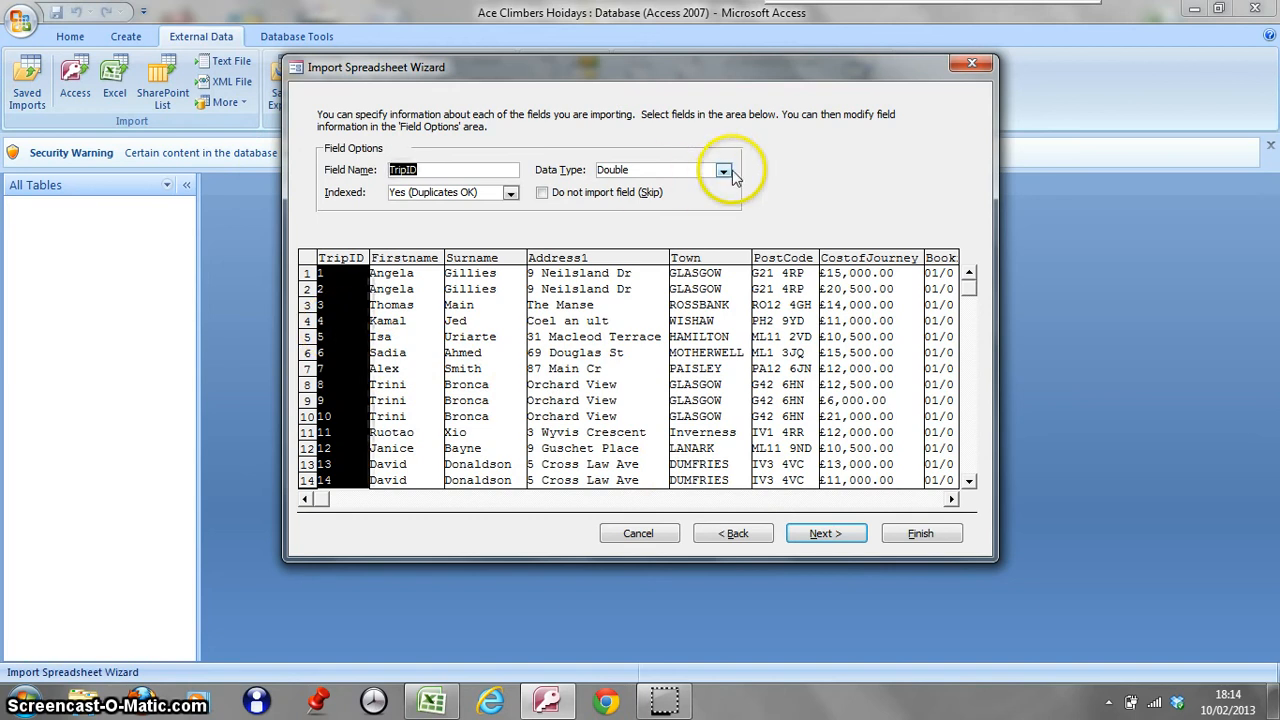
click(723, 170)
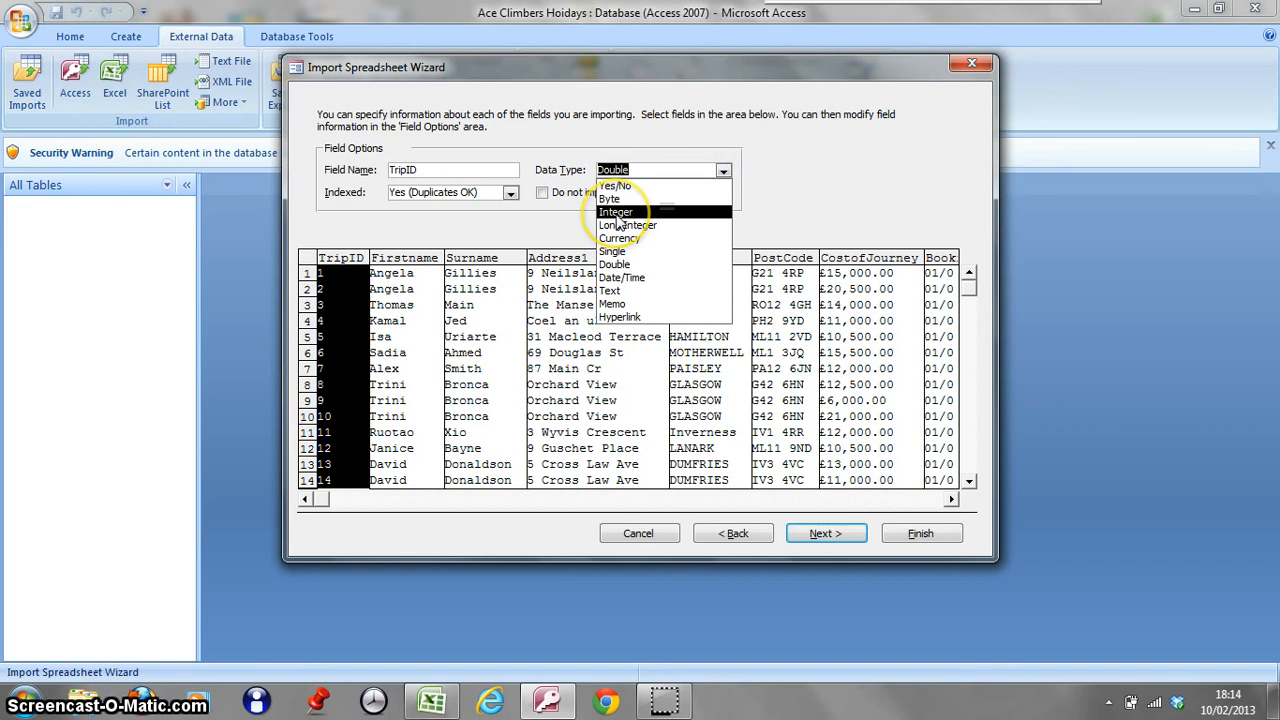
click(615, 212)
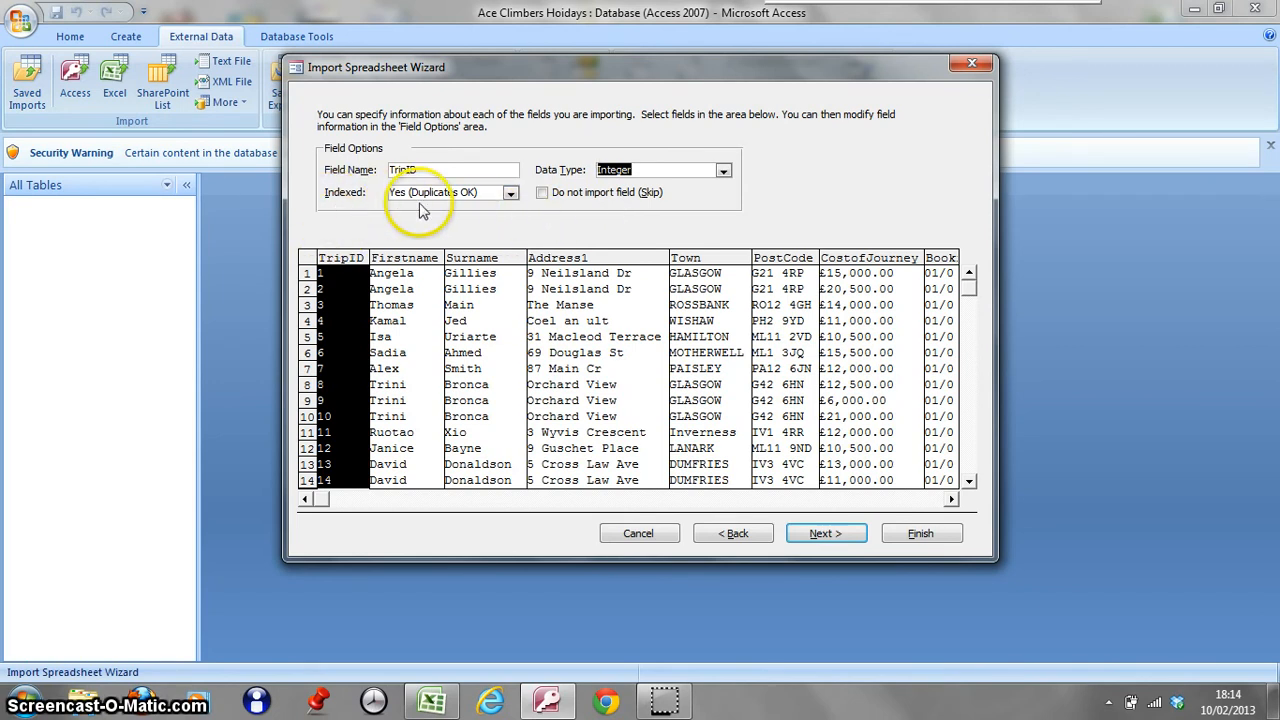
Step: Index TripID as Yes (No Duplicates) and review the Surname and CostofJourney field options
click(510, 192)
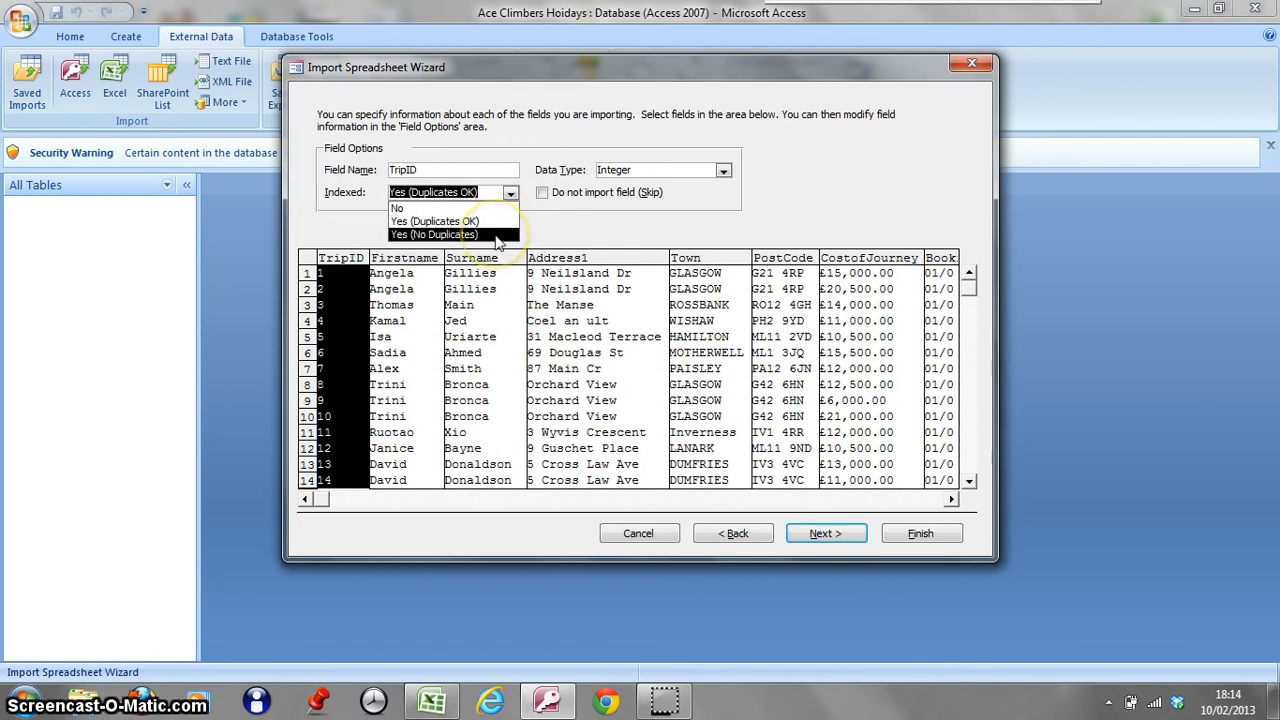
click(434, 234)
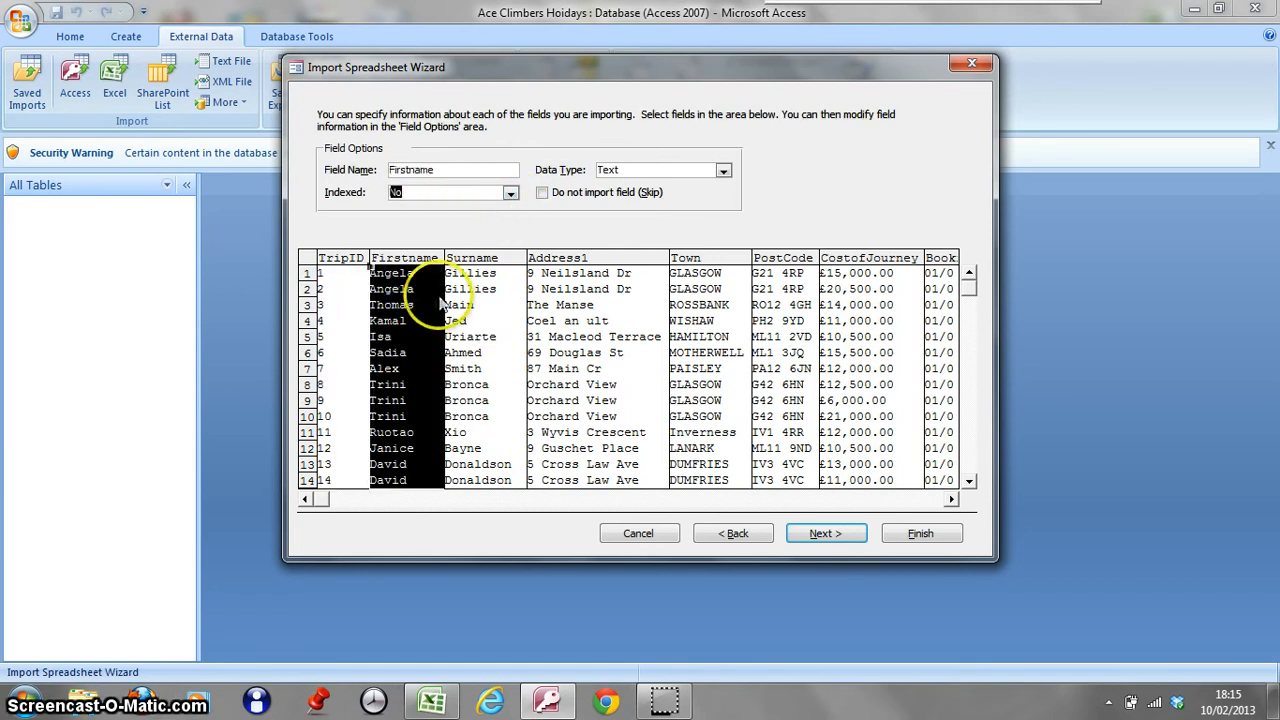
click(472, 280)
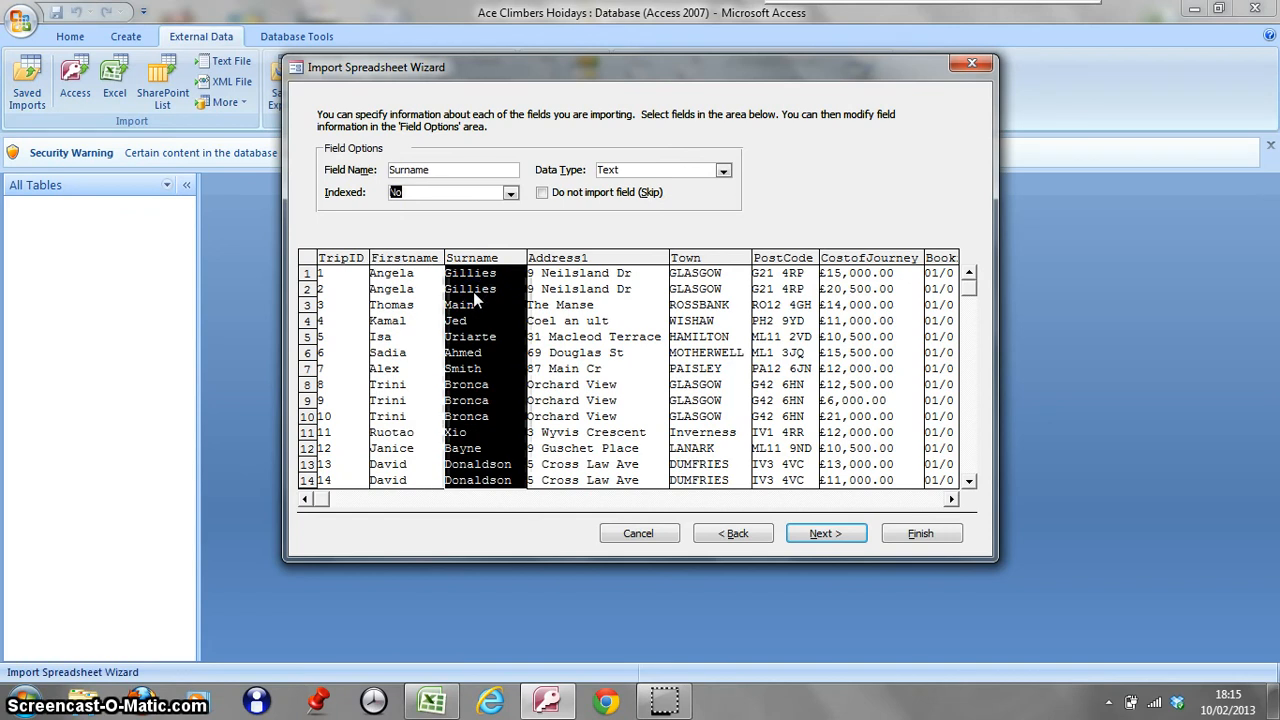
click(869, 257)
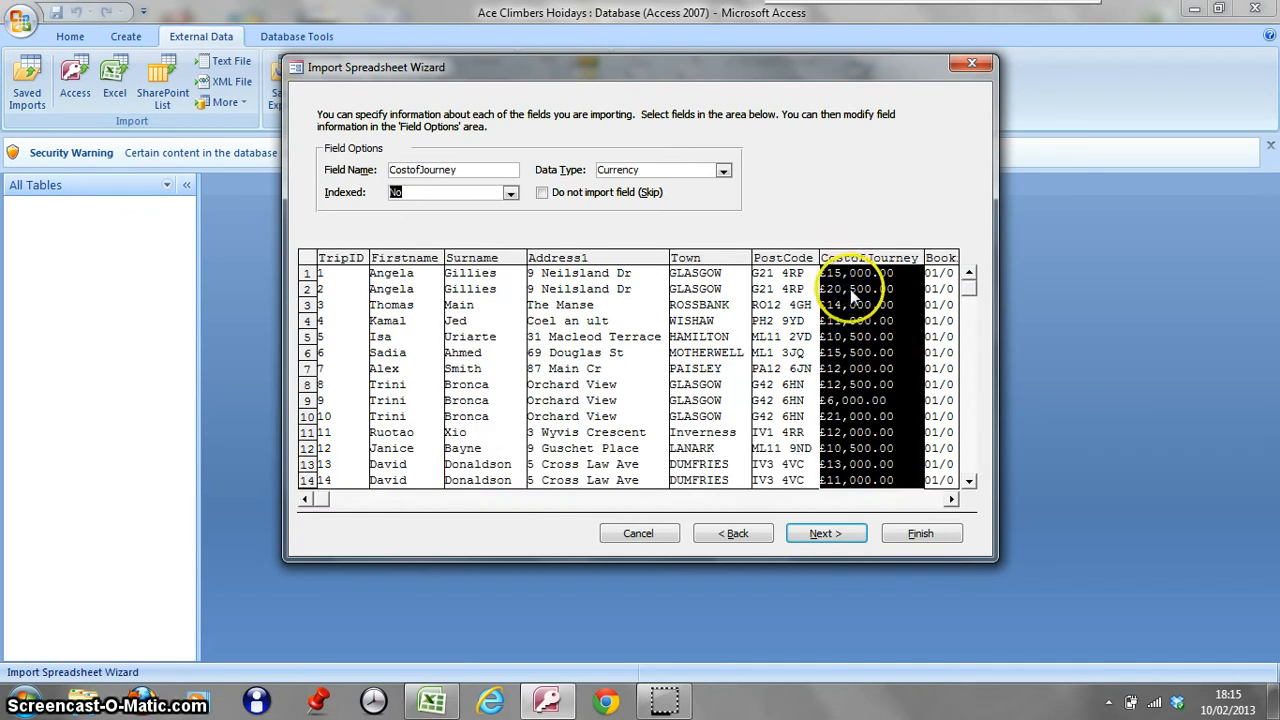
mouse_move(858, 463)
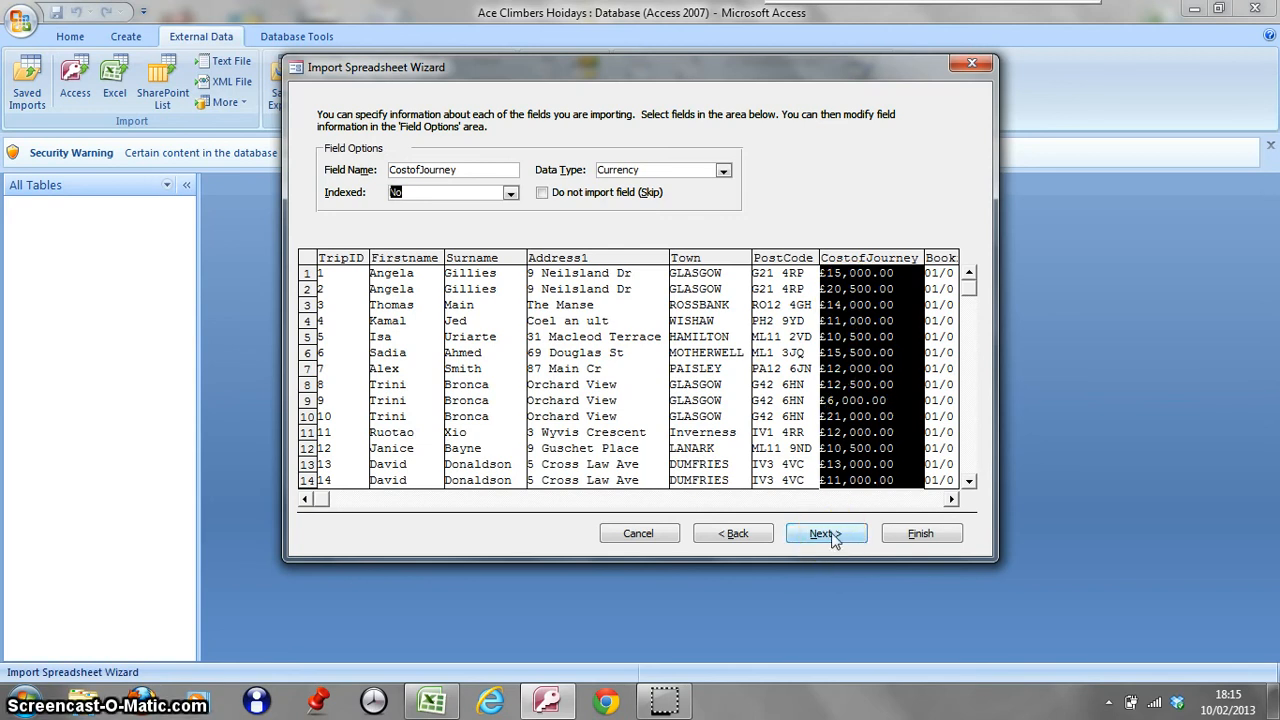
Step: Choose TripID as my own primary key, name the table Original Data, request analysis and finish
click(819, 533)
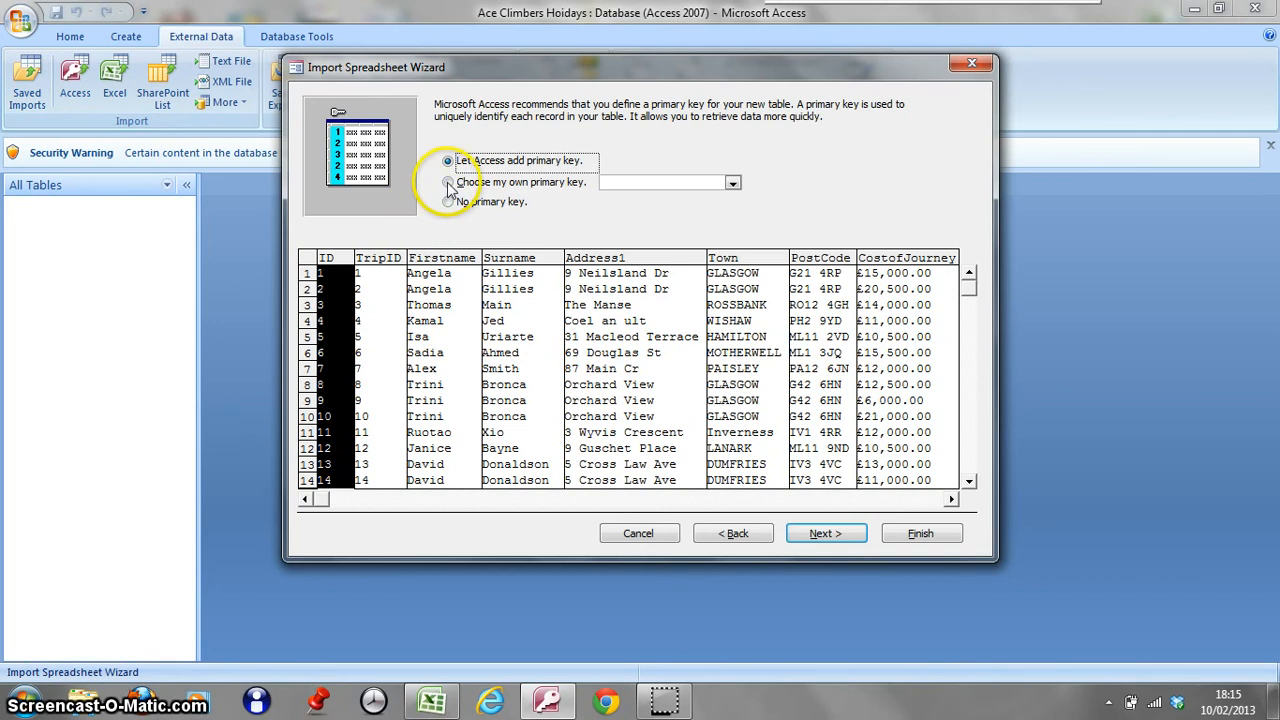
click(448, 182)
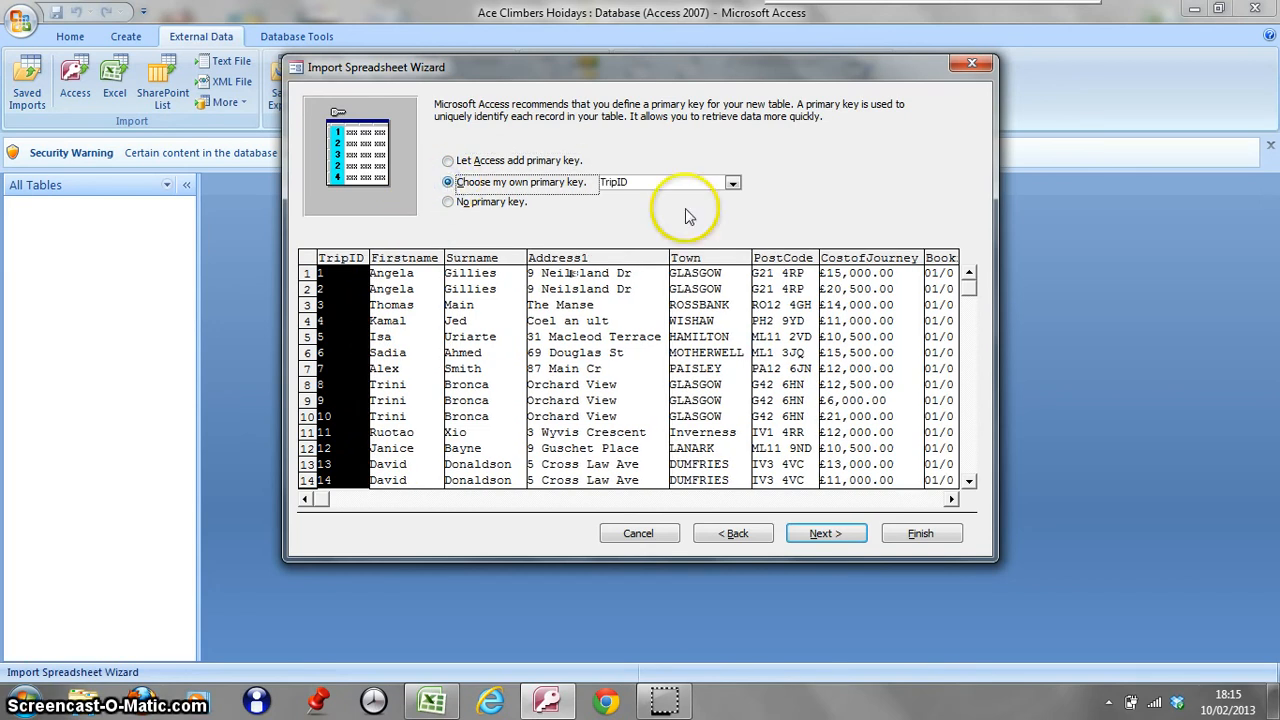
click(825, 533)
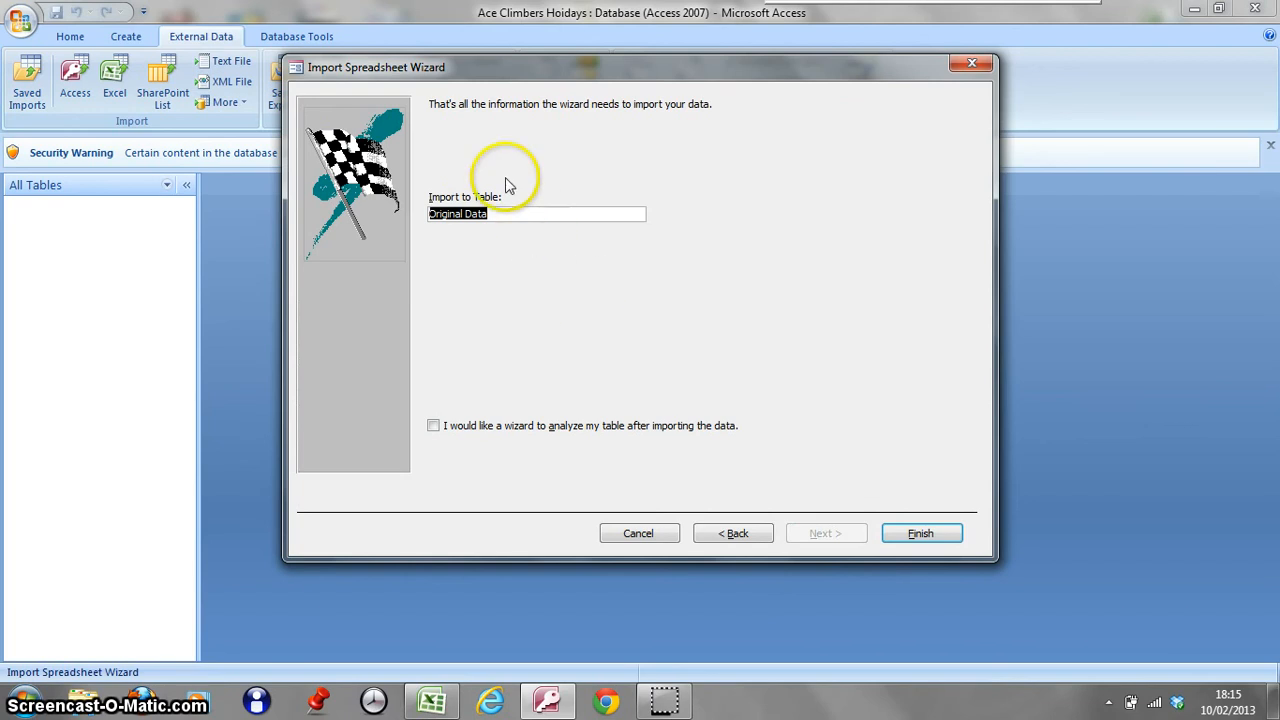
mouse_move(510, 240)
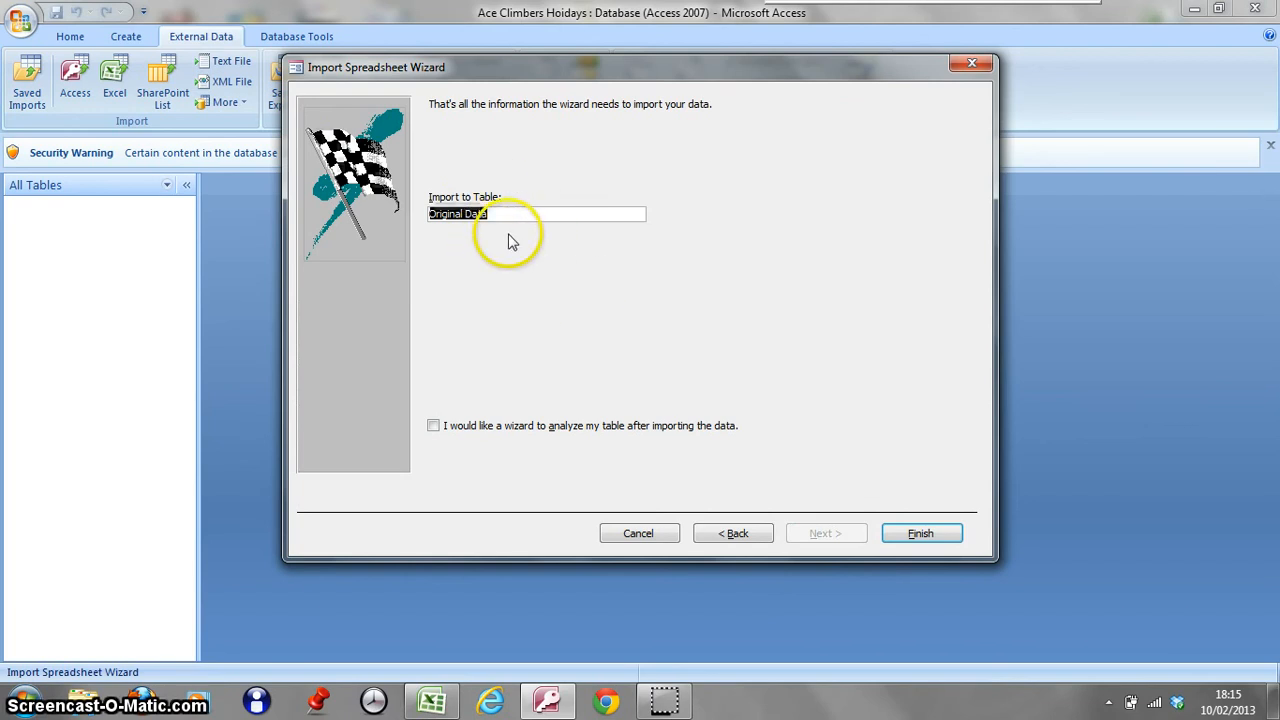
mouse_move(630, 388)
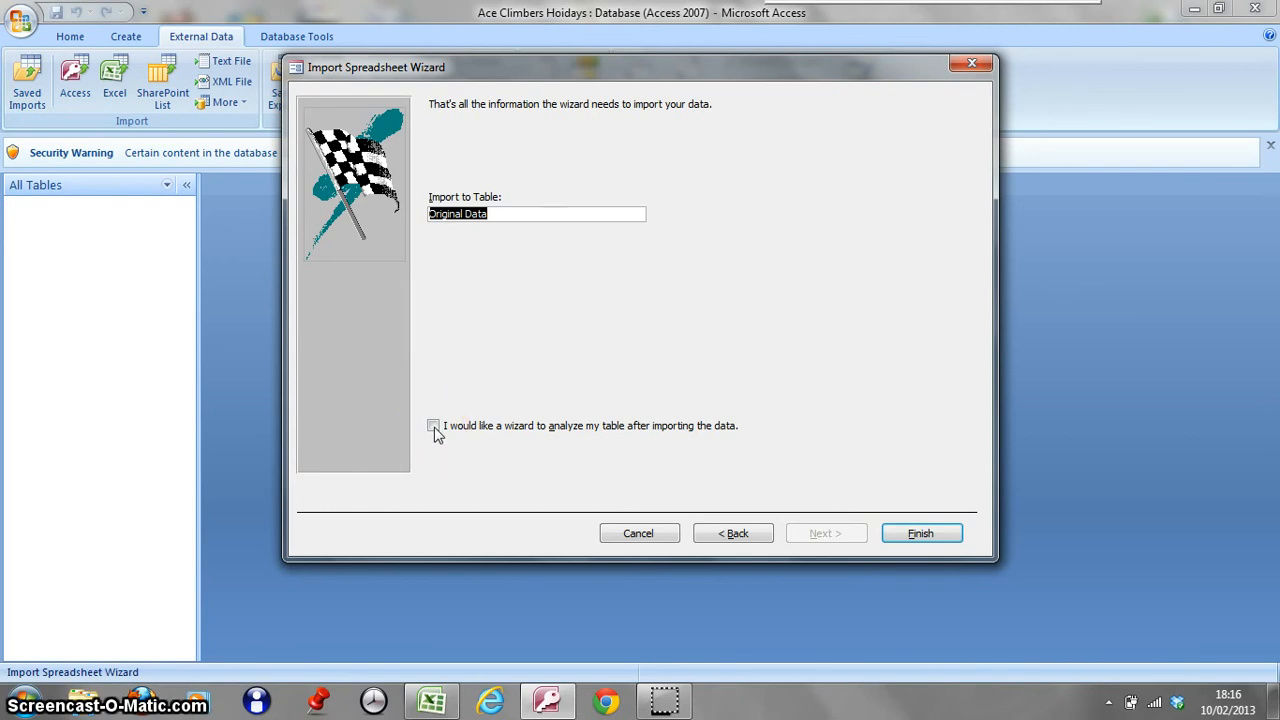
click(433, 425)
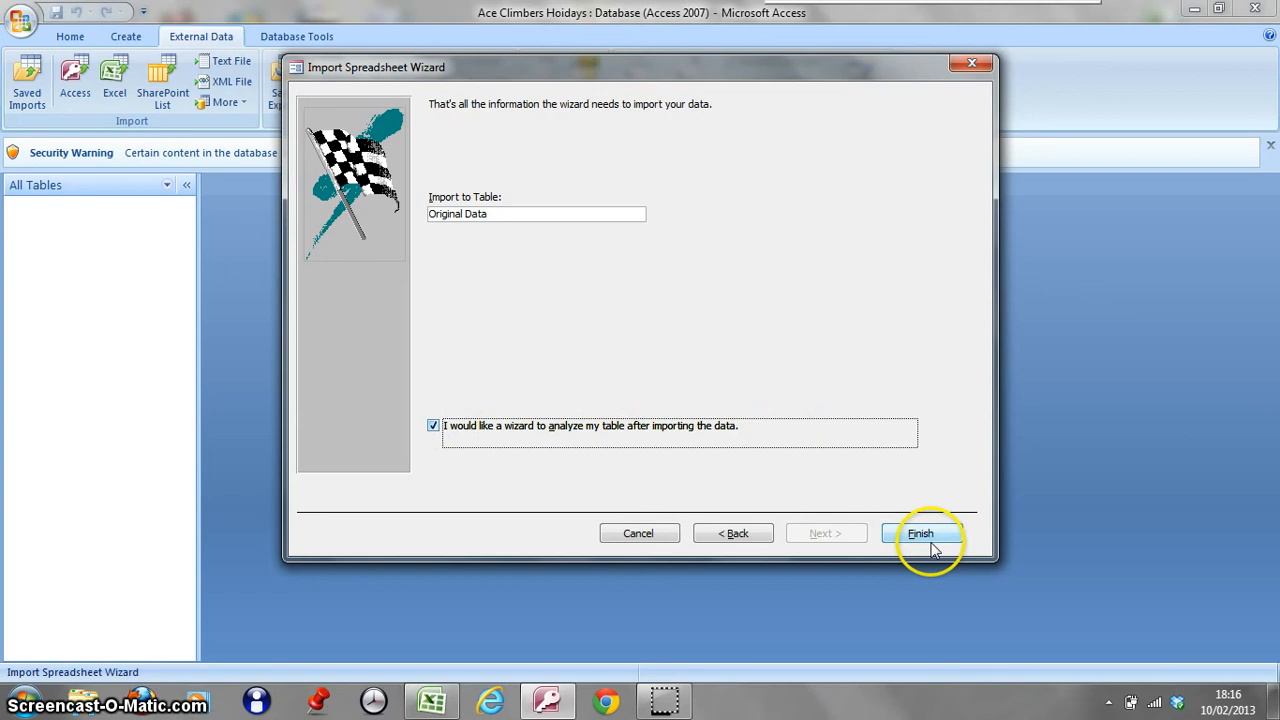
click(920, 533)
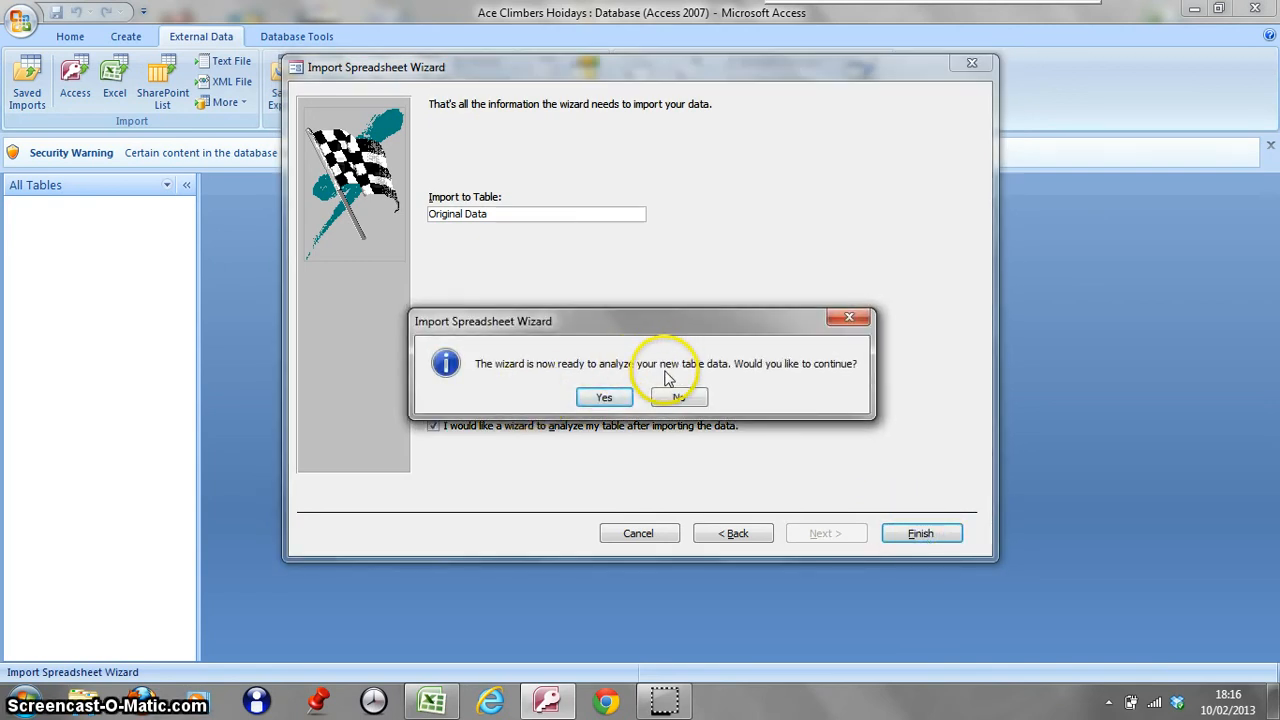
Step: Run the Table Analyzer and choose 'No, I want to decide' the field split myself
click(603, 397)
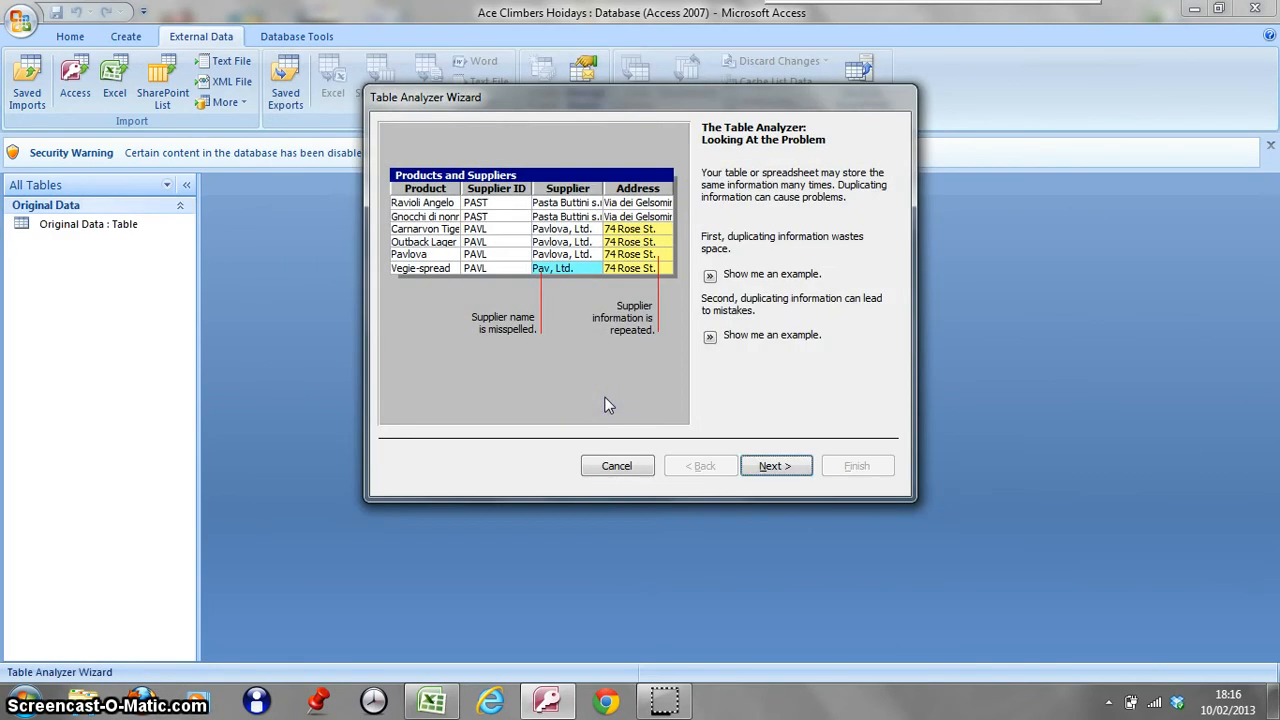
mouse_move(790, 223)
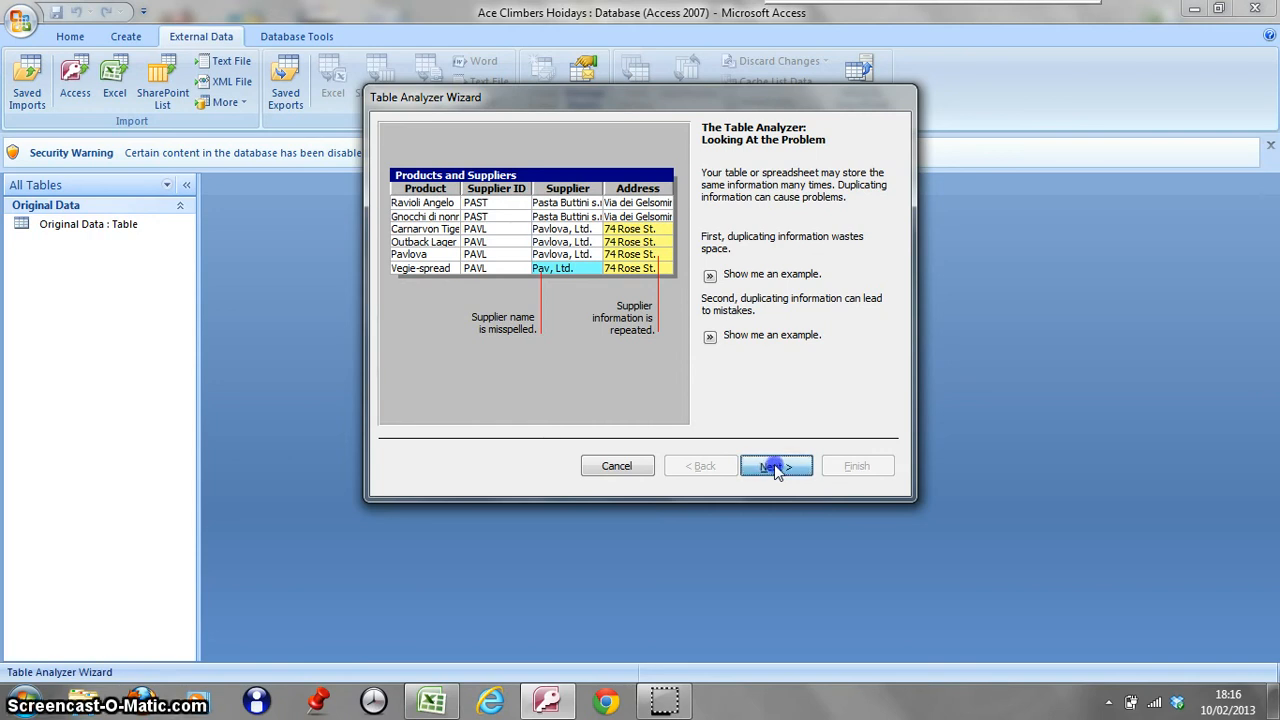
click(776, 465)
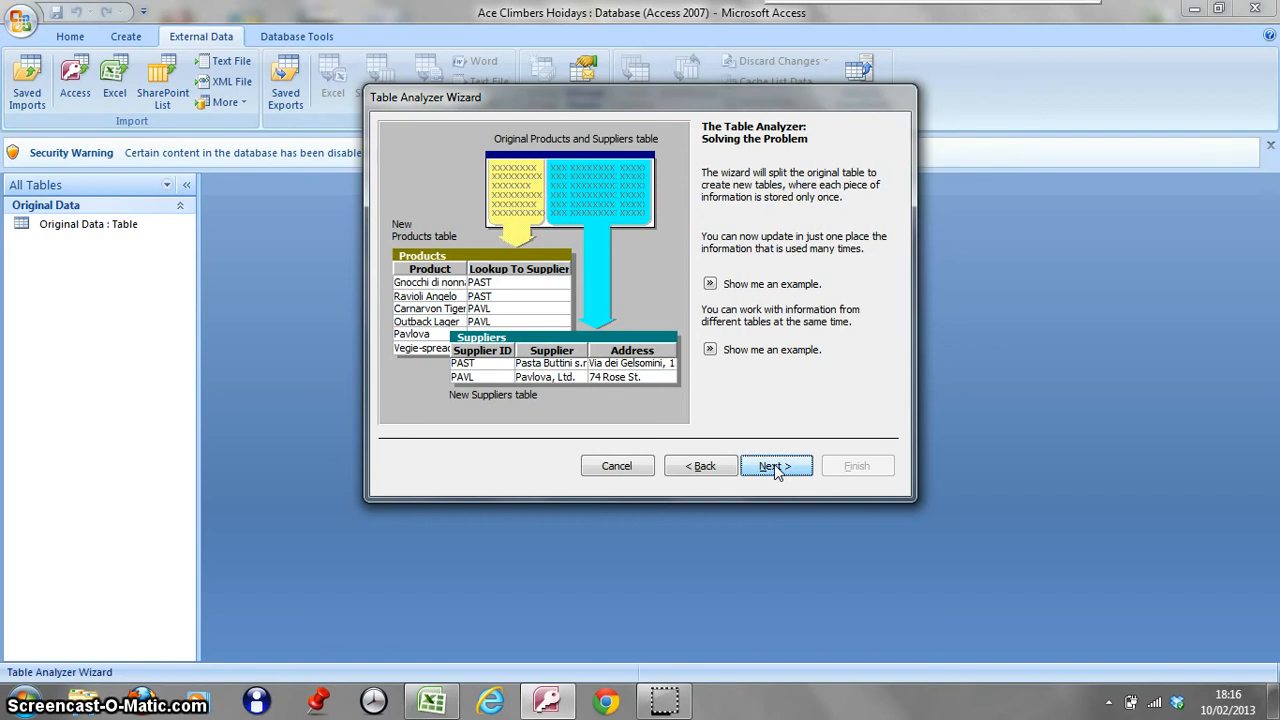
click(776, 465)
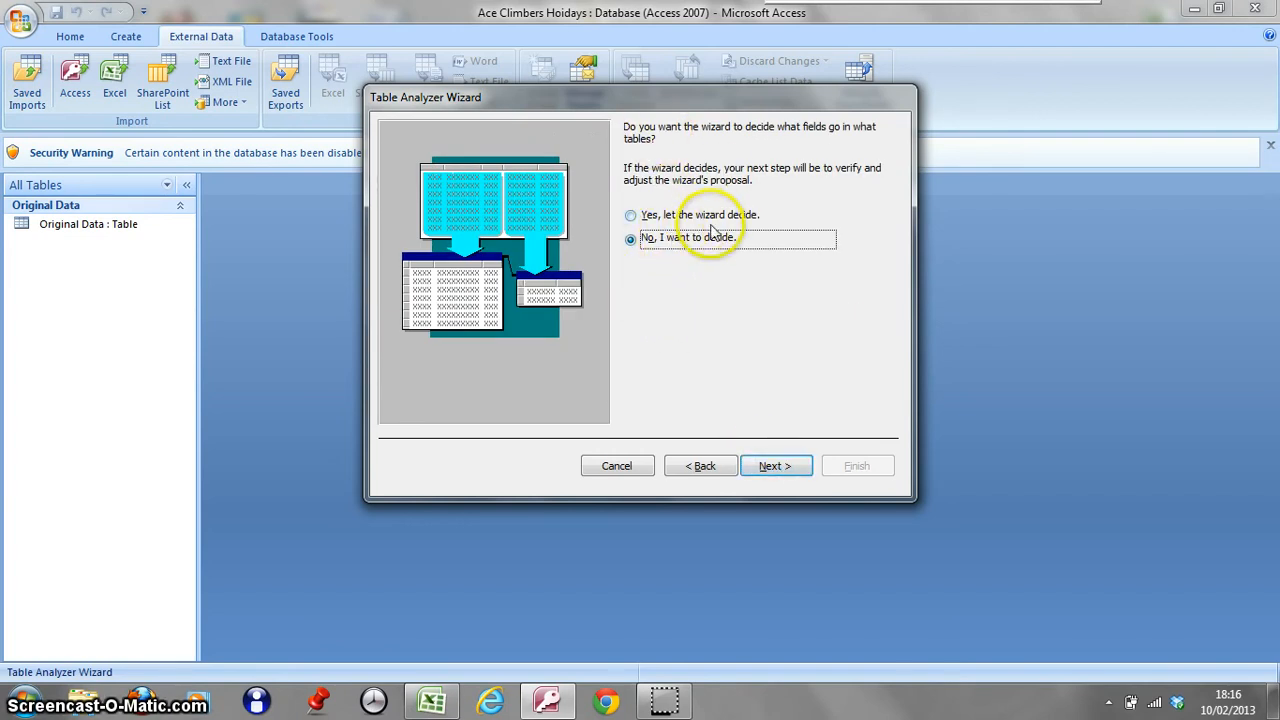
click(631, 239)
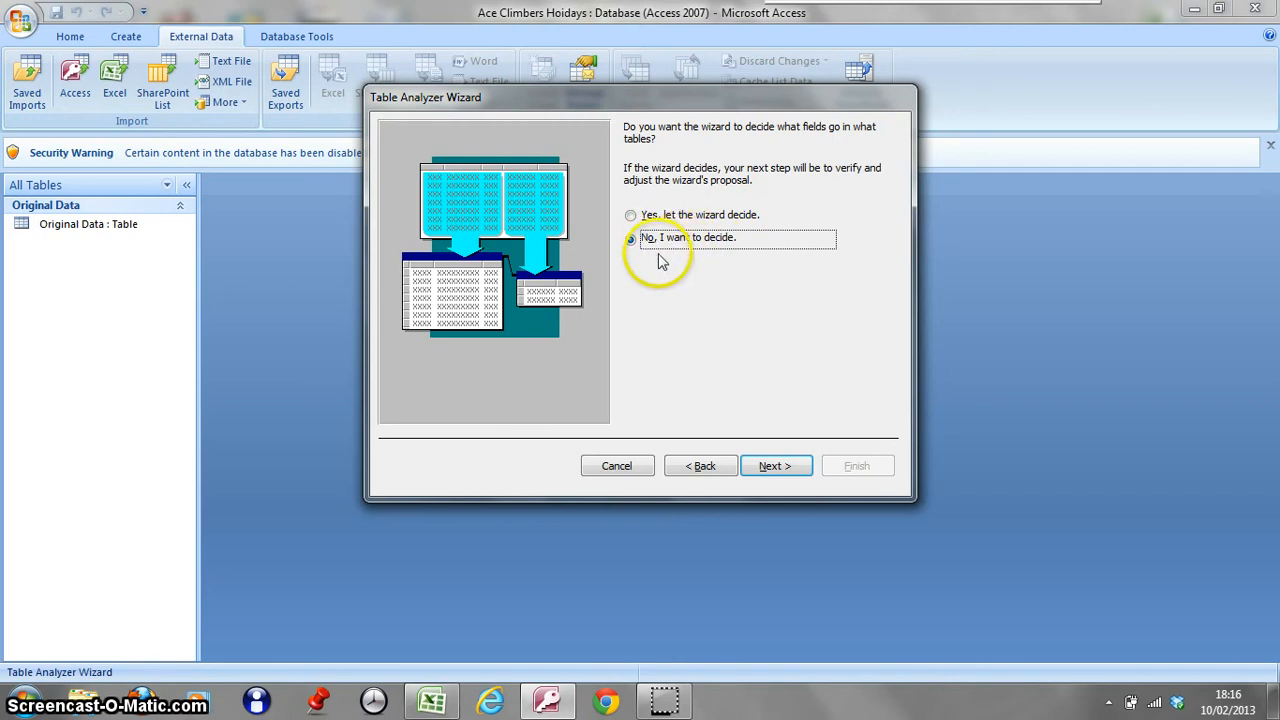
click(631, 238)
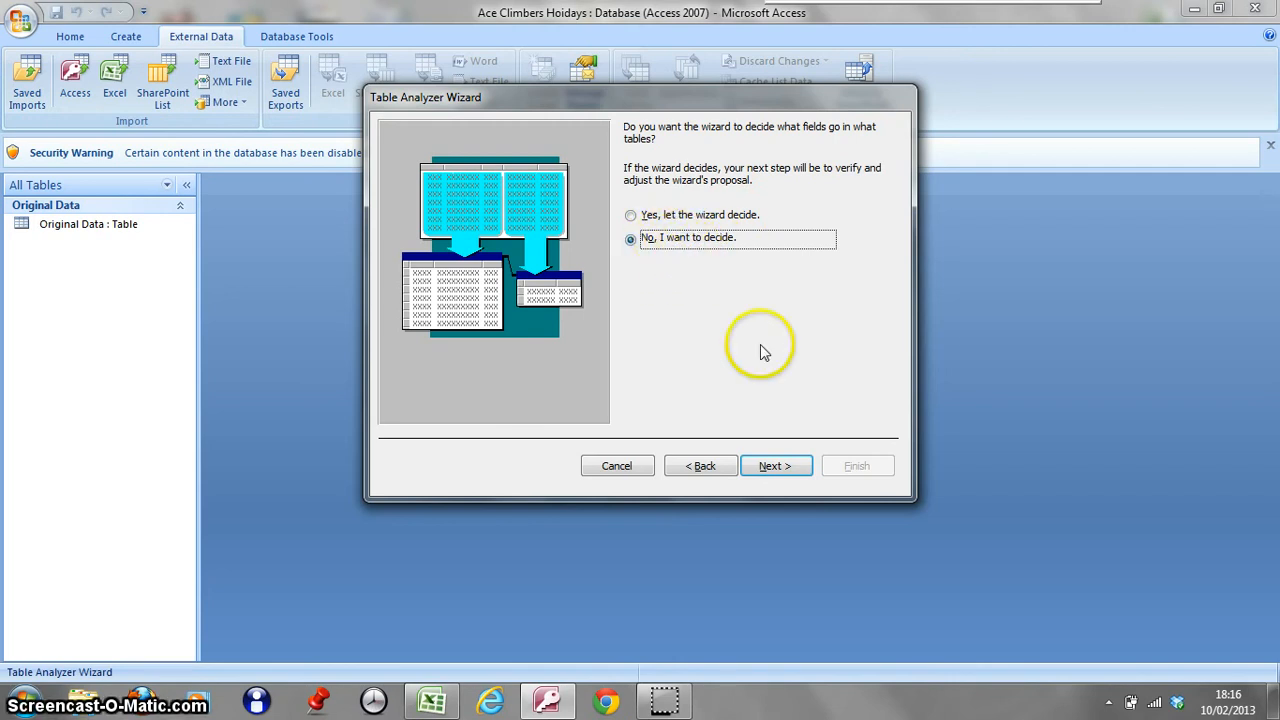
click(776, 465)
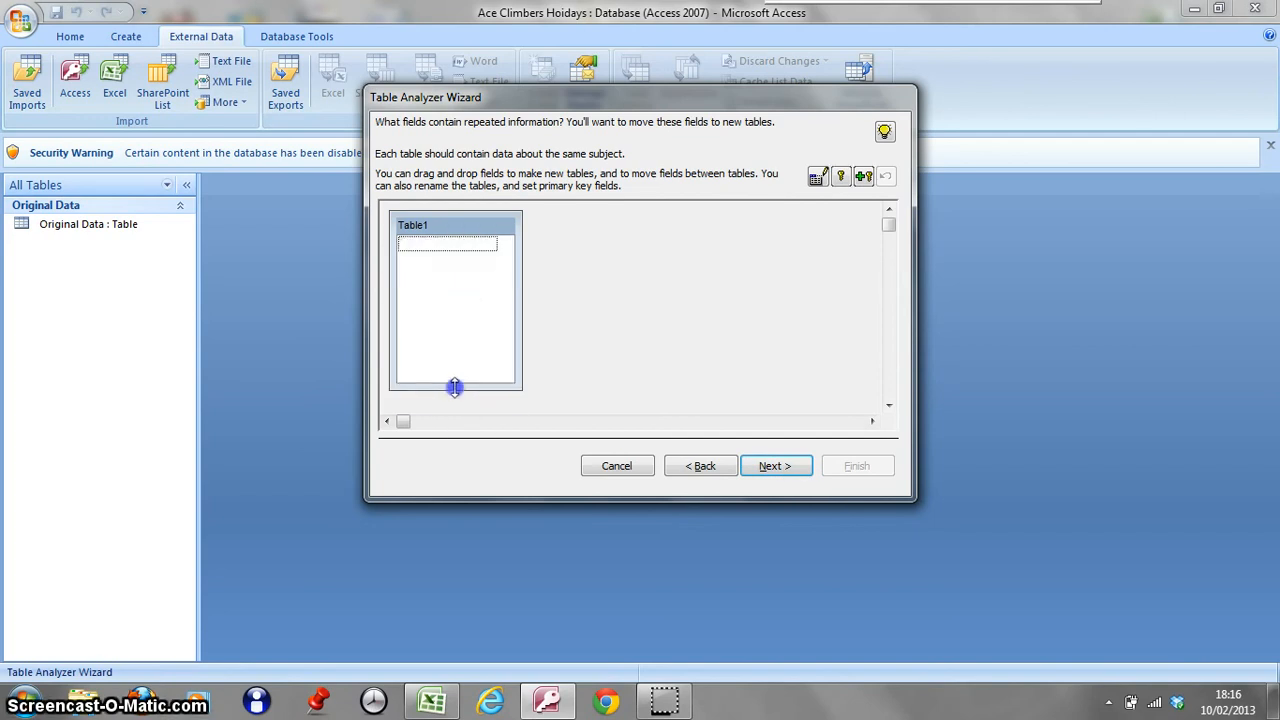
click(455, 243)
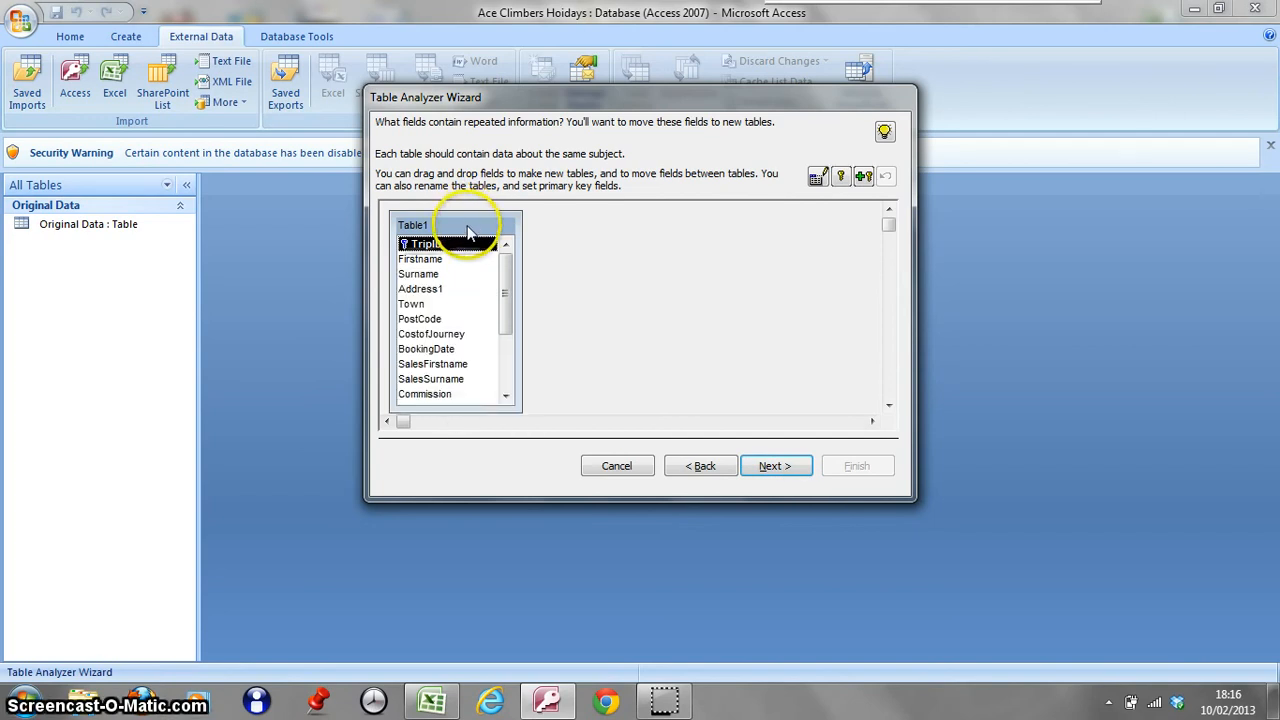
Step: Drag Firstname out of Table1 into a new table named CustomerTjb
drag(455, 225, 640, 243)
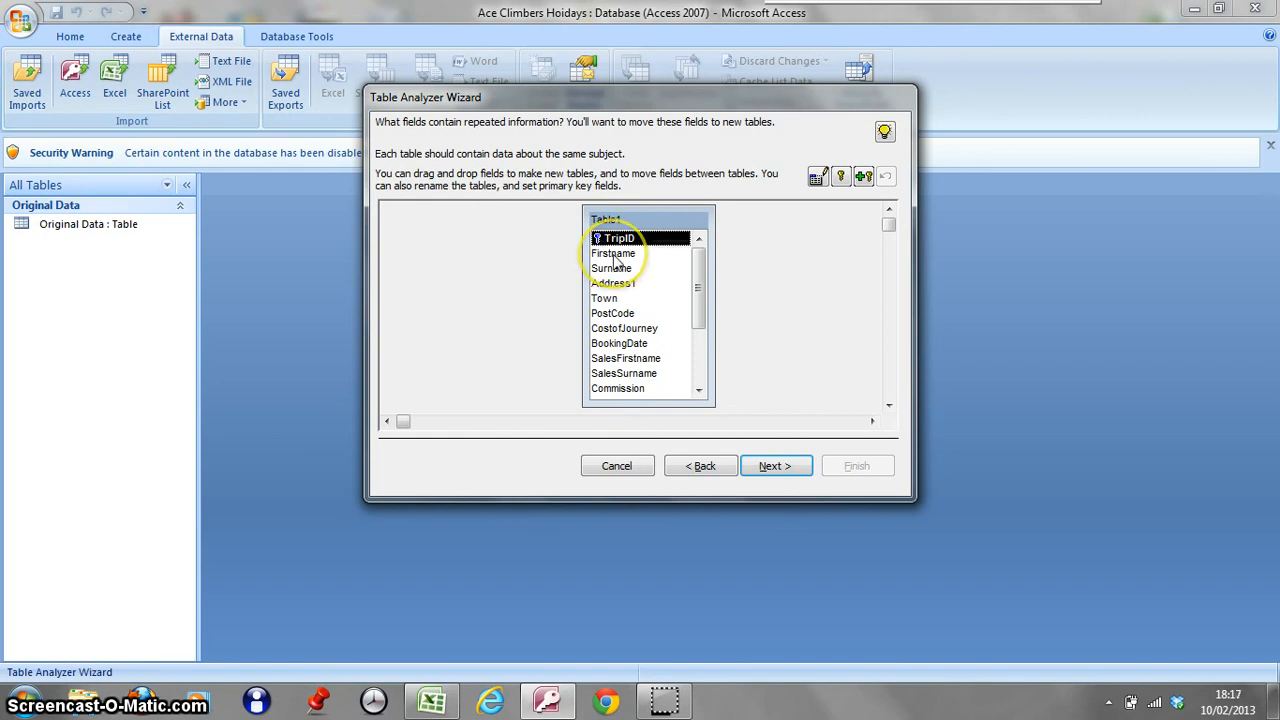
click(613, 253)
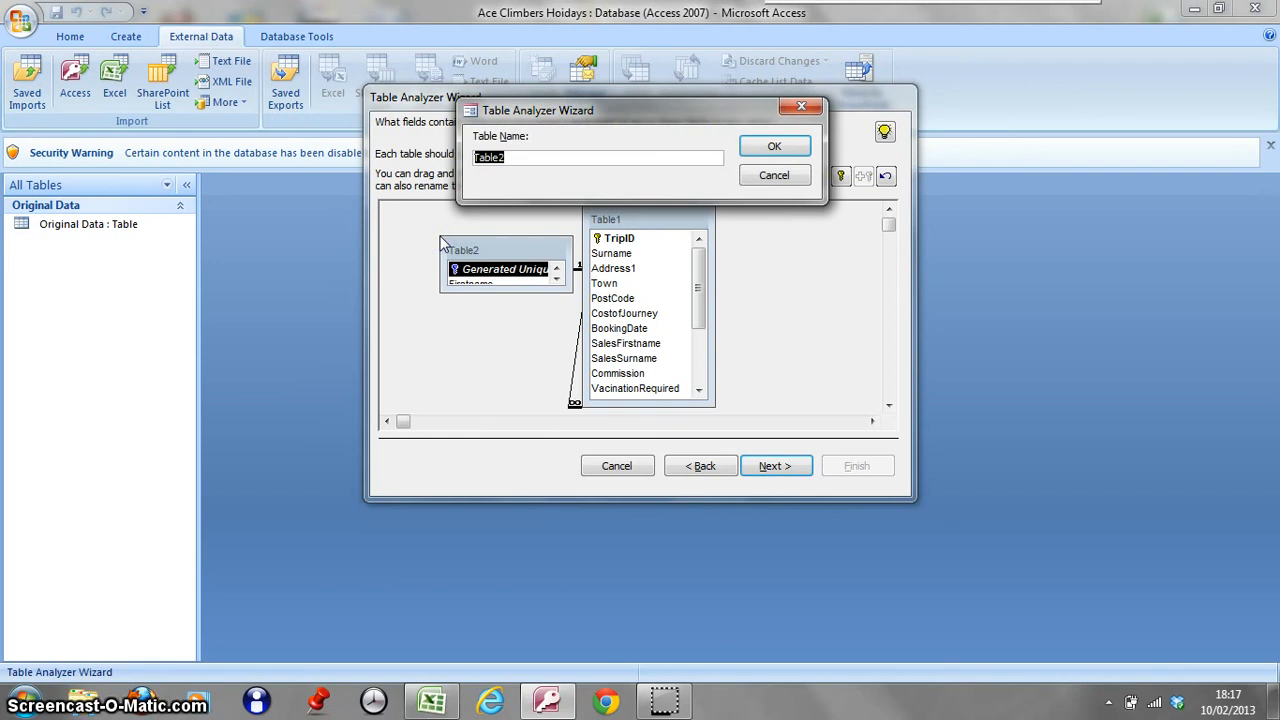
text(CustomerT)
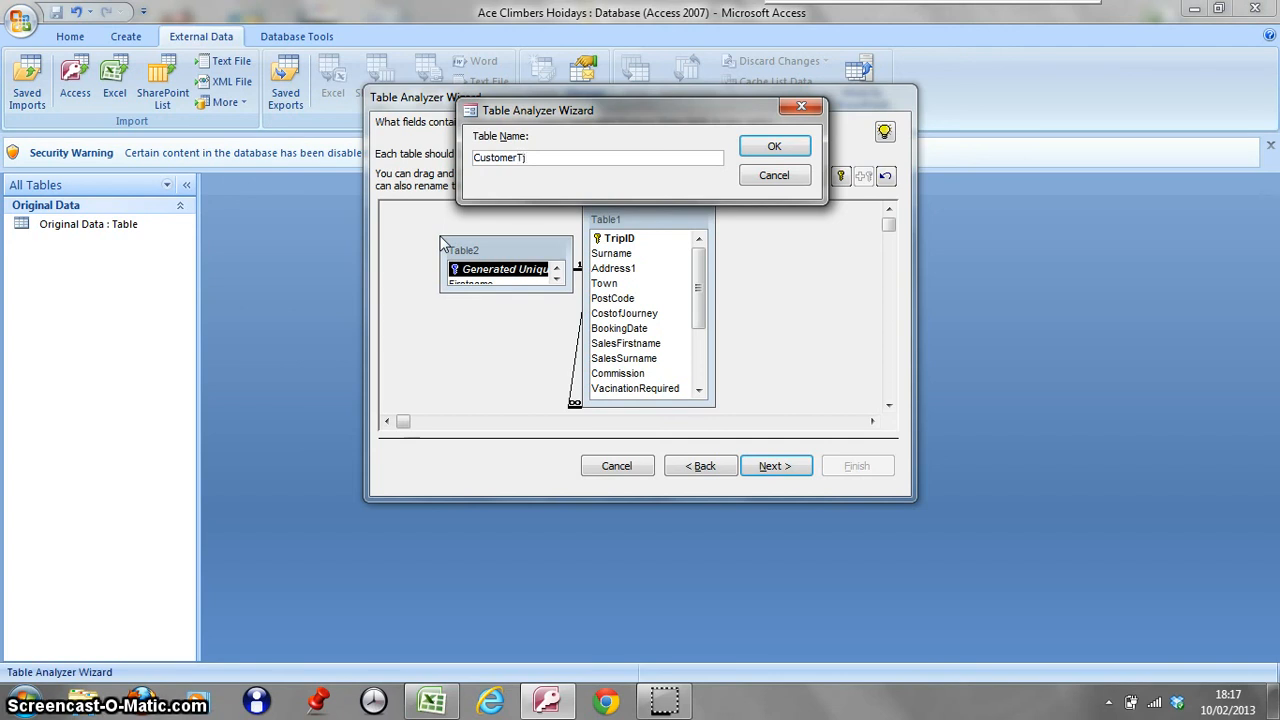
text(b)
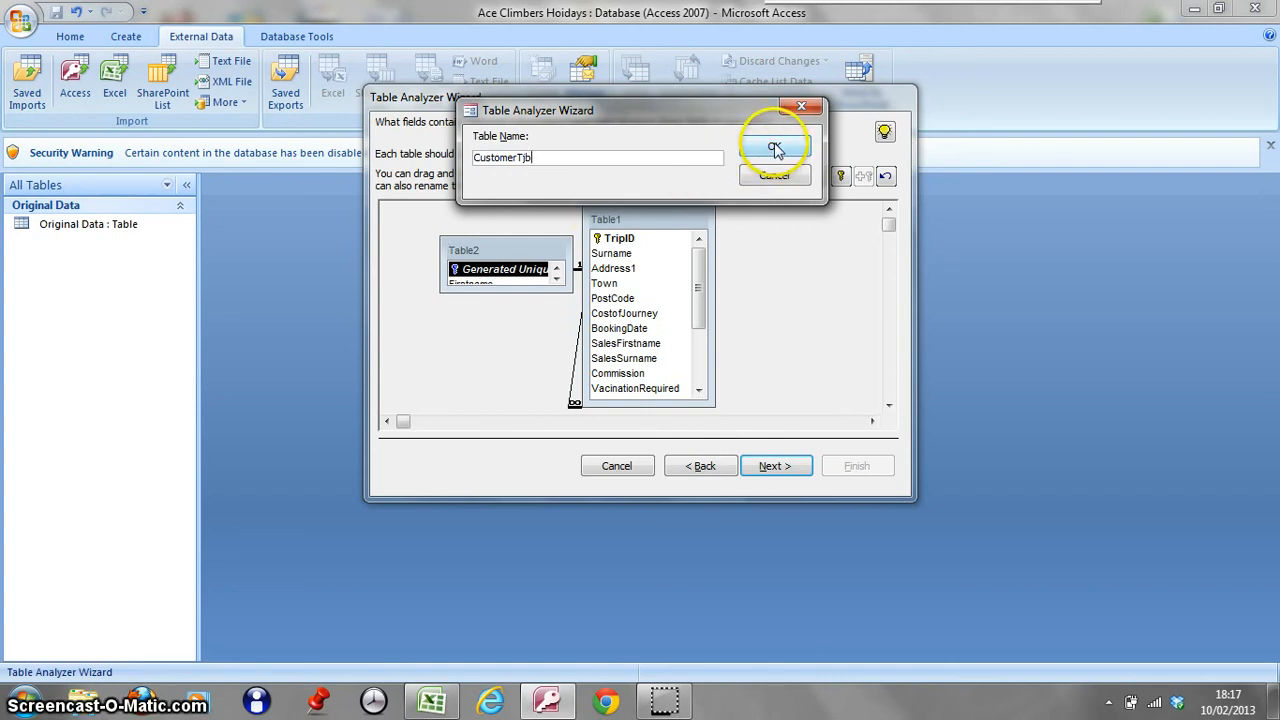
click(775, 147)
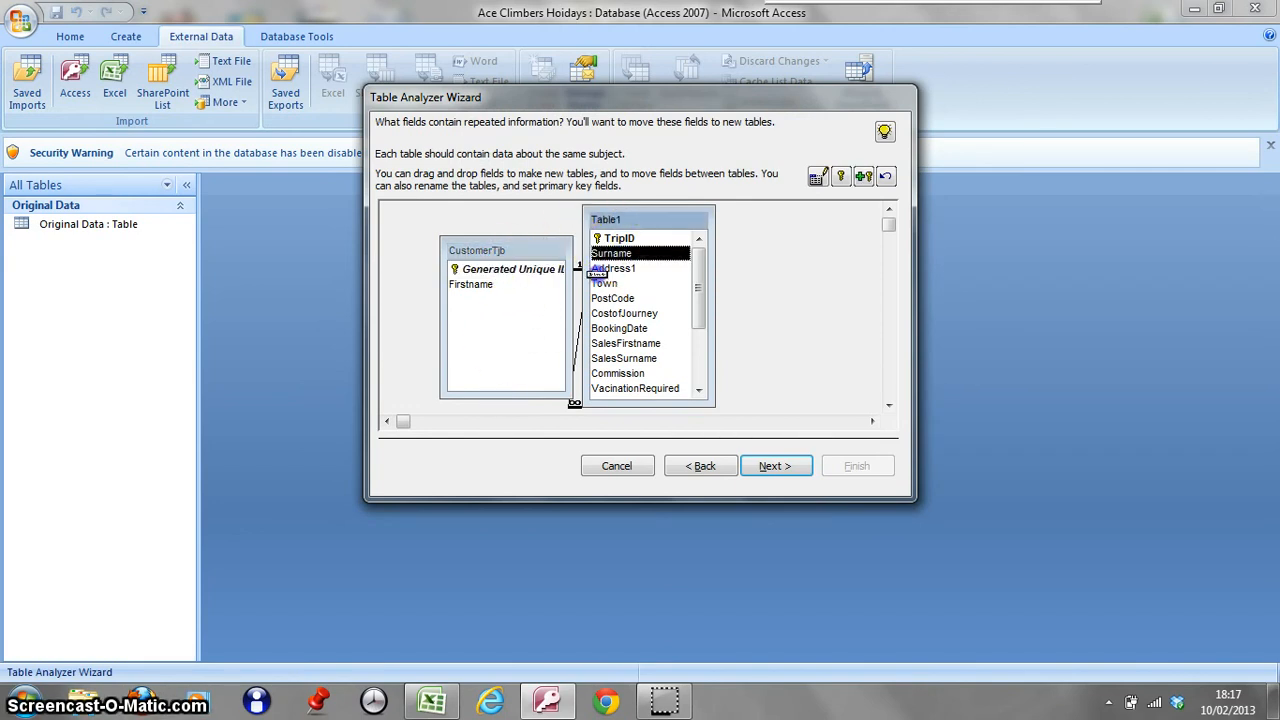
Step: Move Surname, Address1, Town and PostCode into the CustomerTjb table
drag(611, 253, 469, 298)
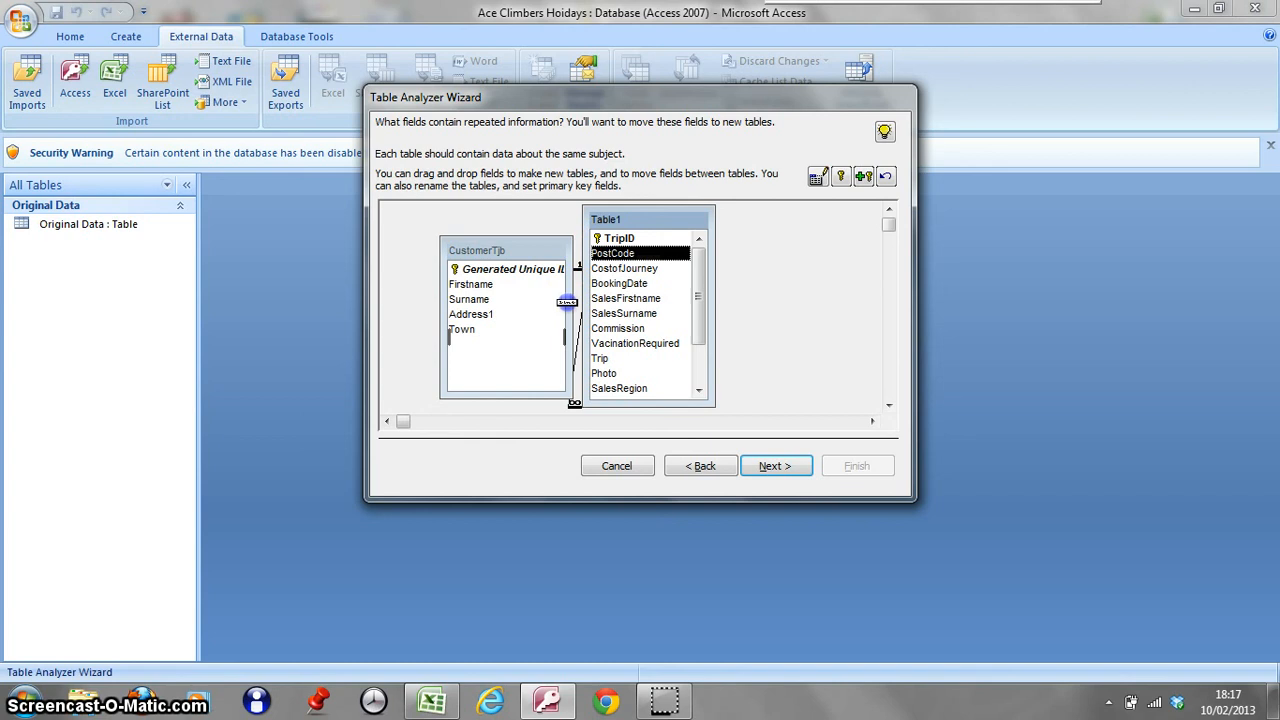
drag(613, 253, 505, 343)
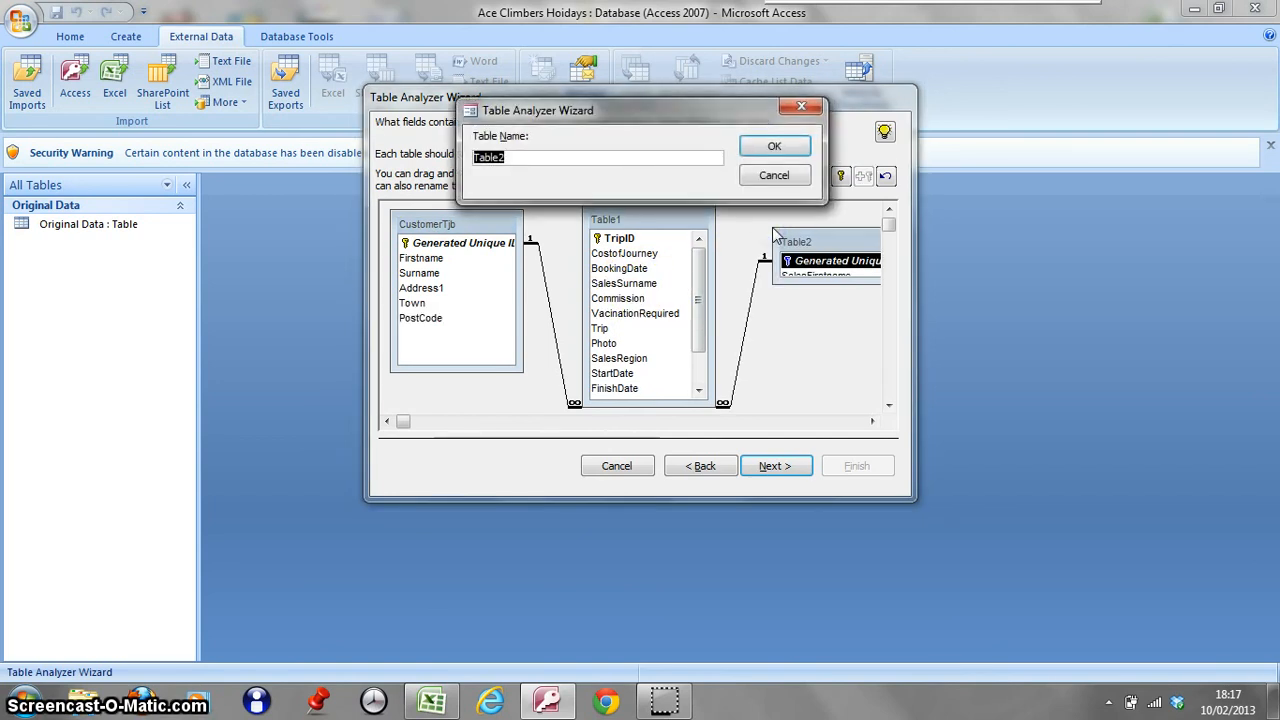
Step: Name the new table SalesRepsTjb and drag SalesRegion into it with the other sales rep fields
text(SalesReps)
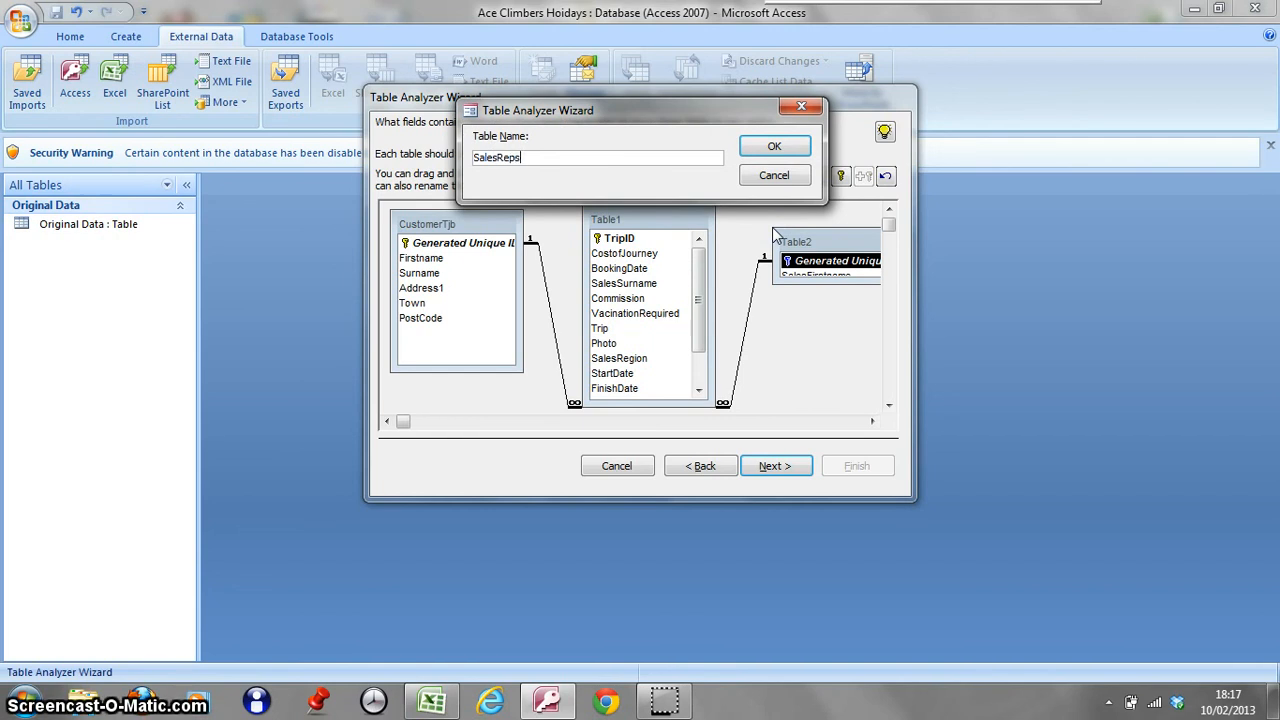
text(T)
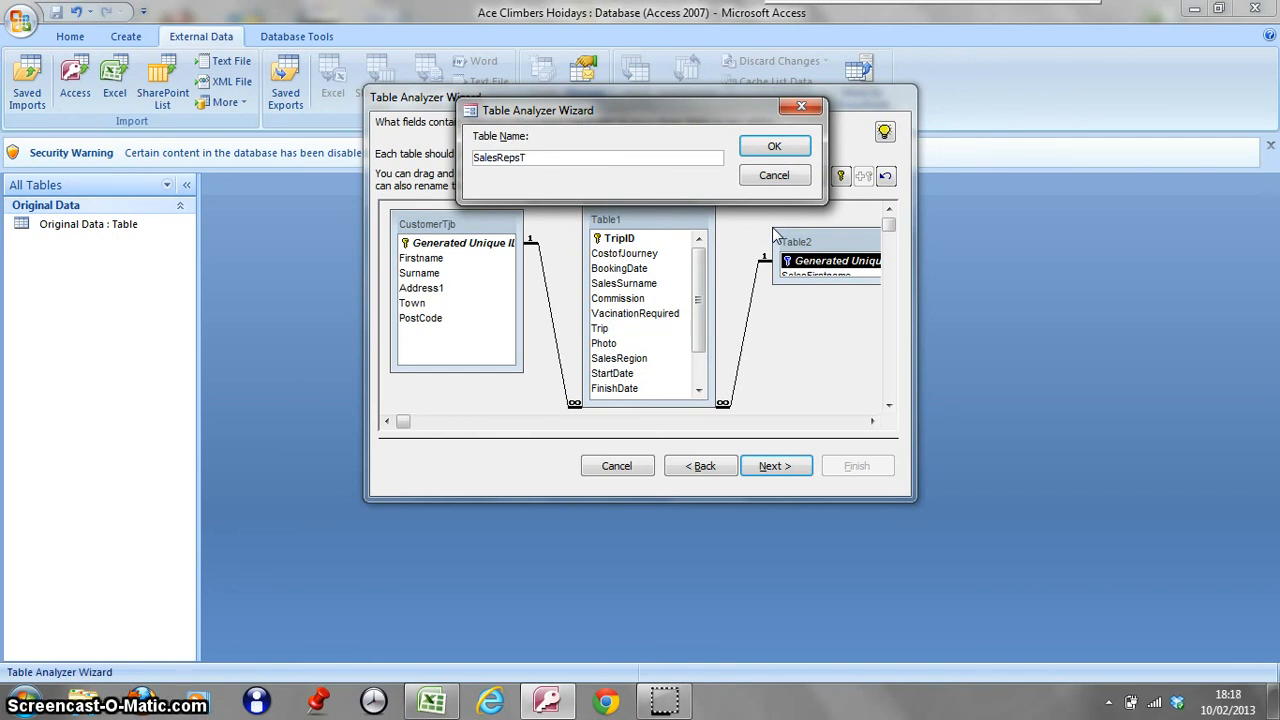
text(jb)
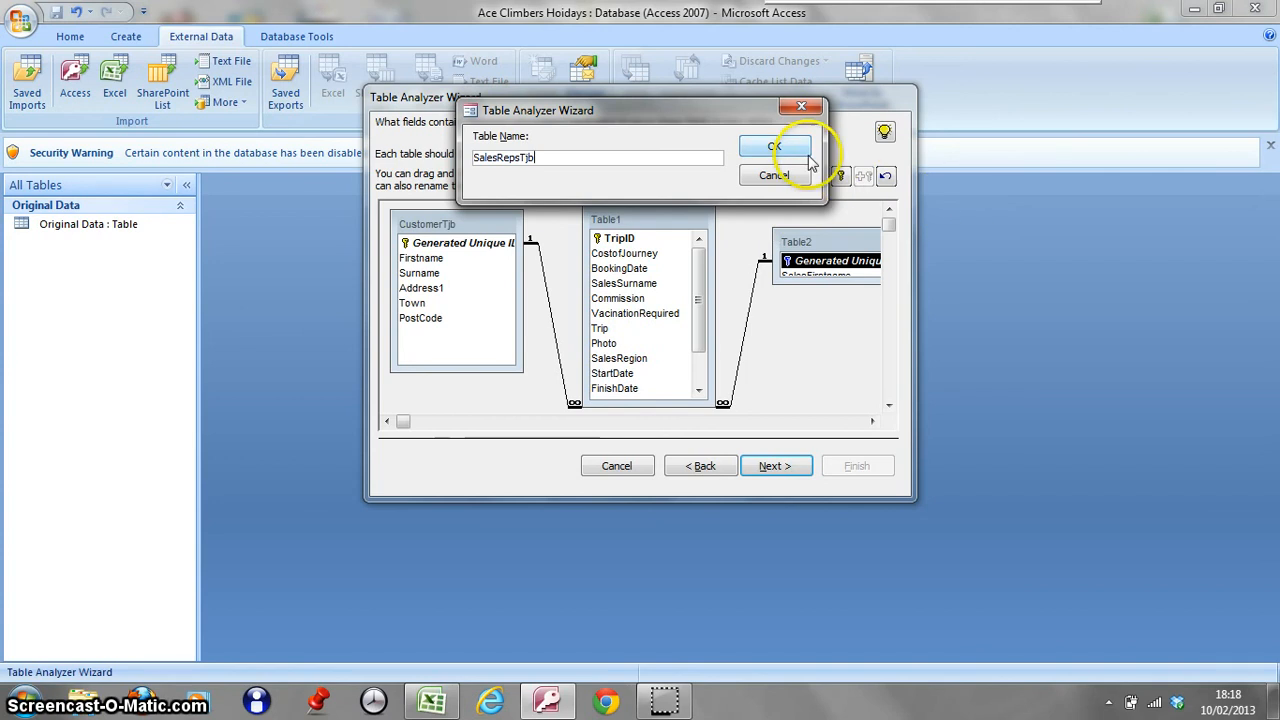
click(774, 146)
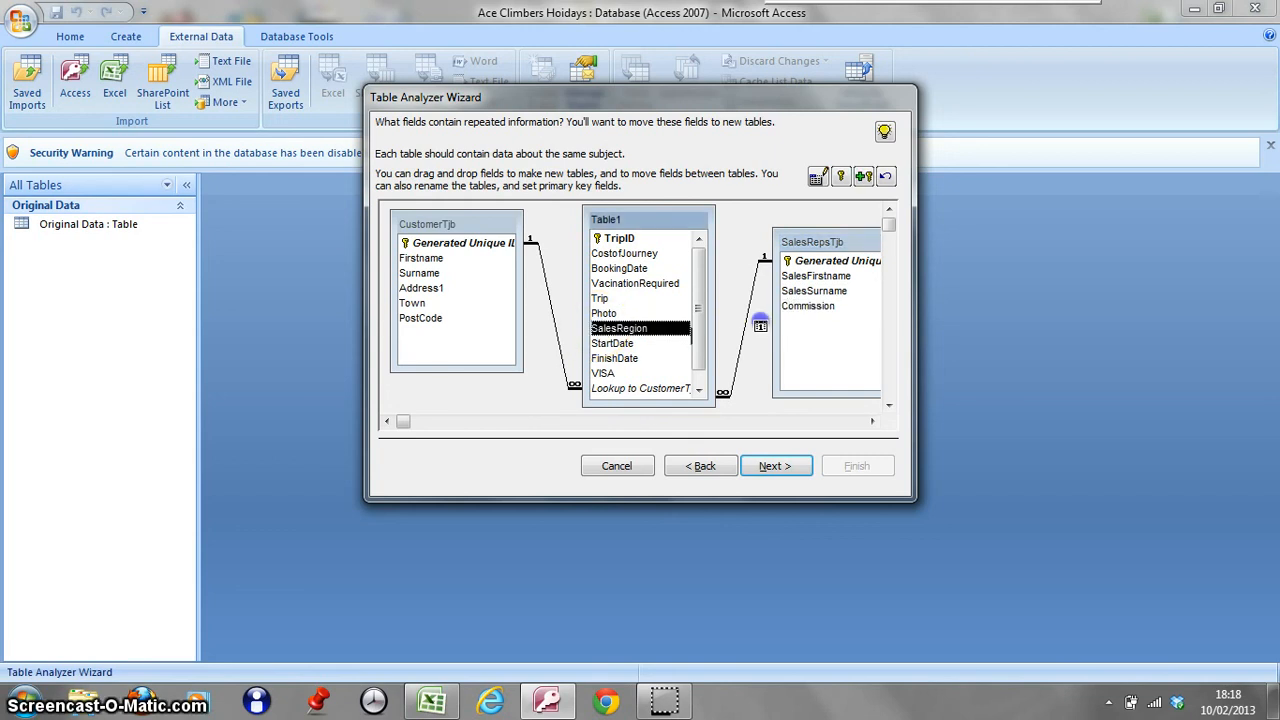
drag(619, 328, 808, 320)
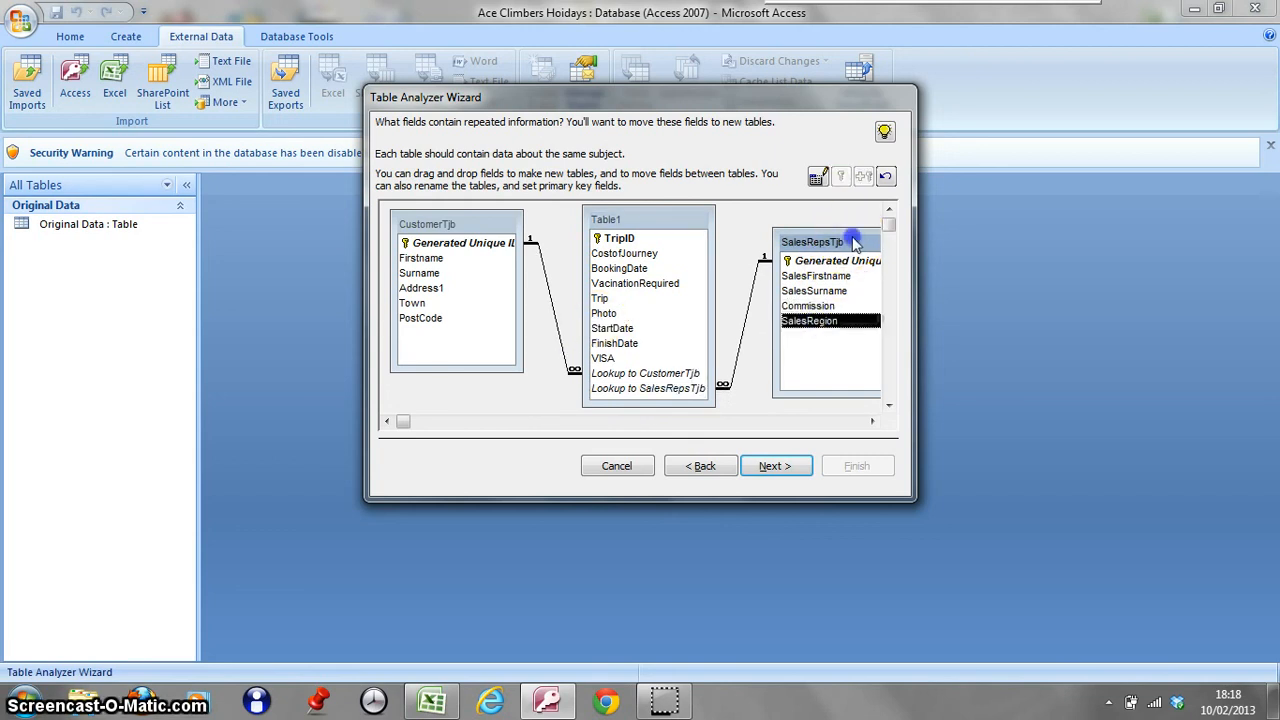
drag(835, 241, 807, 223)
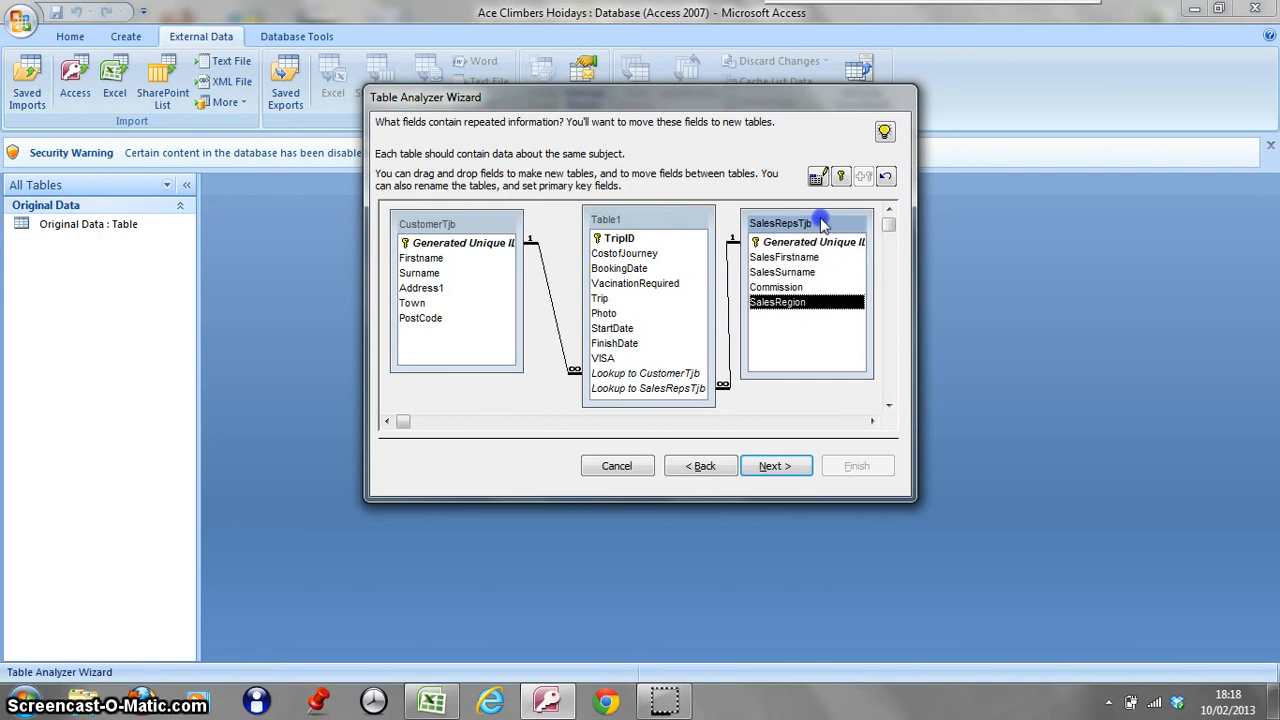
mouse_move(672, 223)
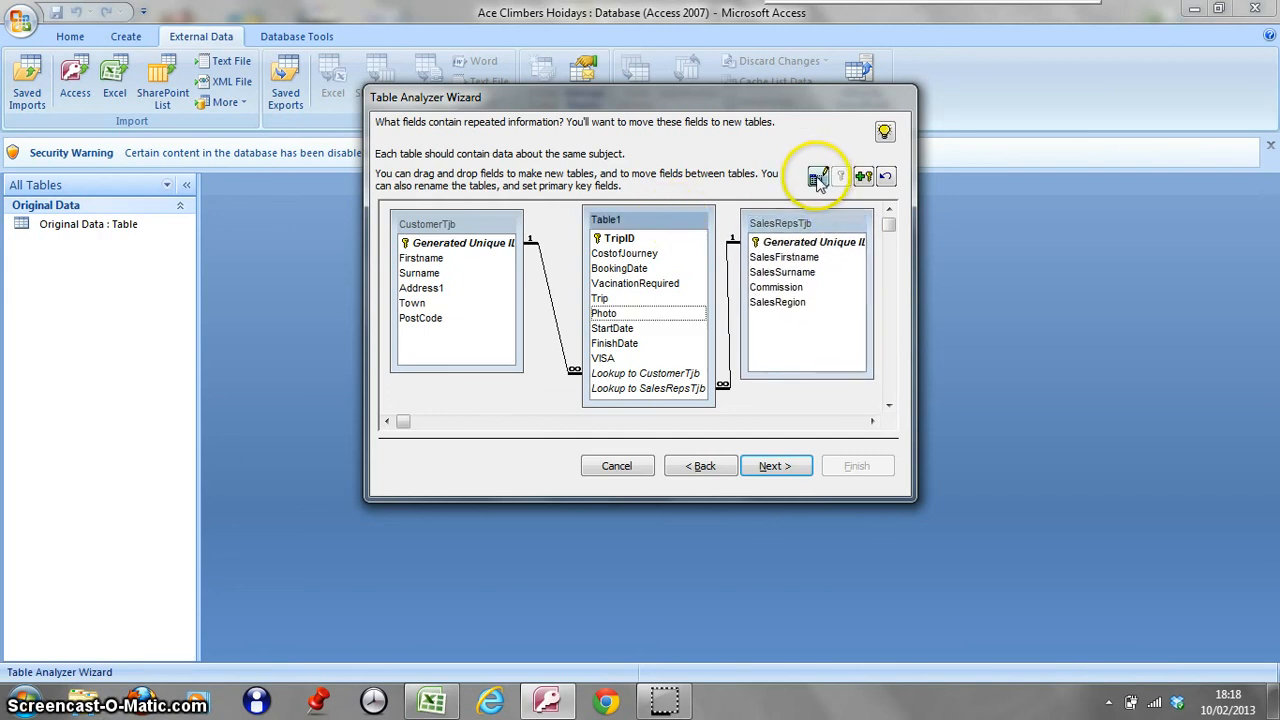
Step: Rename Table1 to TripsTjb using the Rename Table button
click(820, 176)
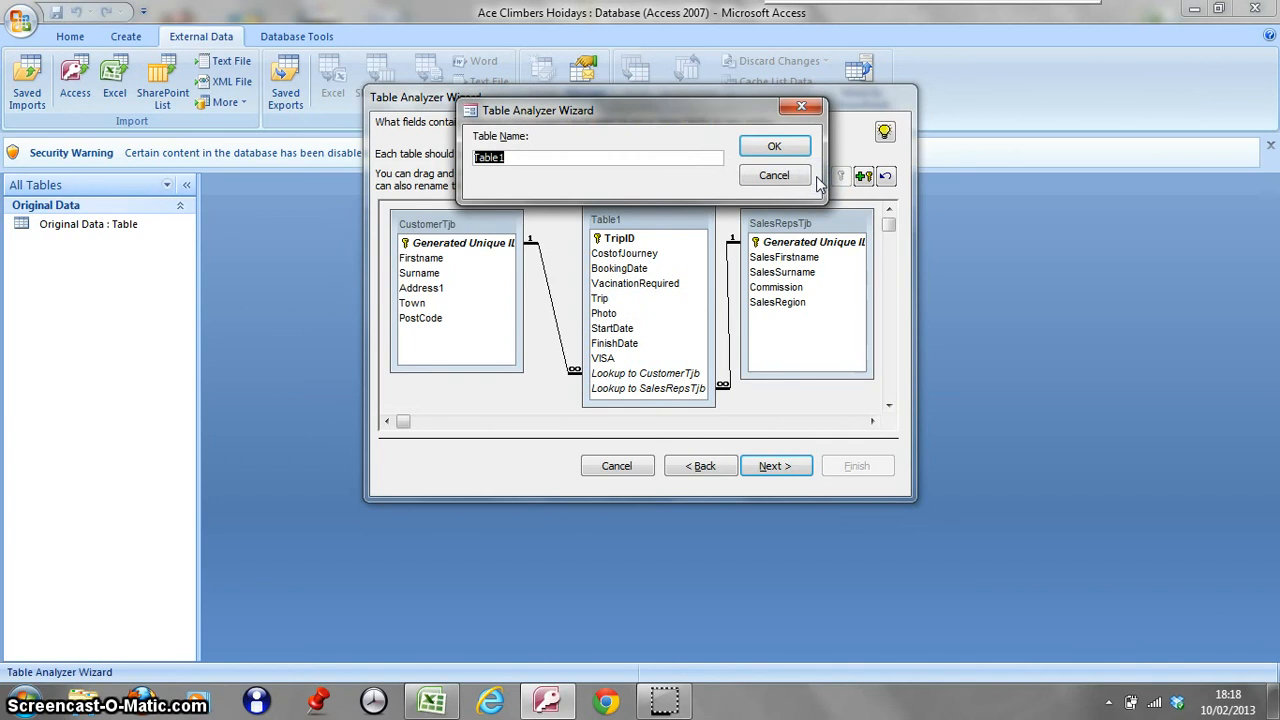
text(TripsTjb)
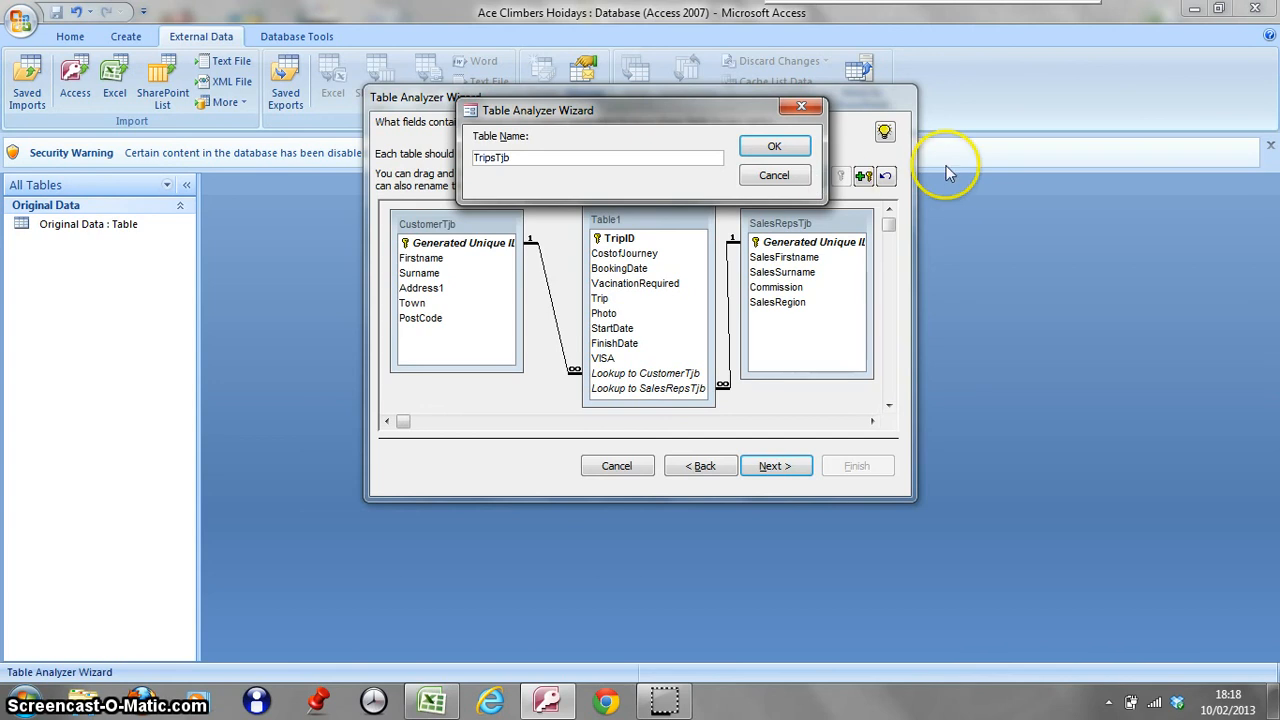
click(774, 146)
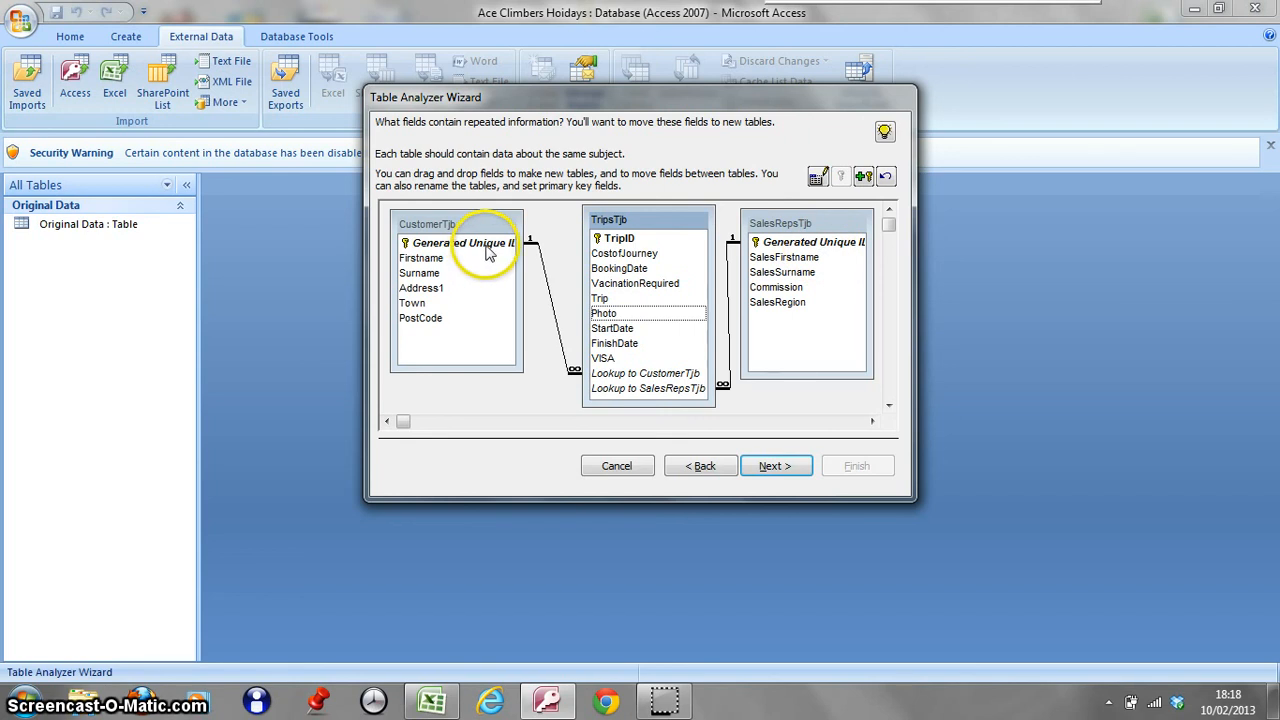
mouse_move(500, 251)
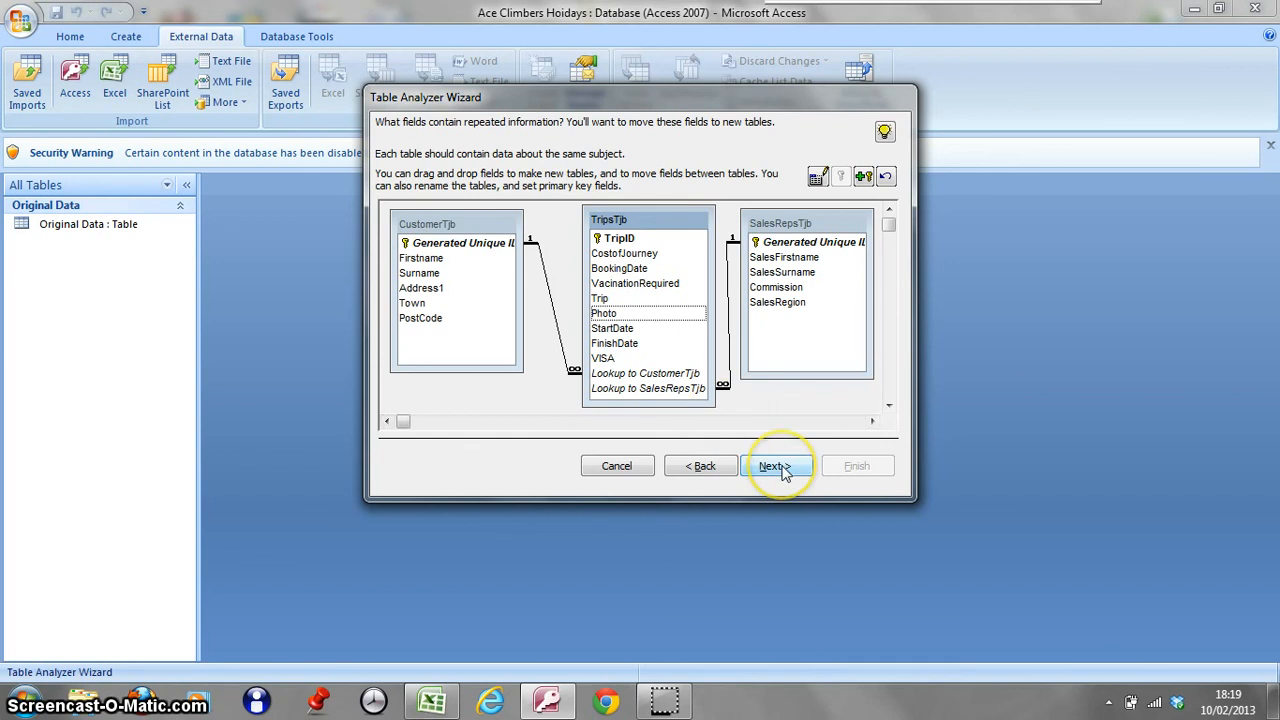
Step: Skip the CustomerTjb typo corrections, answering Yes to the warning, leaving no query selected
click(776, 465)
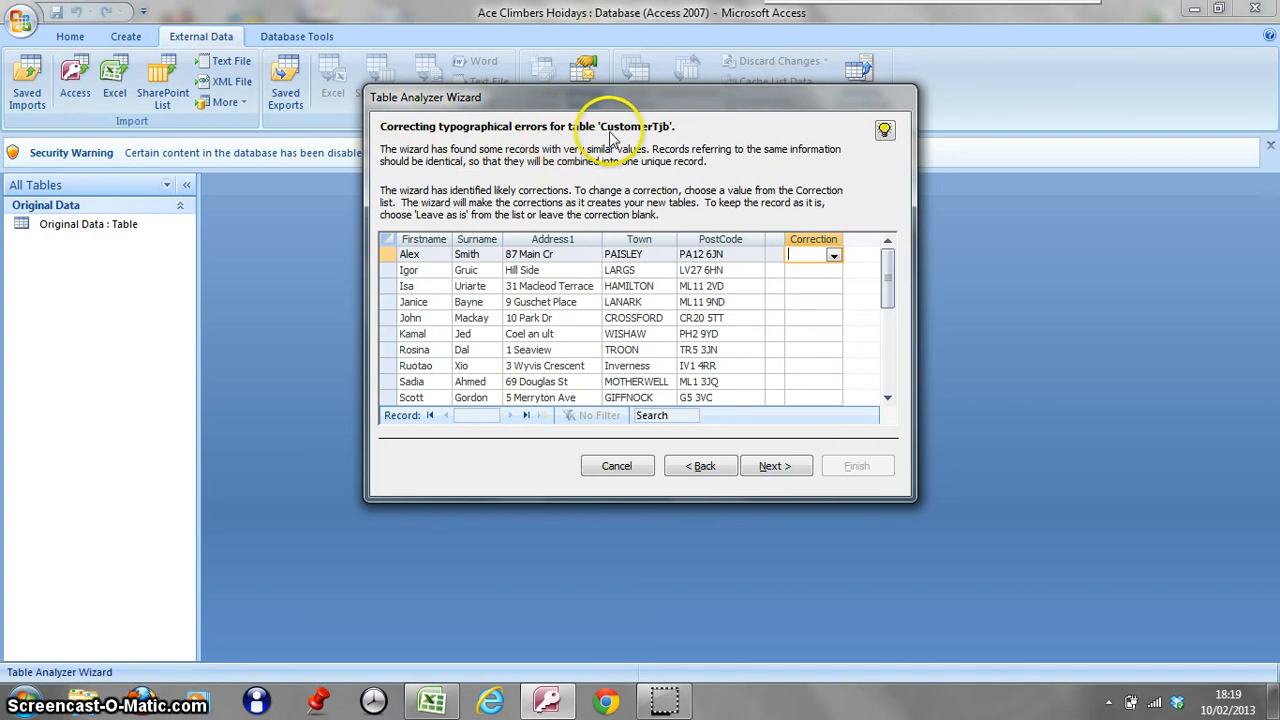
mouse_move(680, 135)
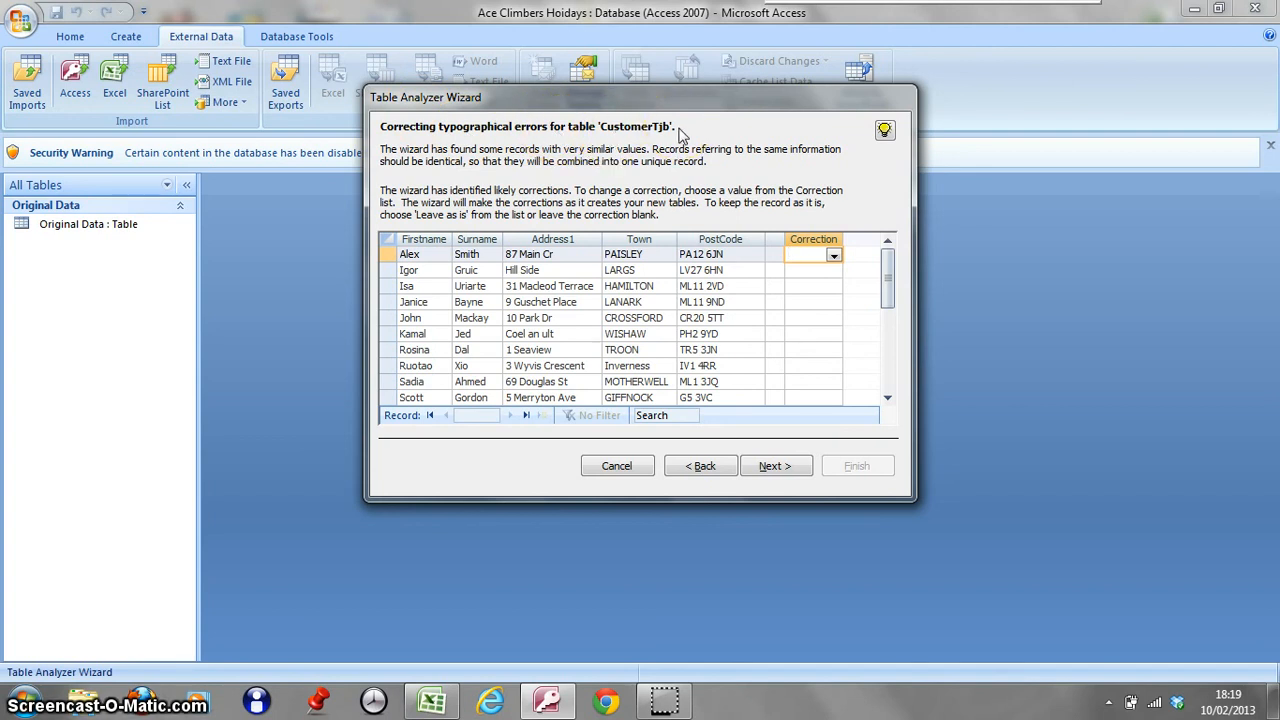
mouse_move(668, 158)
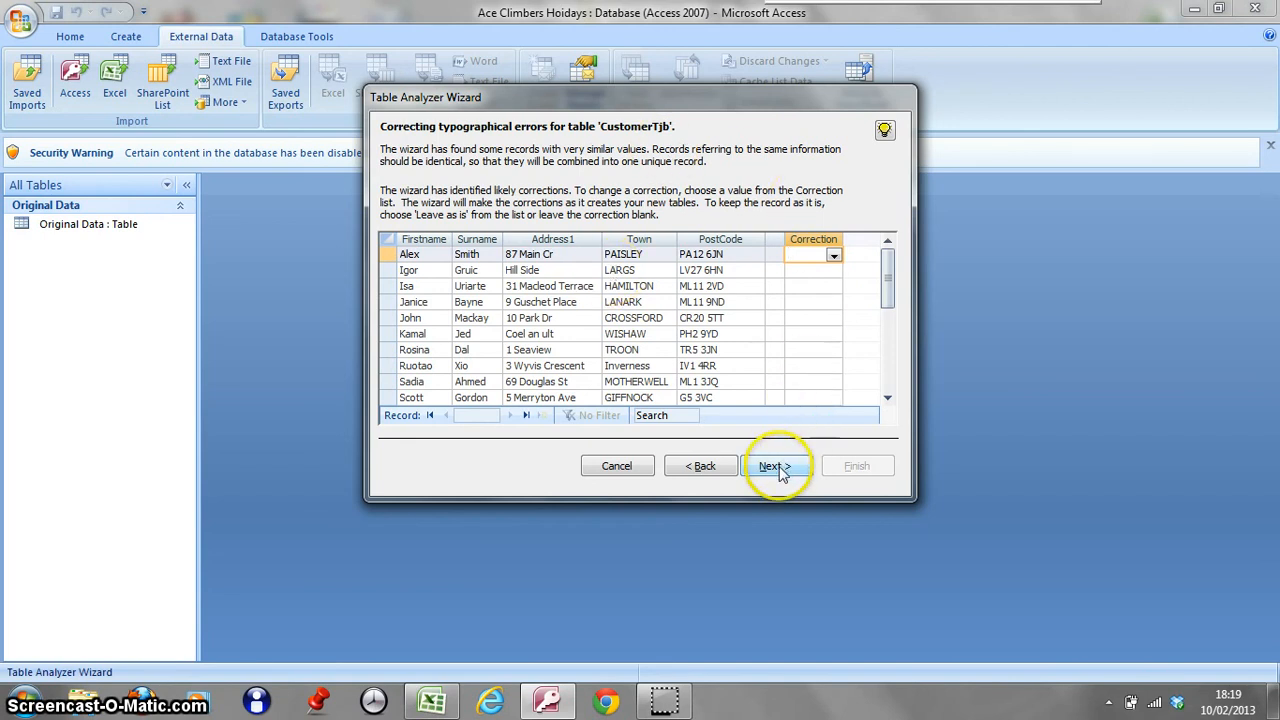
click(776, 465)
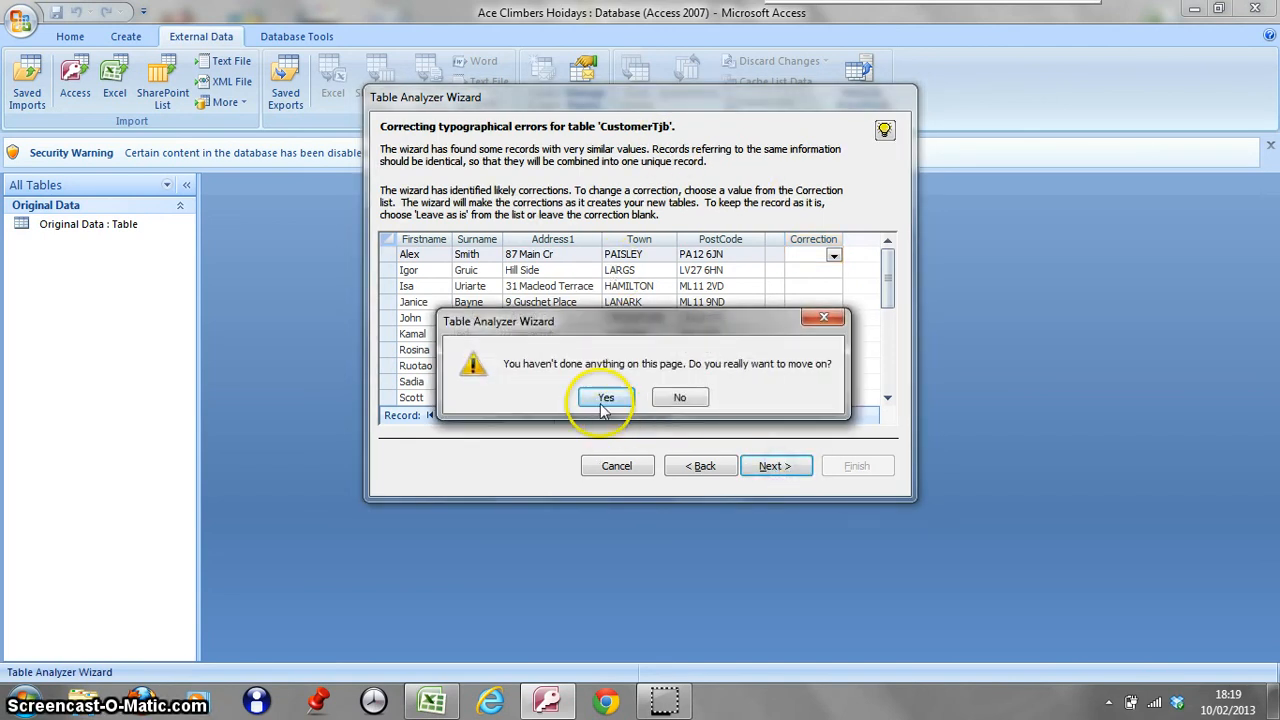
click(605, 397)
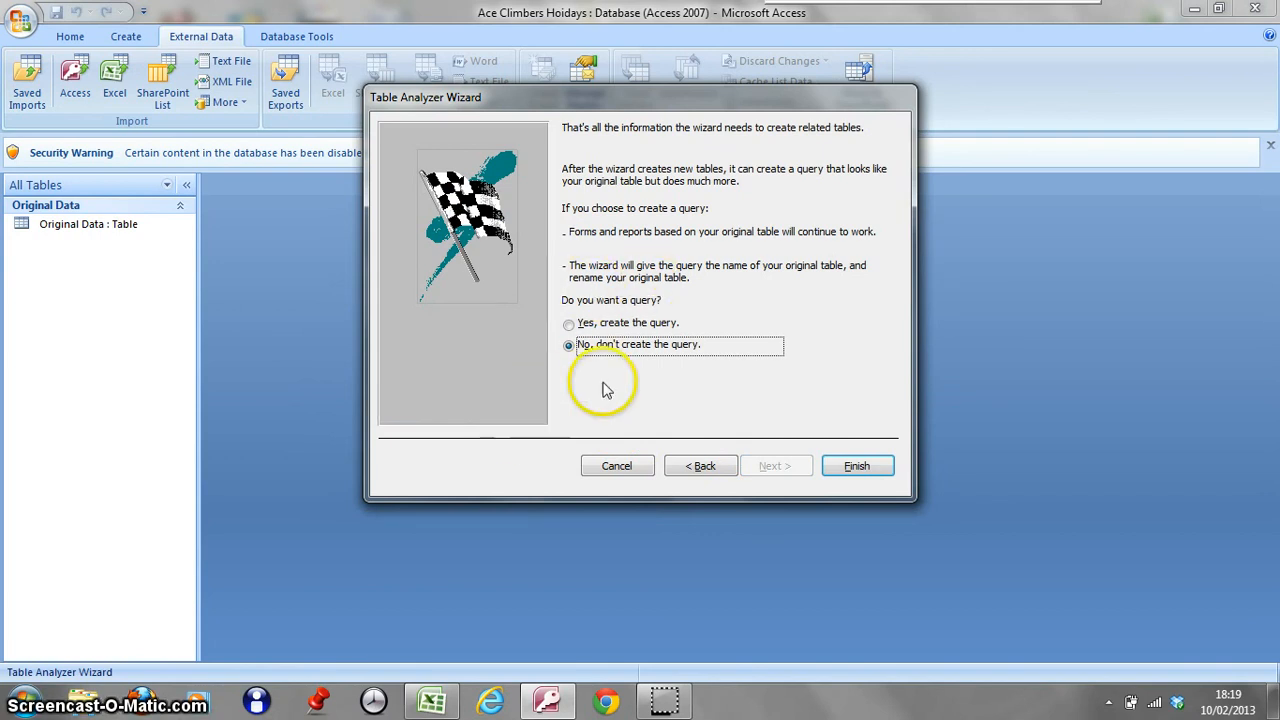
Step: Finish the analyzer so TripsTjb, CustomerTjb and SalesRepsTjb open, dismissing the TileHorizontally and Save Import Steps dialogs
click(856, 465)
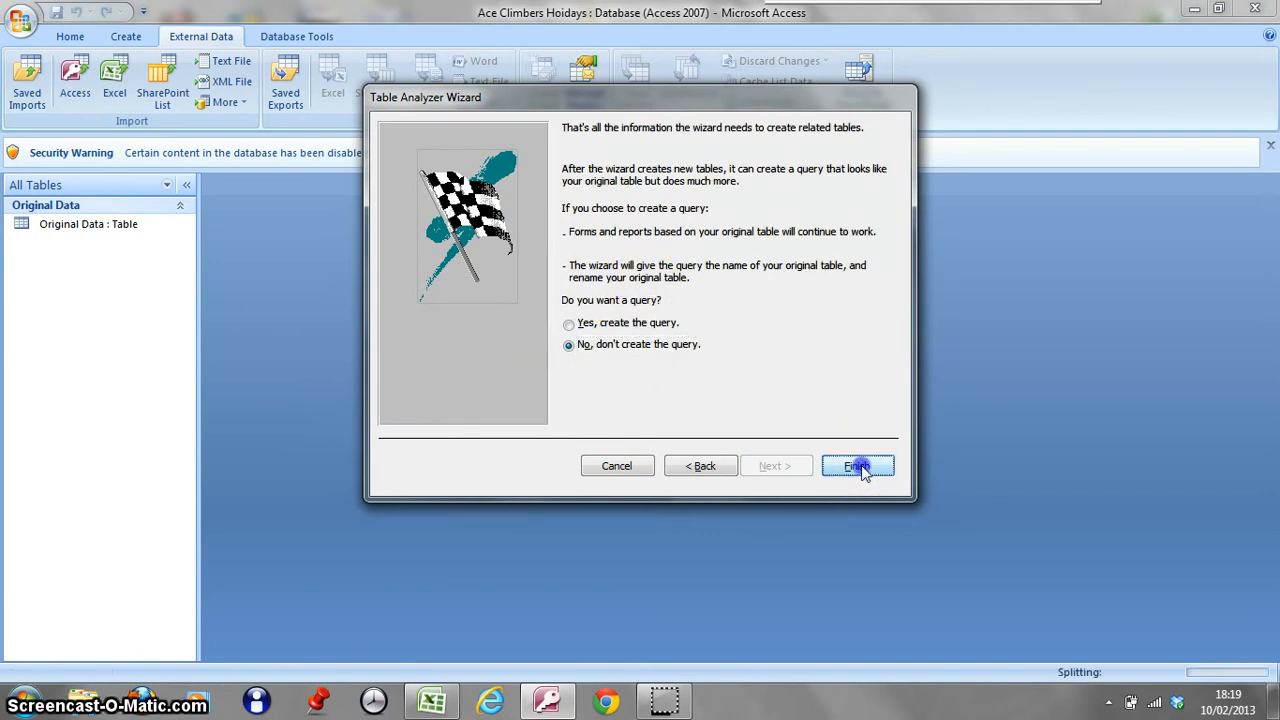
click(857, 466)
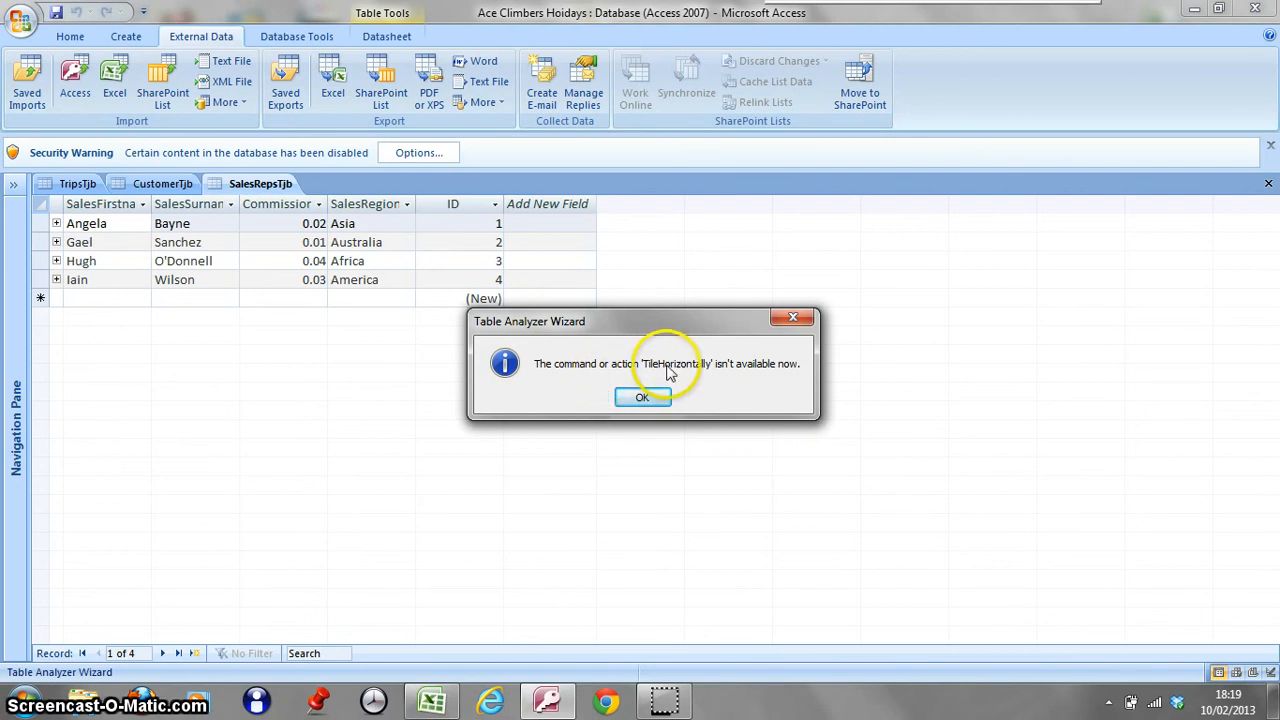
mouse_move(780, 378)
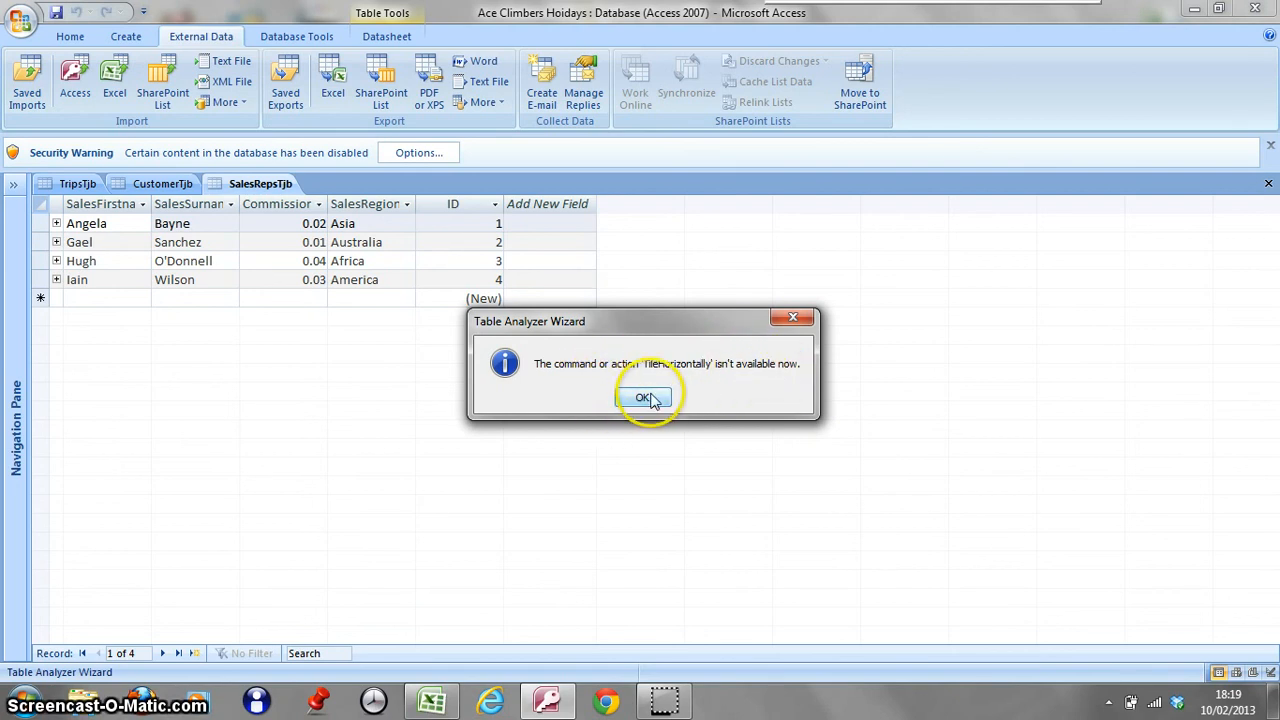
click(644, 397)
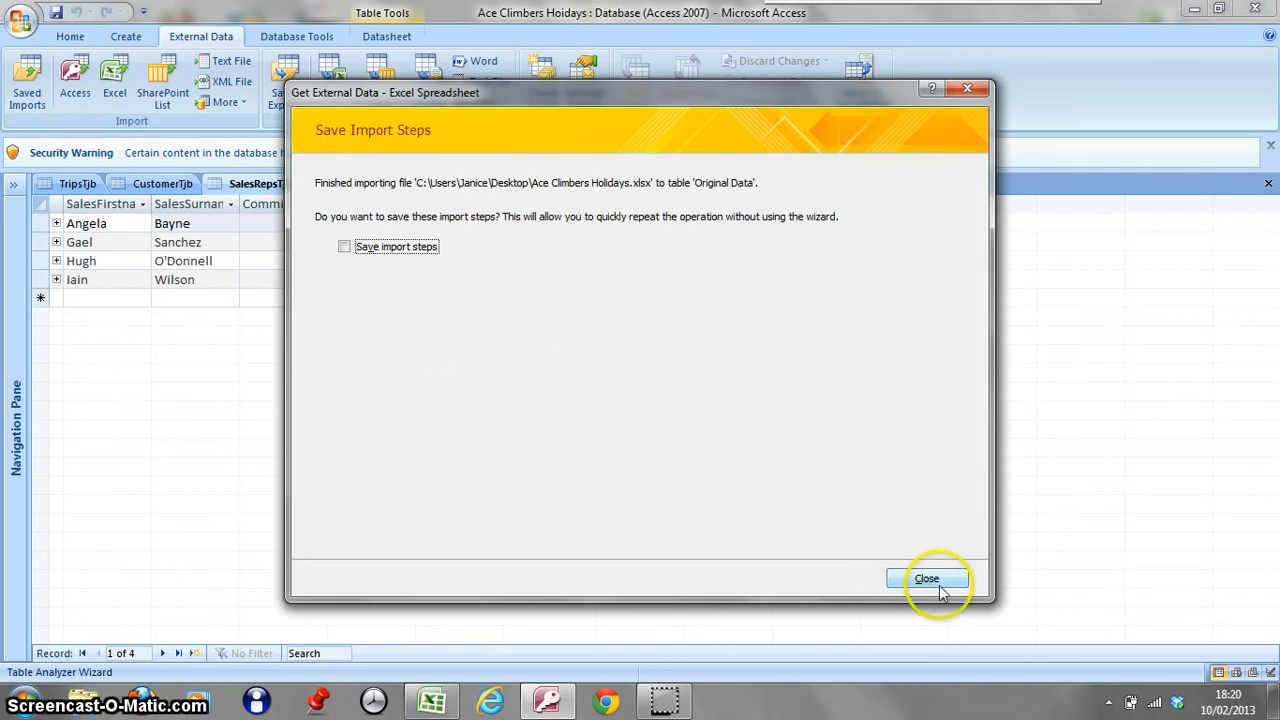
click(926, 578)
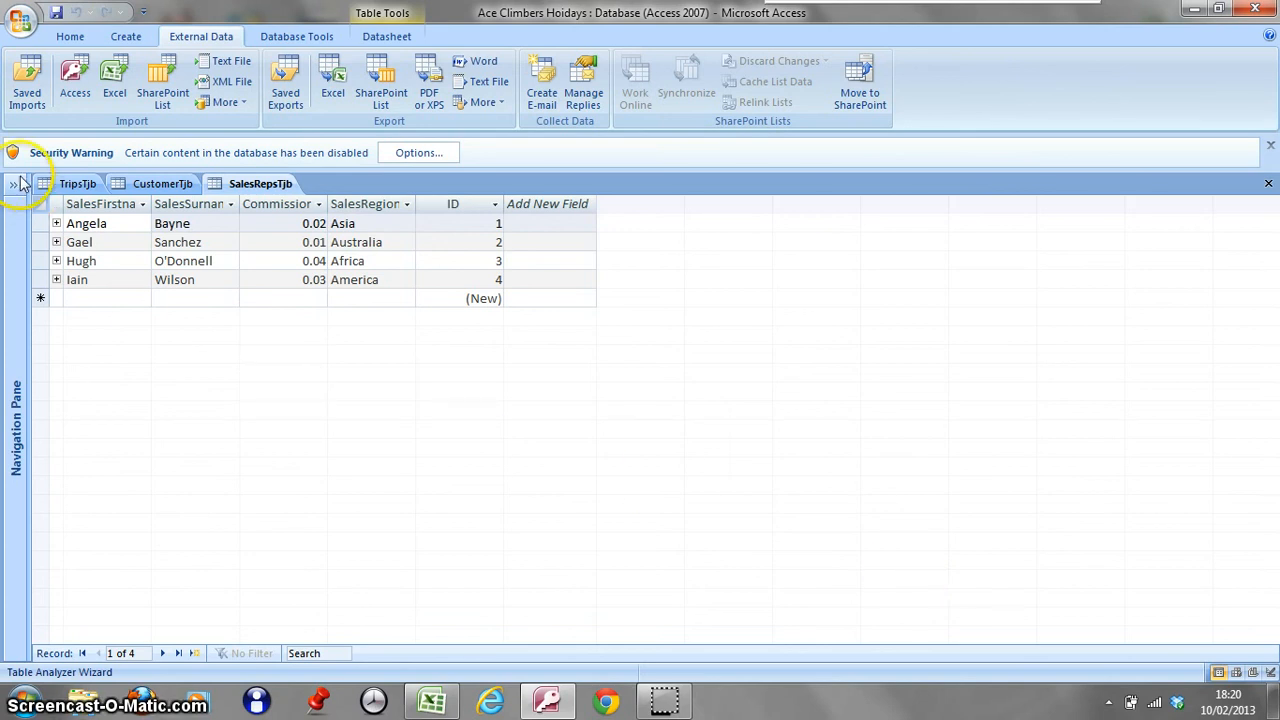
Step: Autofit the SalesRepsTjb columns so full field names show, then start closing the table
click(260, 183)
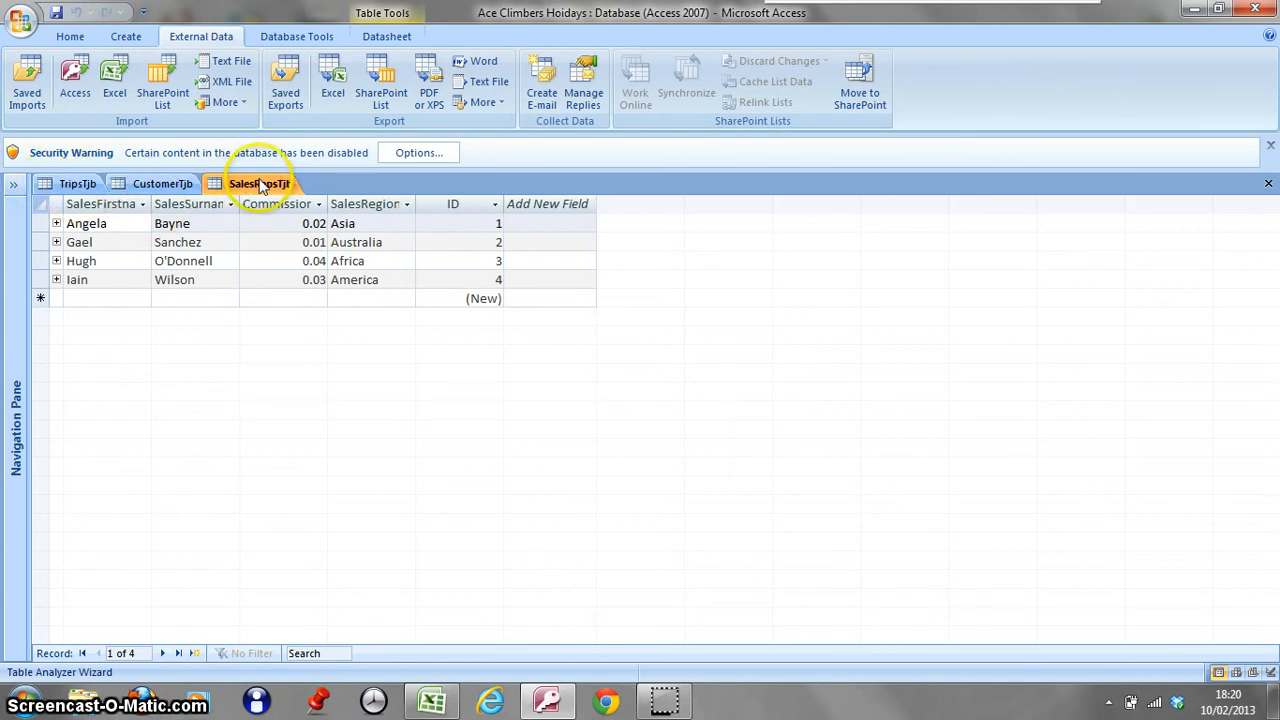
click(260, 183)
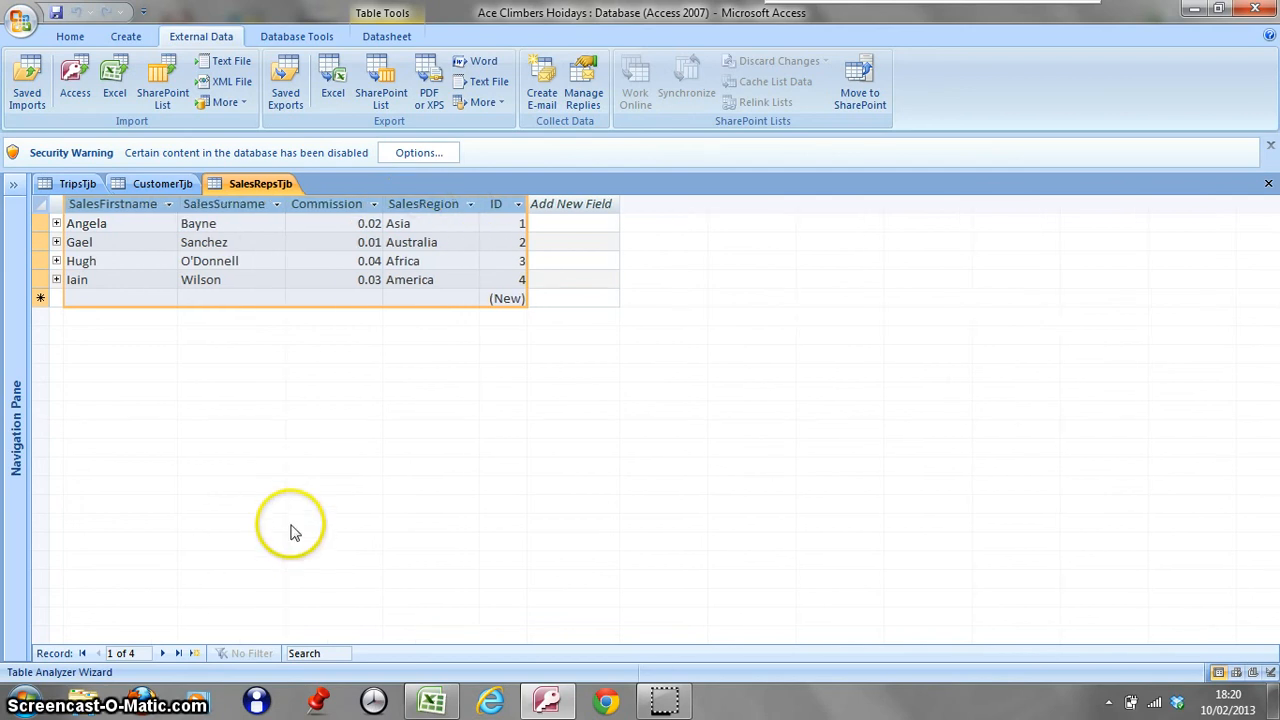
mouse_move(251, 265)
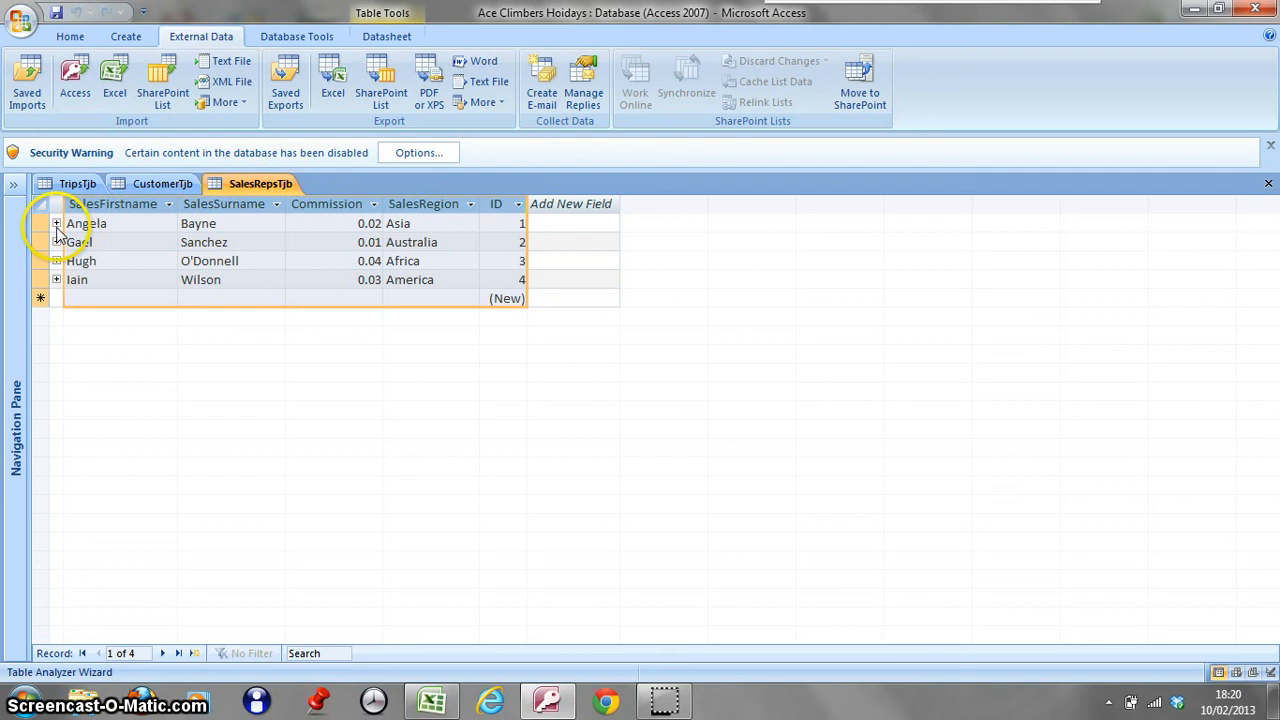
mouse_move(57, 234)
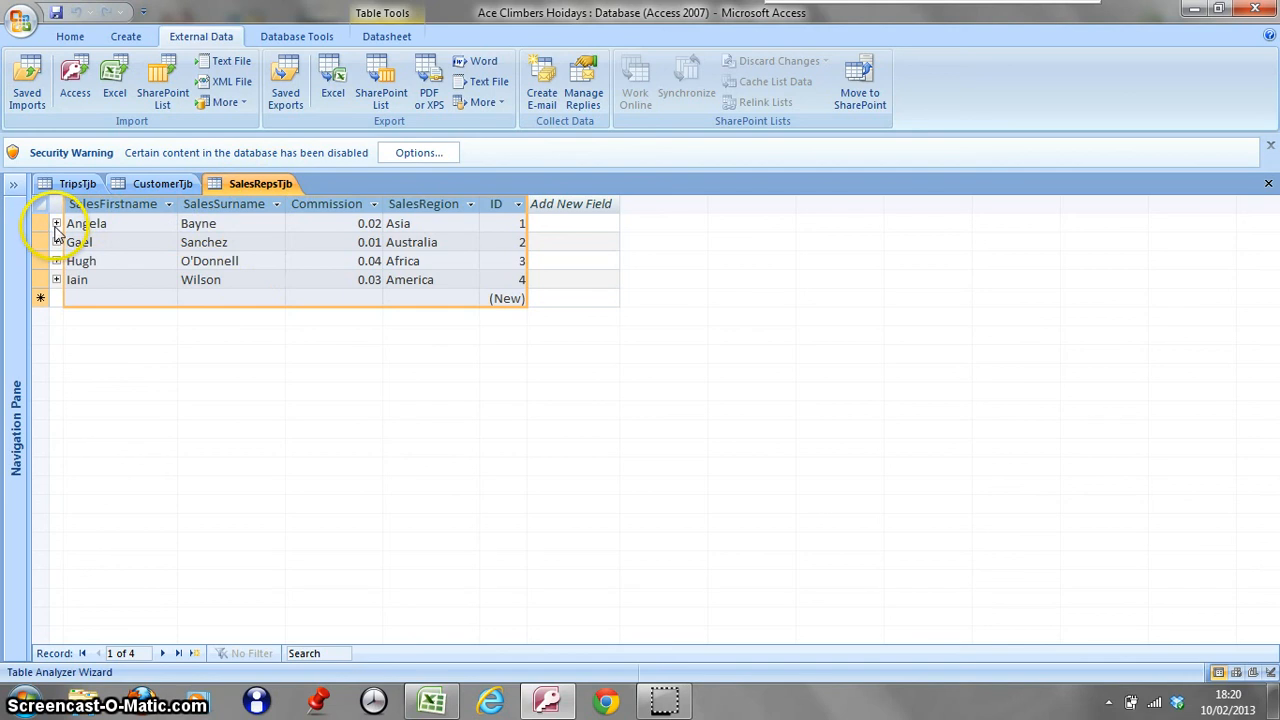
click(57, 223)
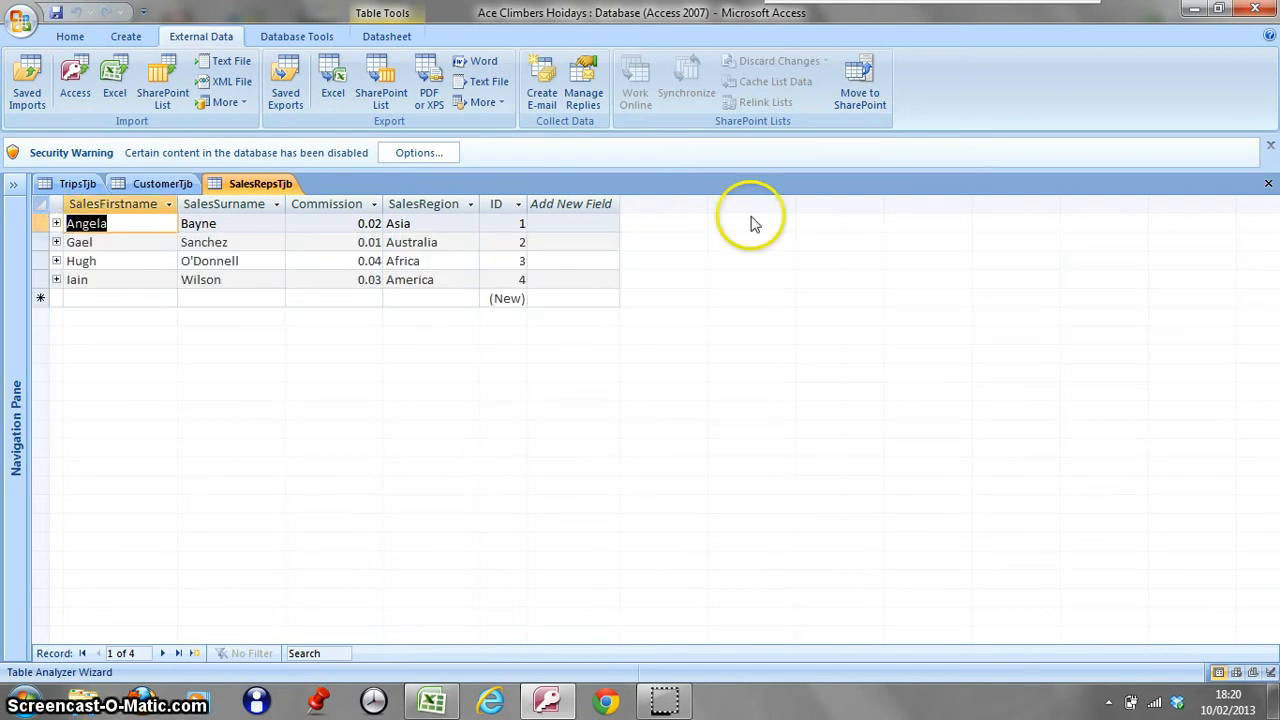
click(1268, 183)
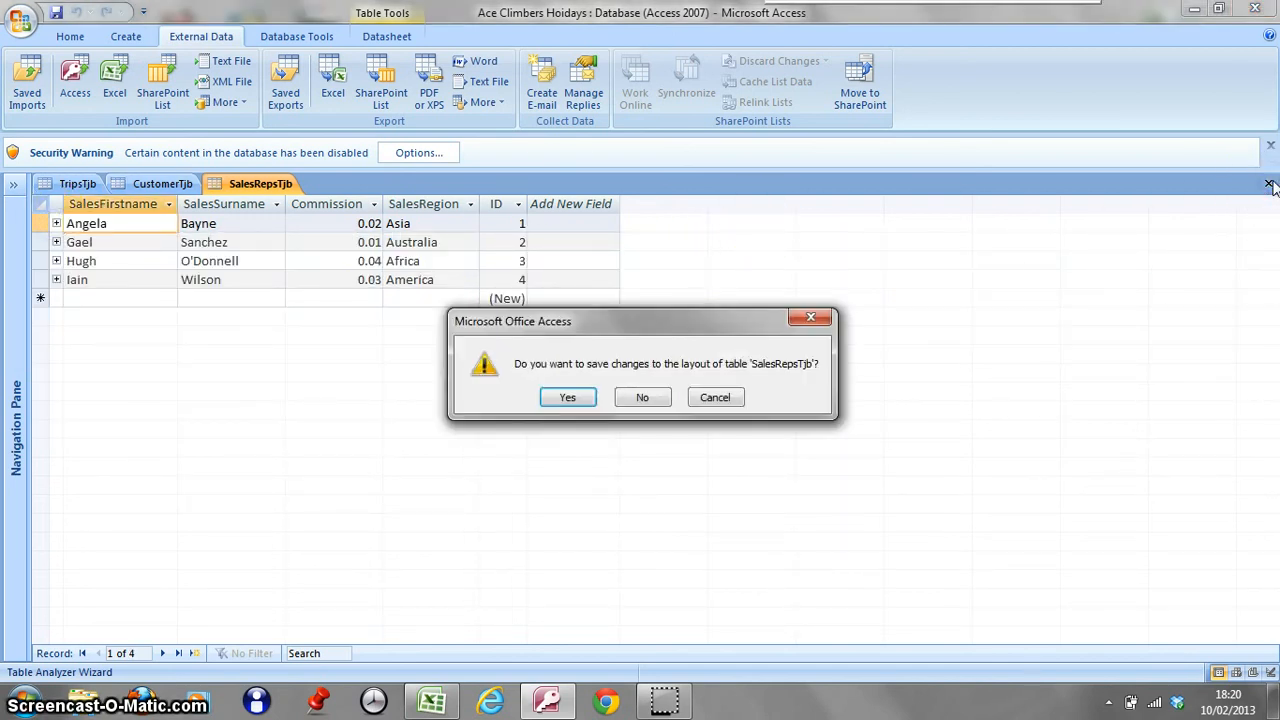
Step: Save the SalesRepsTjb layout, close TripsTjb, and bring up the Office file menu
click(567, 397)
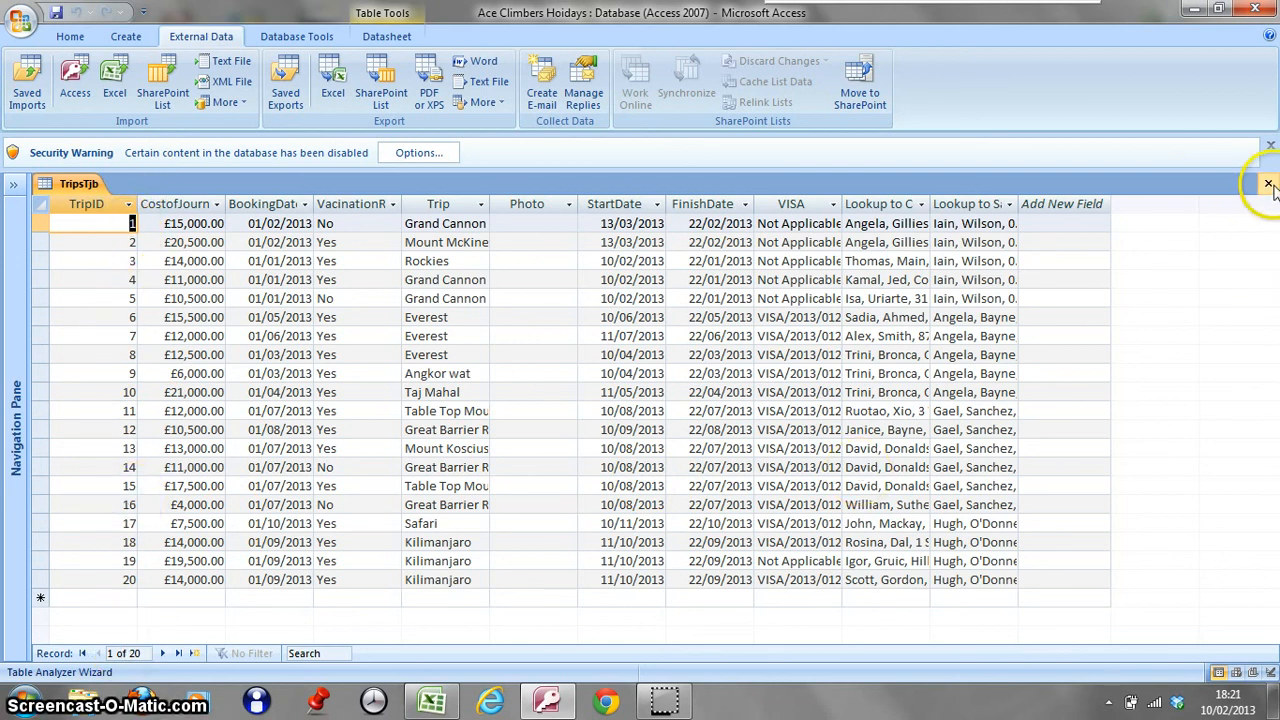
click(1268, 184)
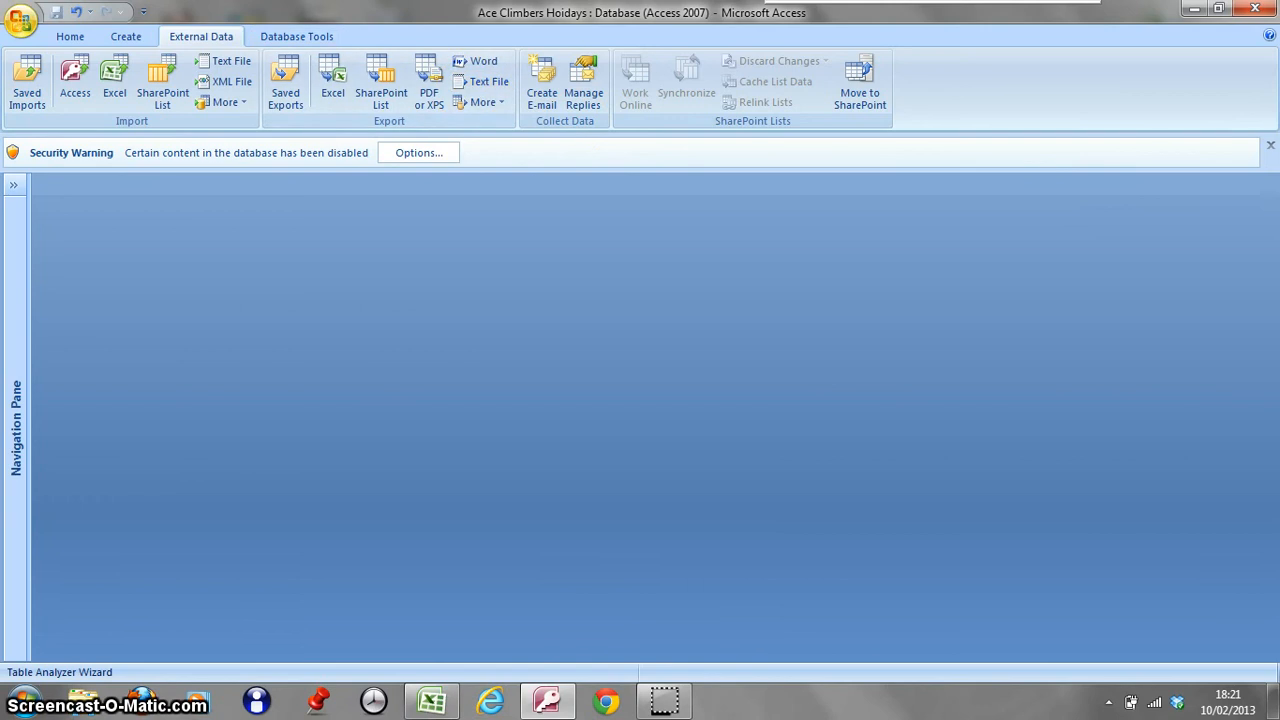
click(20, 20)
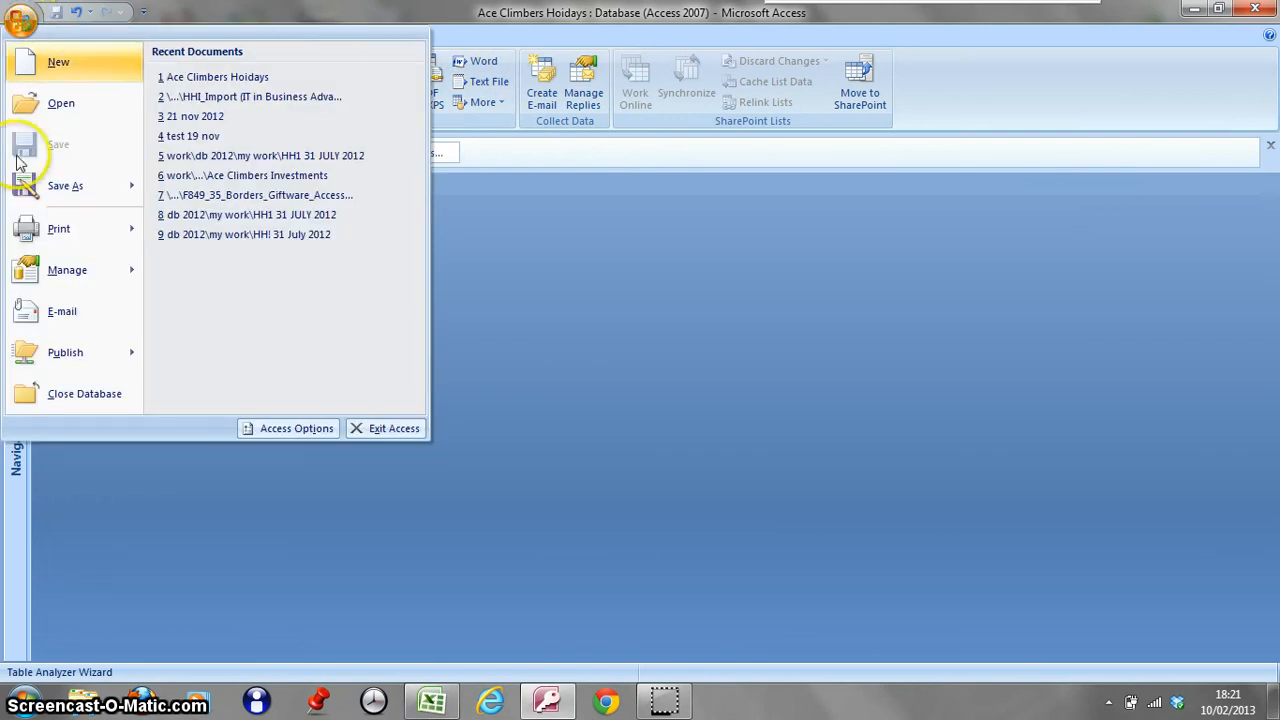